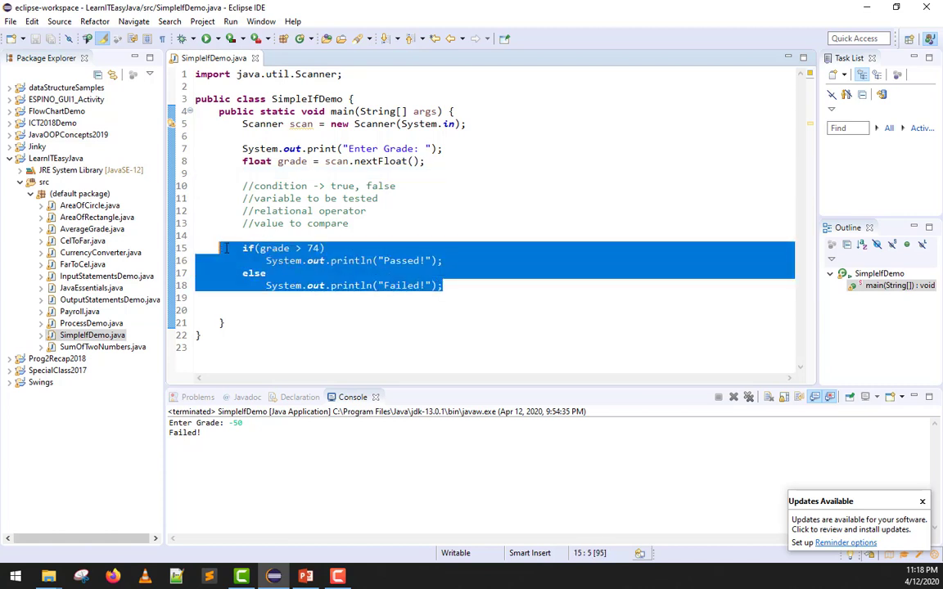
Start a new Java class in the default package of LearnITEasyJava
{"action": "left_click", "coordinate": [228, 248]}
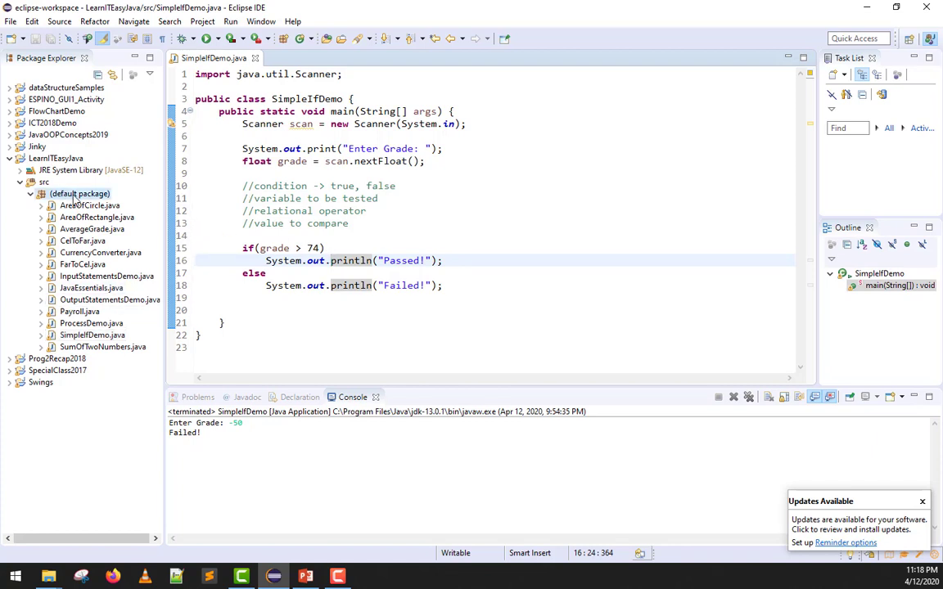
{"action": "right_click", "coordinate": [79, 194]}
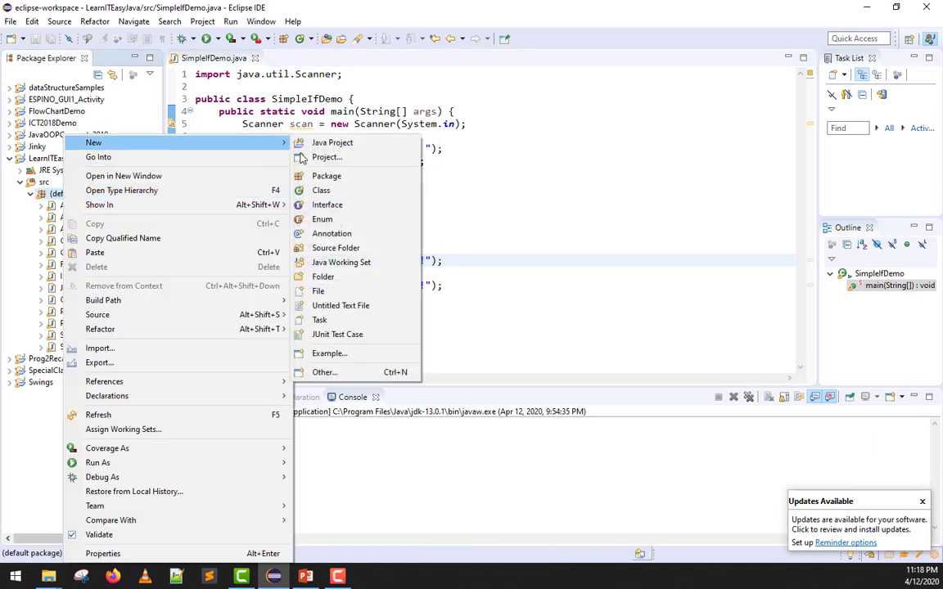
{"action": "mouse_move", "coordinate": [321, 190]}
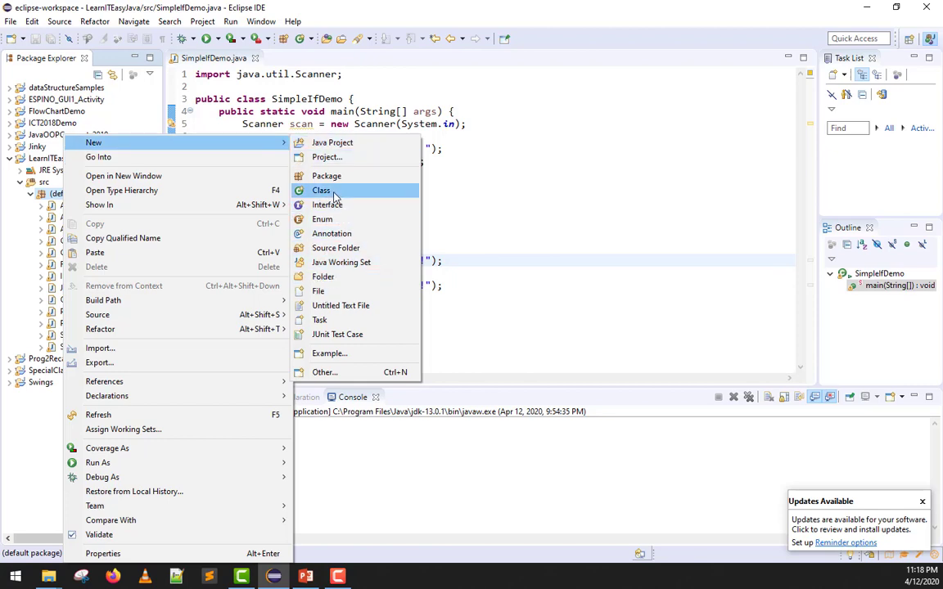
{"action": "left_click", "coordinate": [321, 190]}
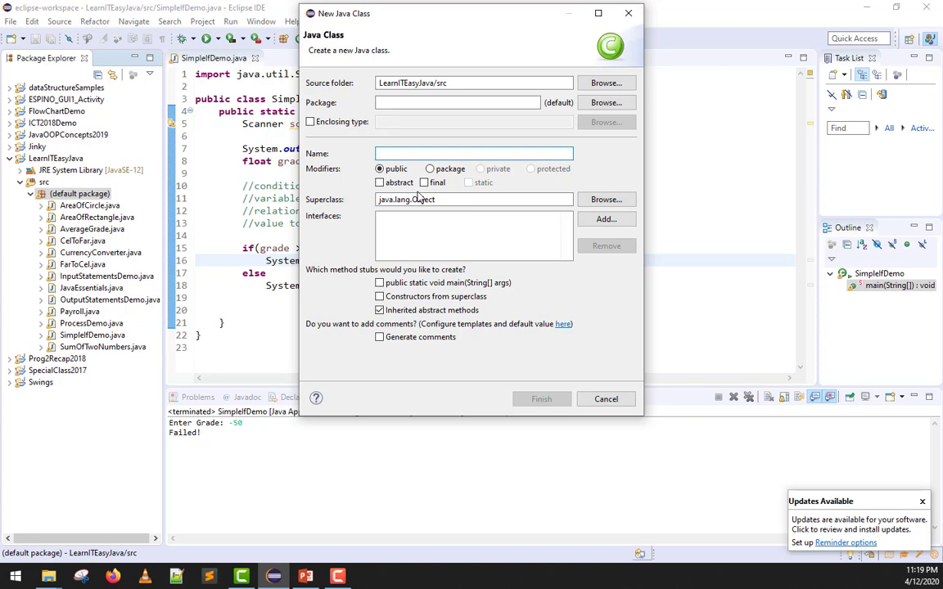
Name the class LadderizeIFDemo and create it
{"action": "type", "text": "Ladd"}
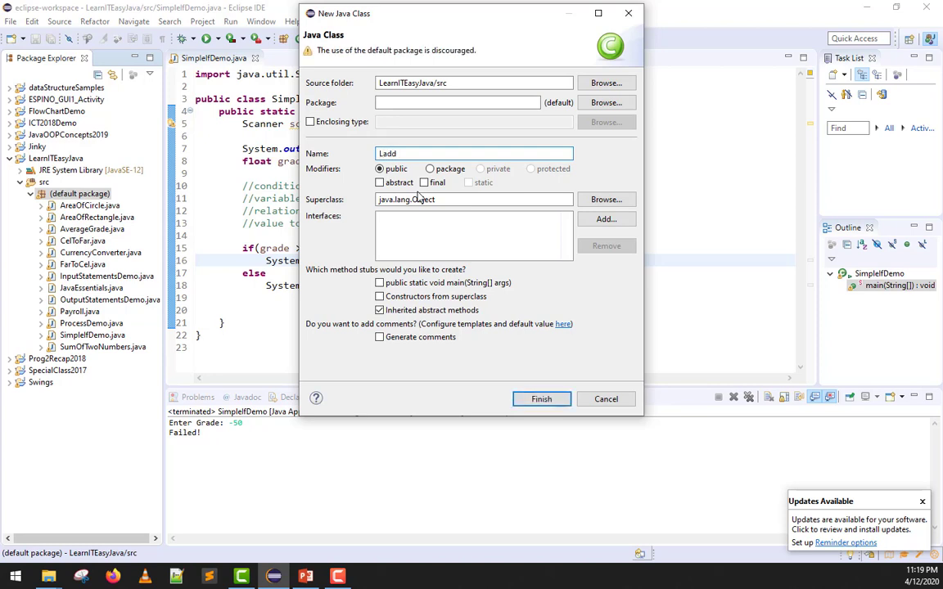
{"action": "type", "text": "erizeIf"}
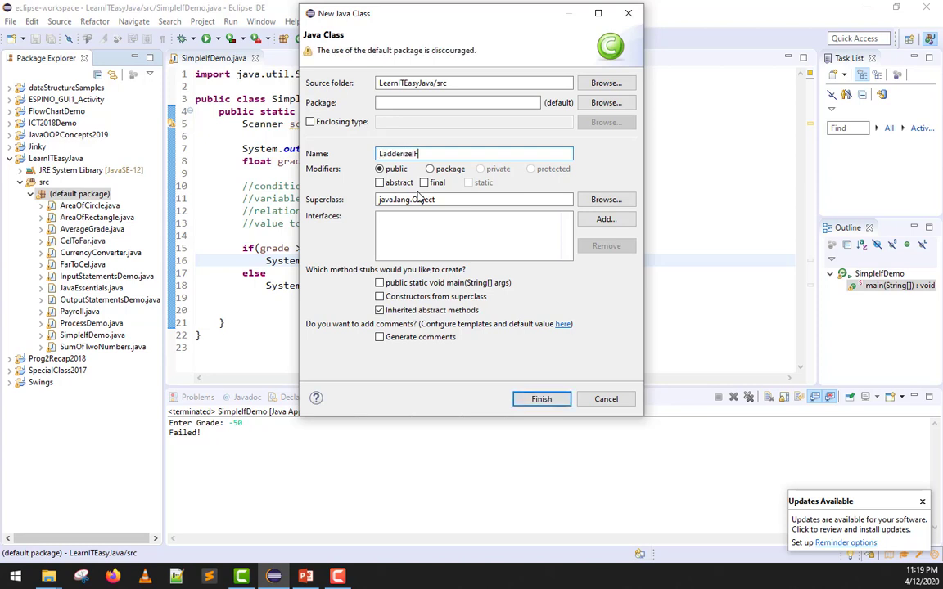
{"action": "type", "text": "Demo"}
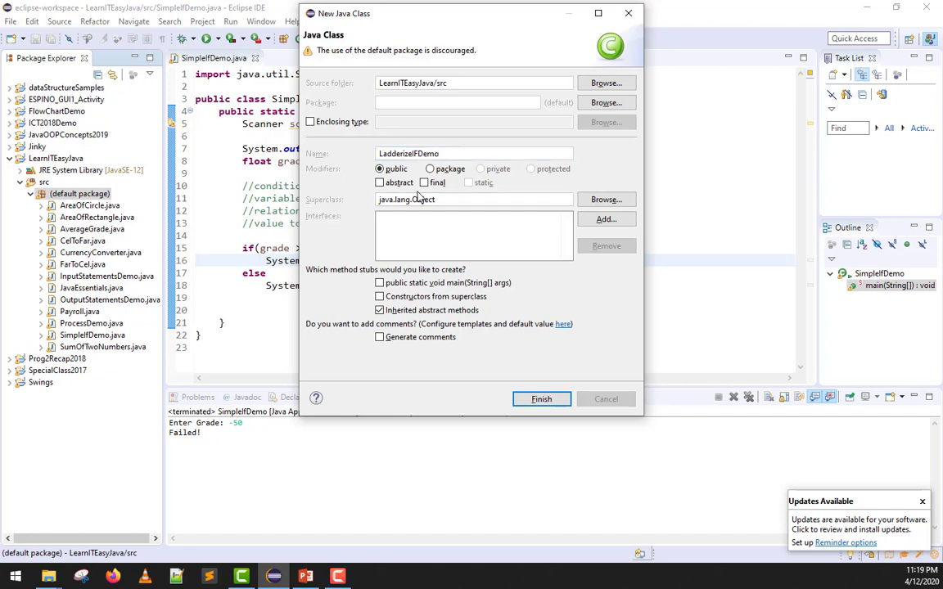
{"action": "left_click", "coordinate": [541, 398]}
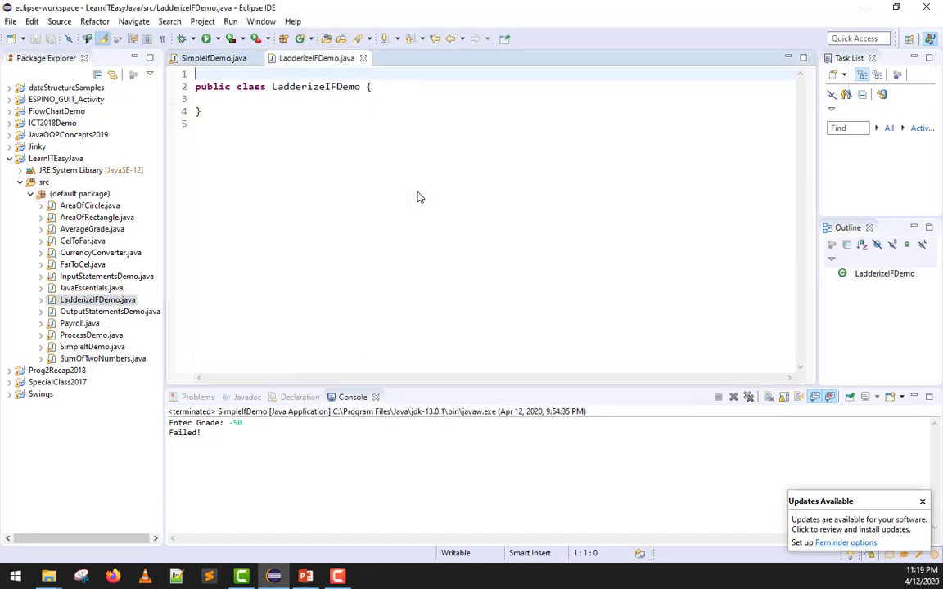
Add import java.util.Scanner; and a public static void main(String[] args) method
{"action": "type", "text": "import ja"}
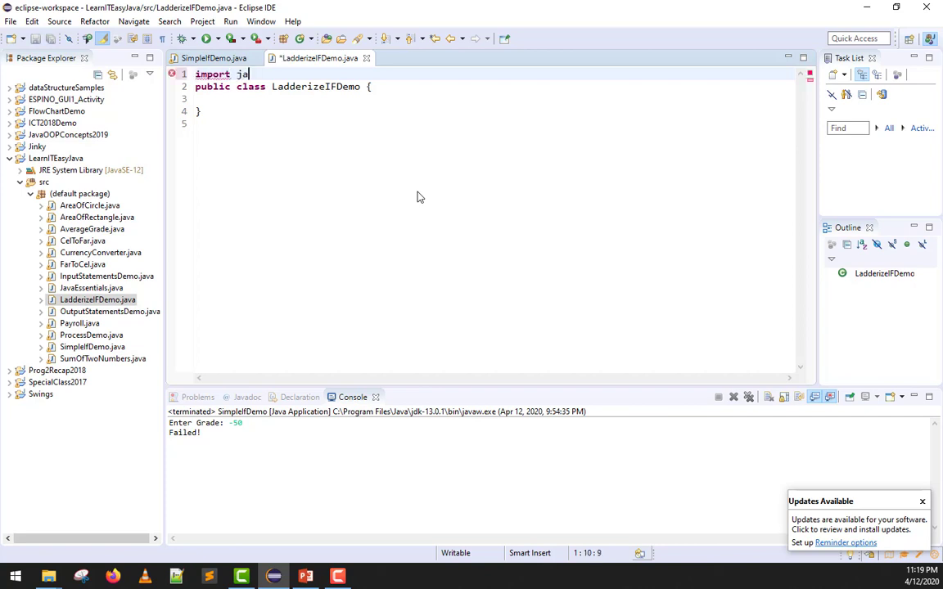
{"action": "type", "text": "va.ui"}
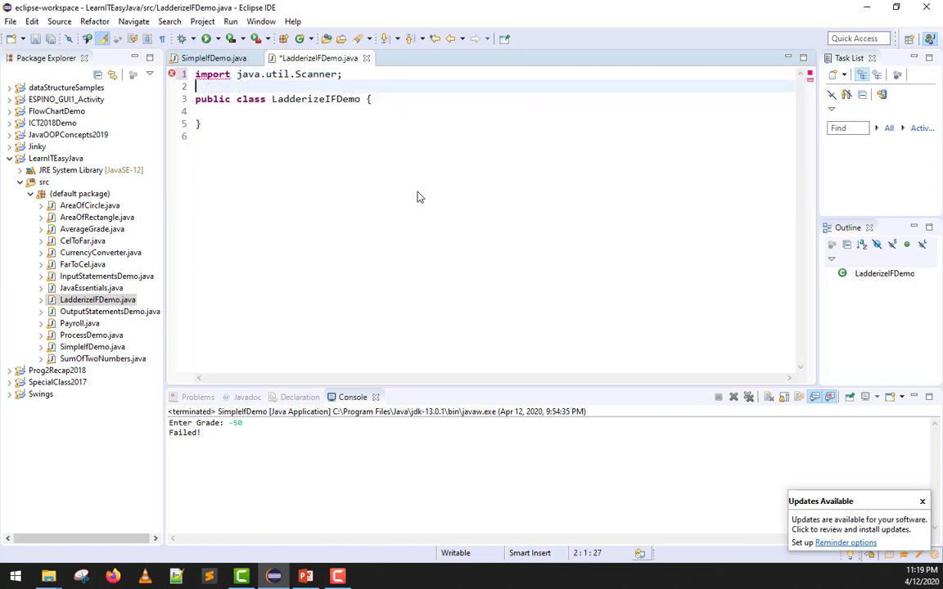
{"action": "type", "text": "public st"}
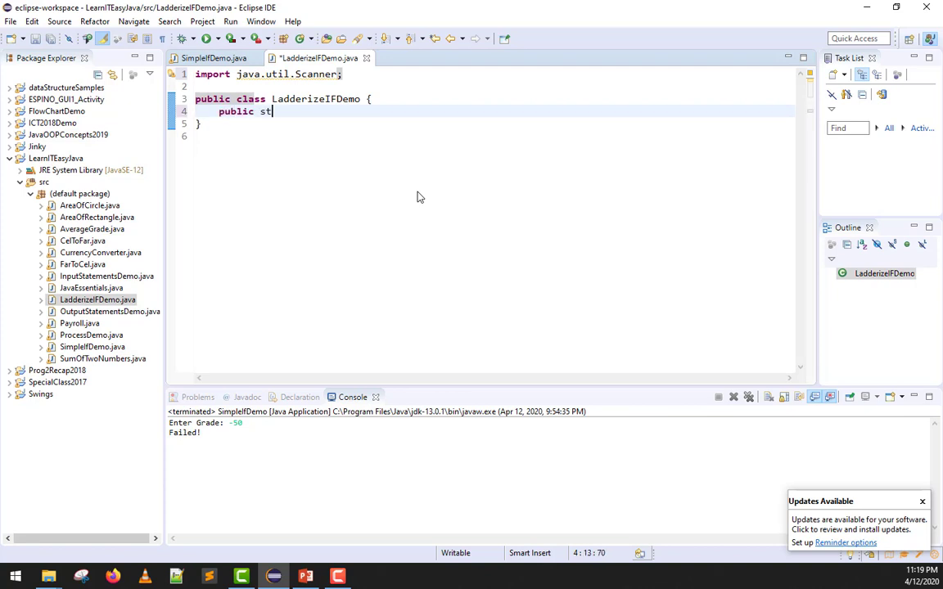
{"action": "type", "text": "atic void m"}
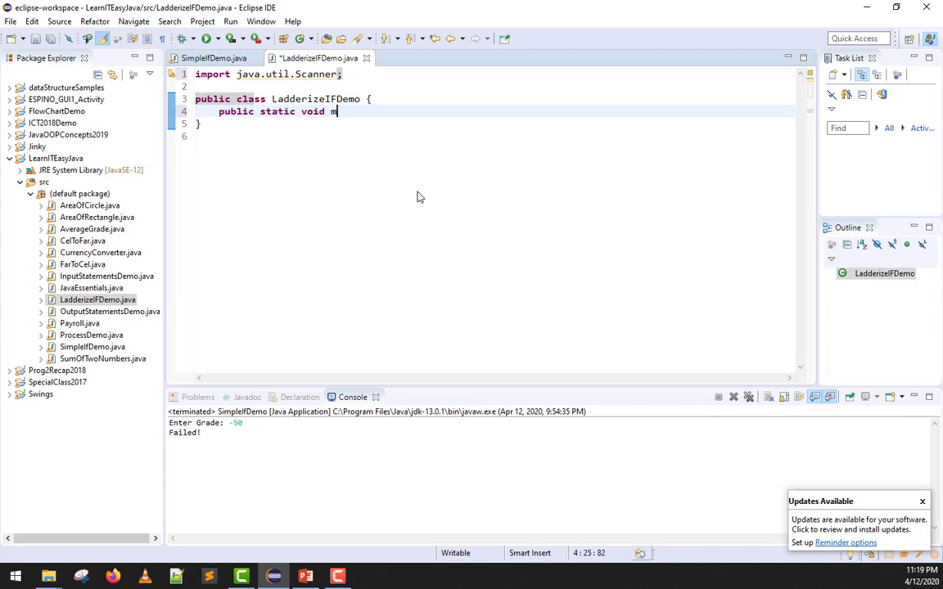
{"action": "type", "text": "ain(Strin"}
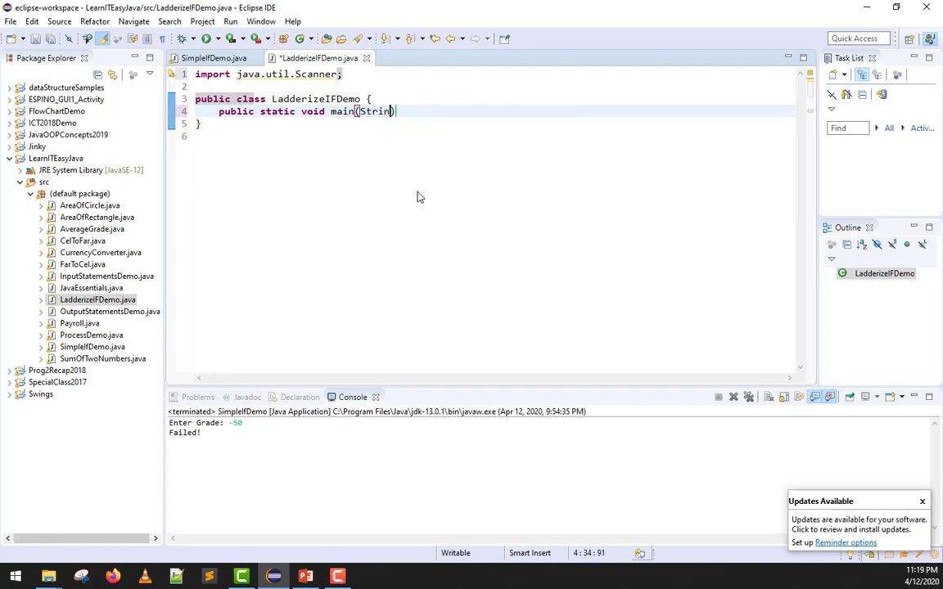
{"action": "type", "text": "g"}
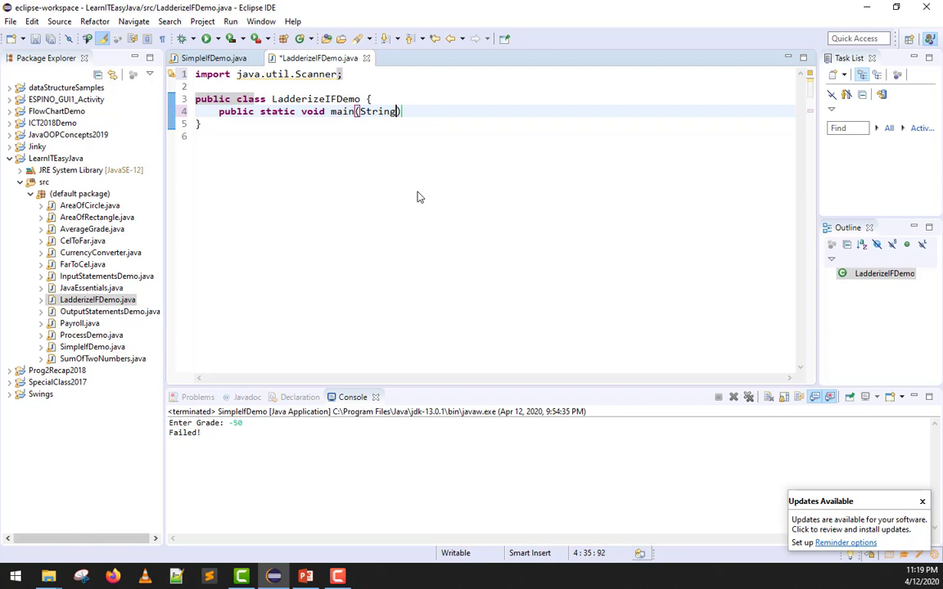
{"action": "type", "text": "[] args)"}
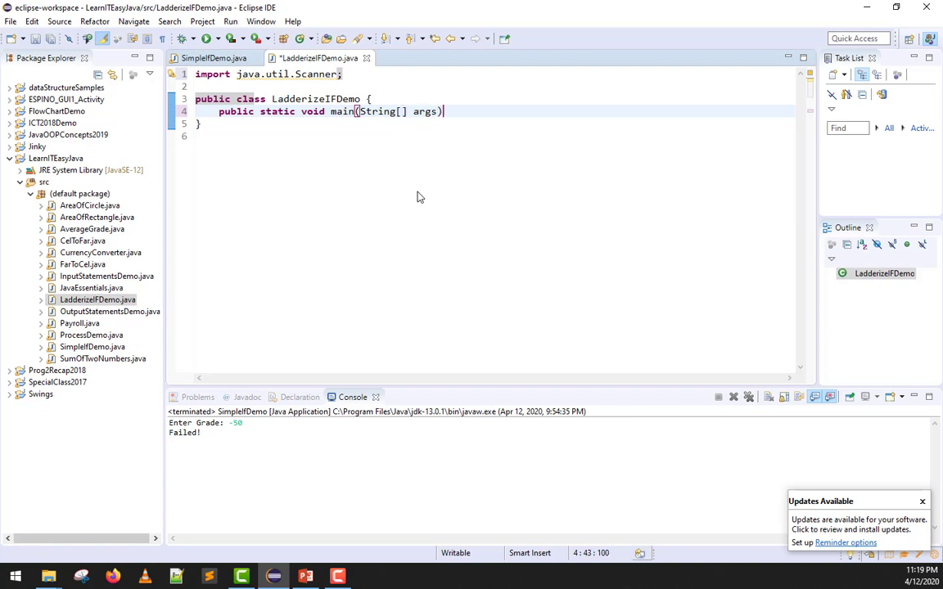
{"action": "type", "text": "{"}
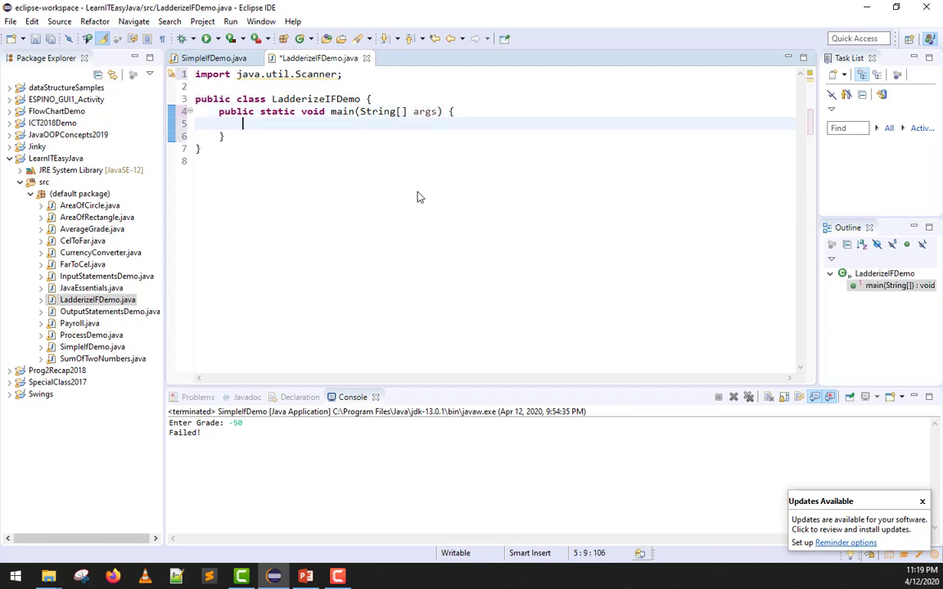
Declare Scanner scan = new Scanner(System.in); inside main
{"action": "type", "text": "Scanner"}
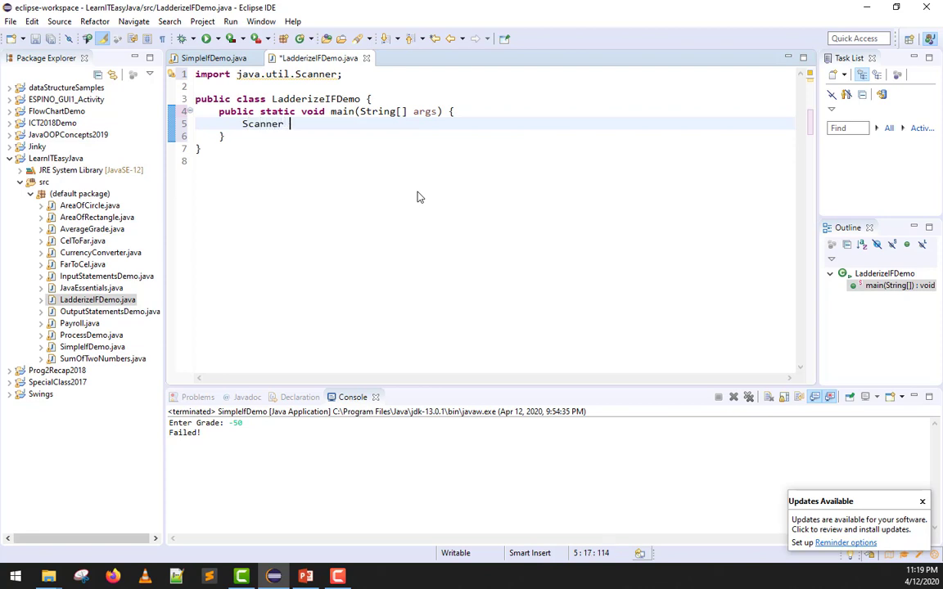
{"action": "type", "text": "scan ="}
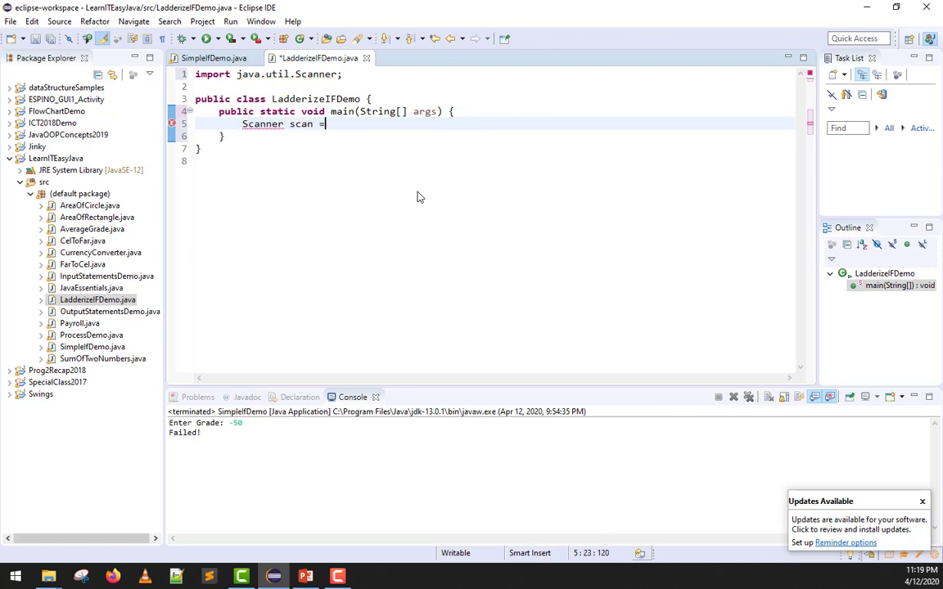
{"action": "type", "text": "new Scann"}
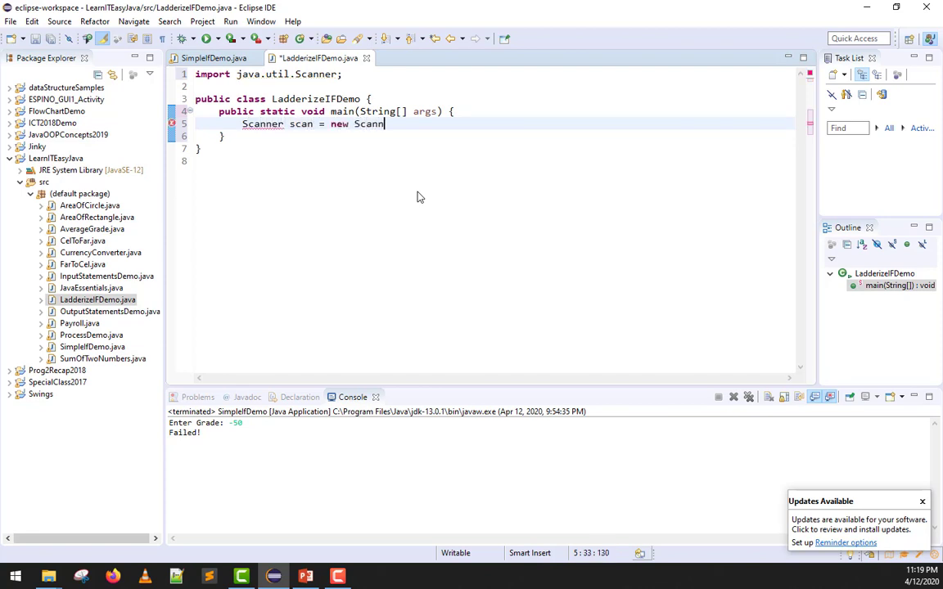
{"action": "type", "text": "()"}
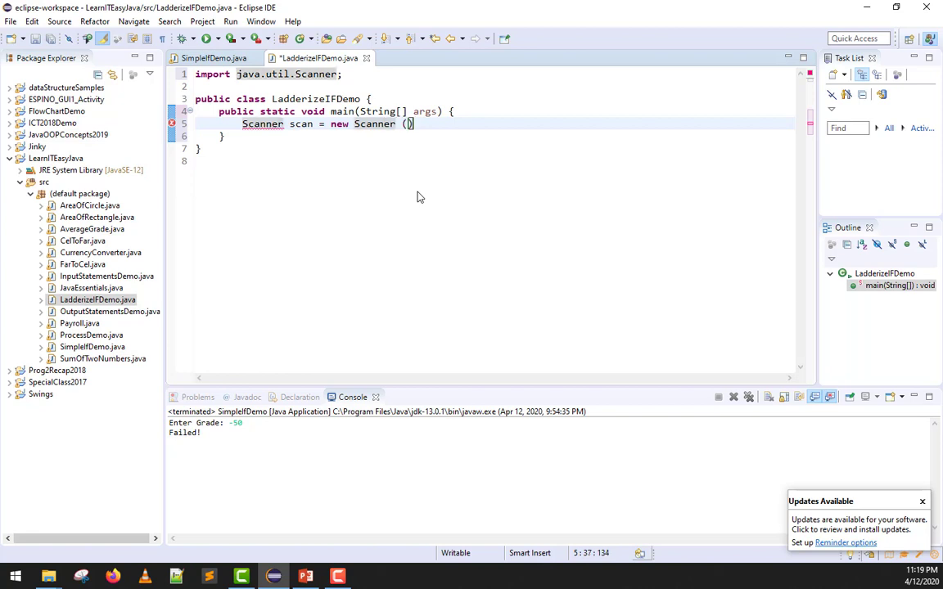
{"action": "type", "text": "System.in"}
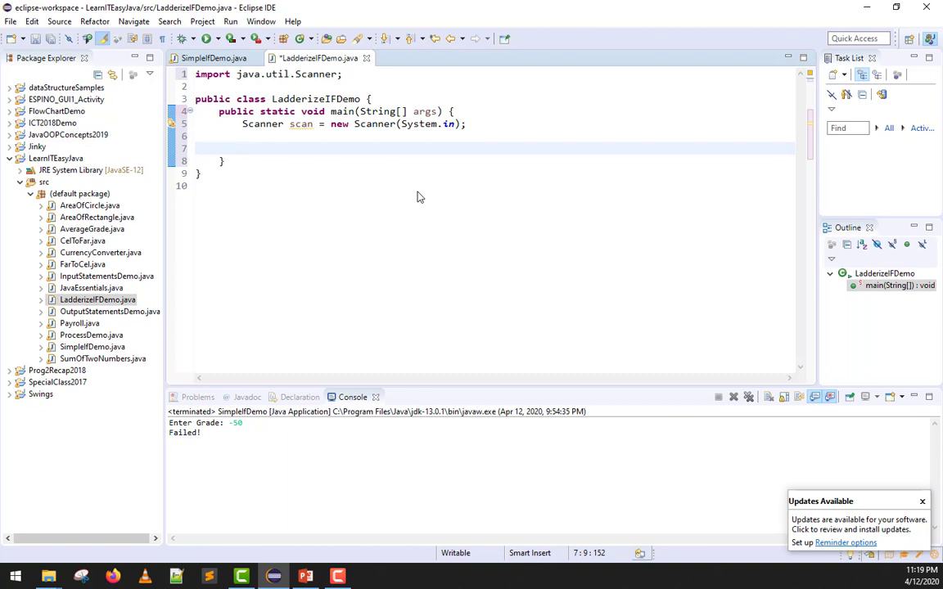
Print an "Enter Grade: " prompt with System.out.print, glancing at SimpleIfDemo for reference
{"action": "type", "text": "System"}
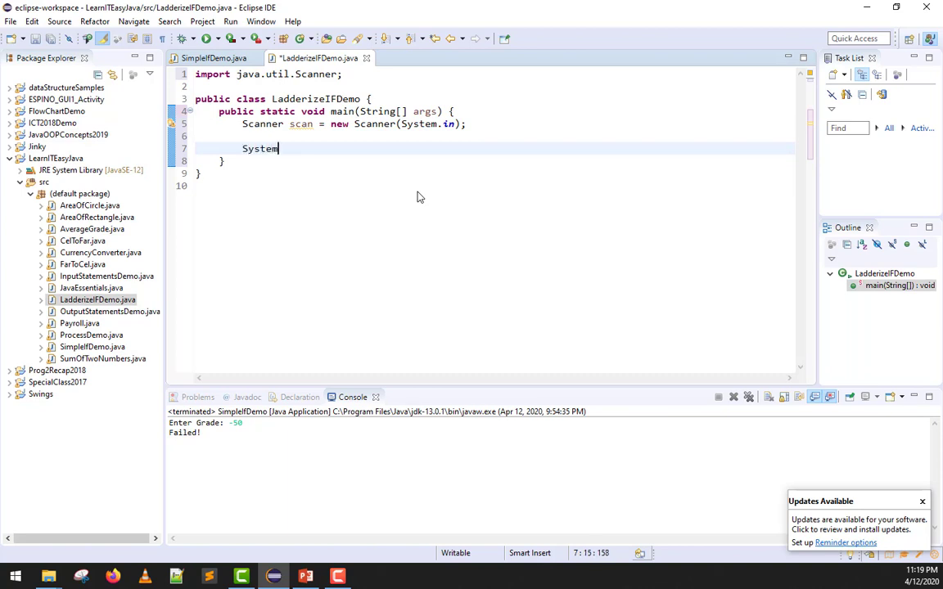
{"action": "type", "text": "out.print9"}
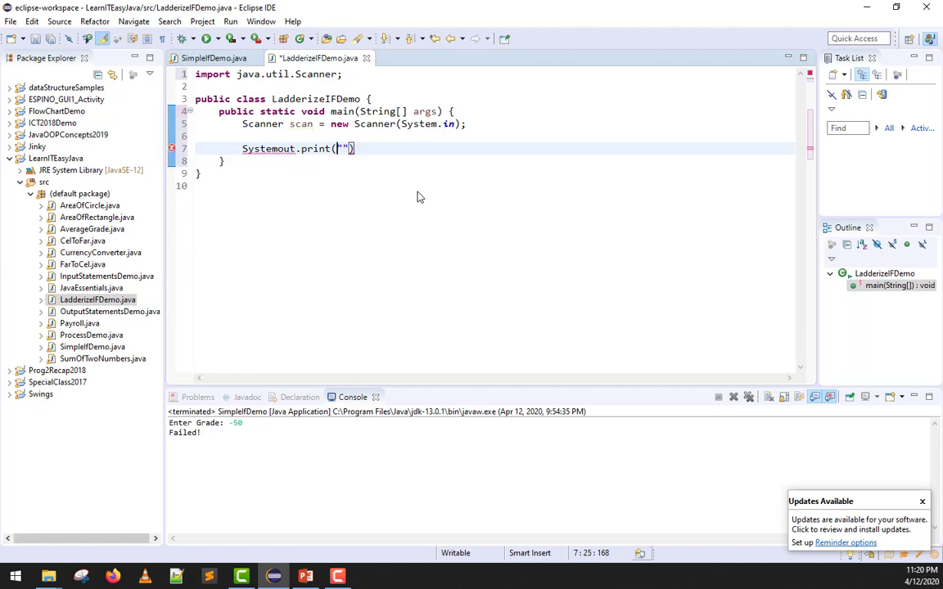
{"action": "type", "text": "."}
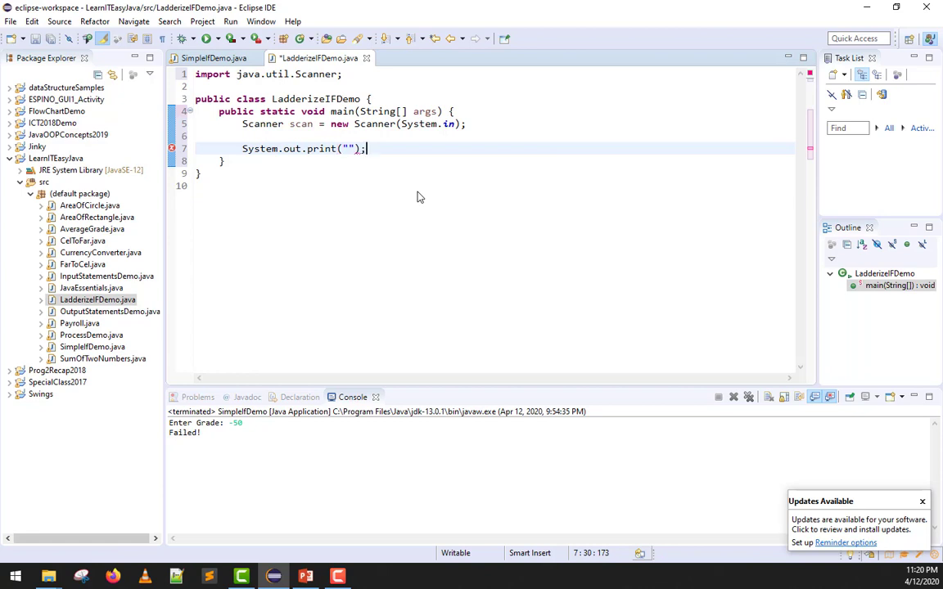
{"action": "type", "text": "Em"}
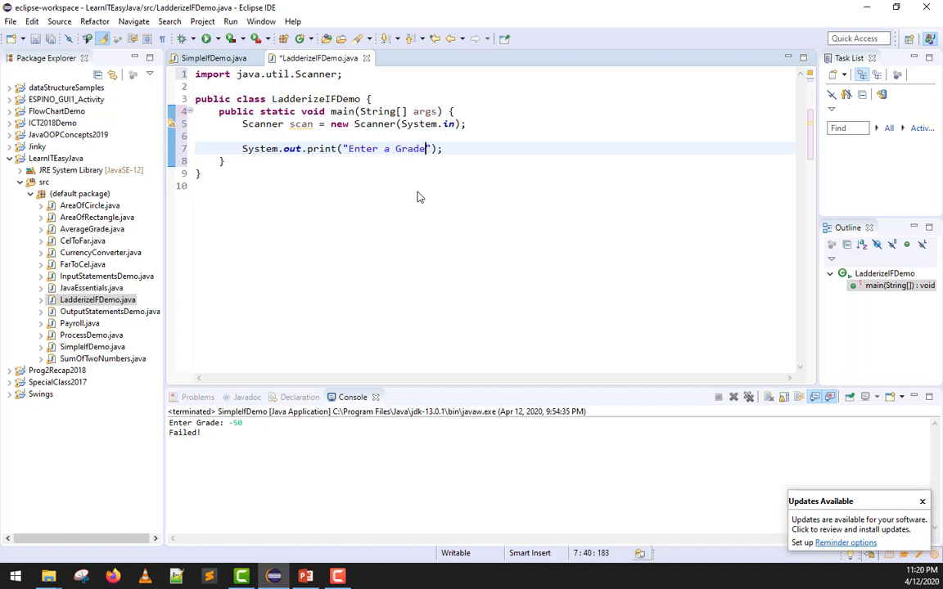
{"action": "type", "text": ":"}
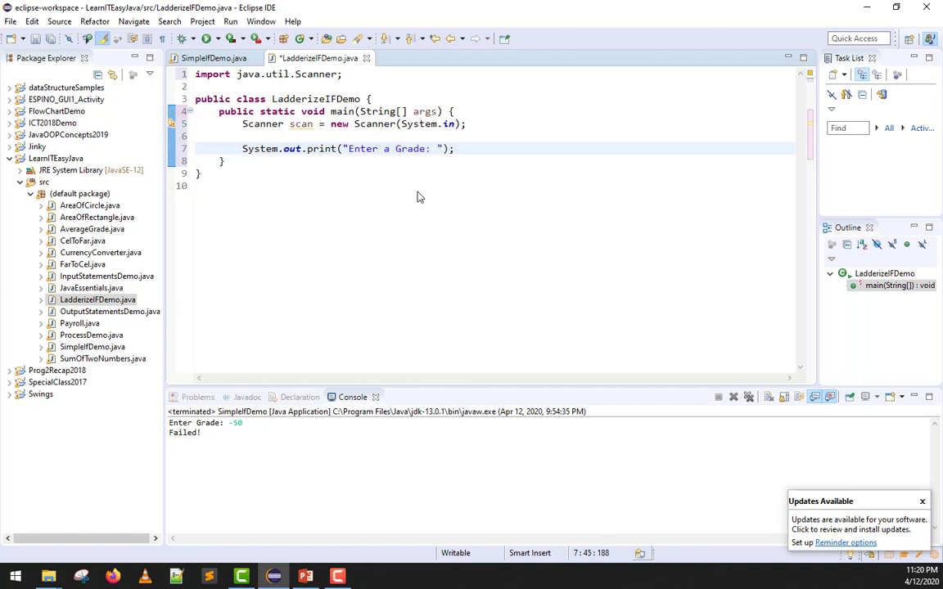
{"action": "left_click", "coordinate": [221, 59]}
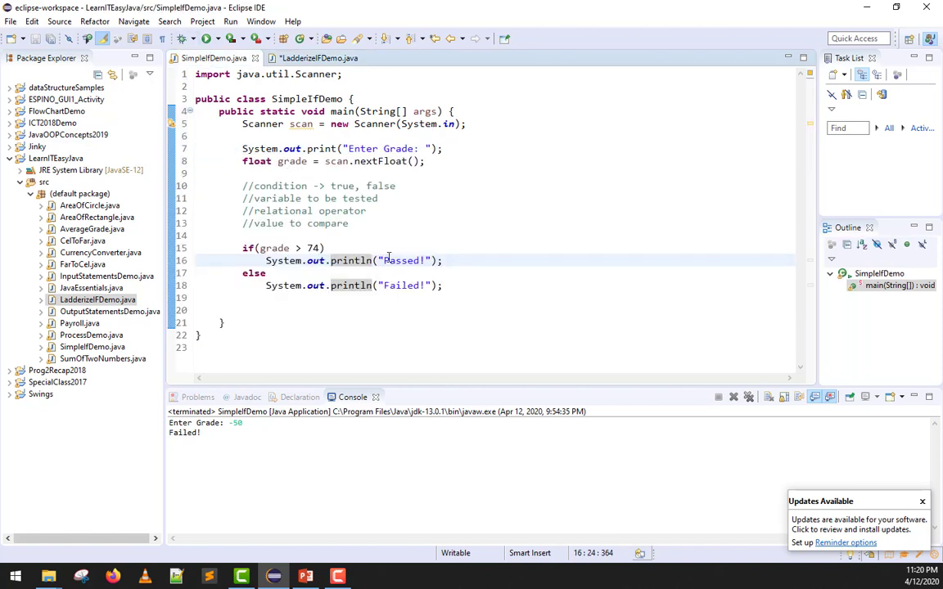
{"action": "left_click", "coordinate": [331, 58]}
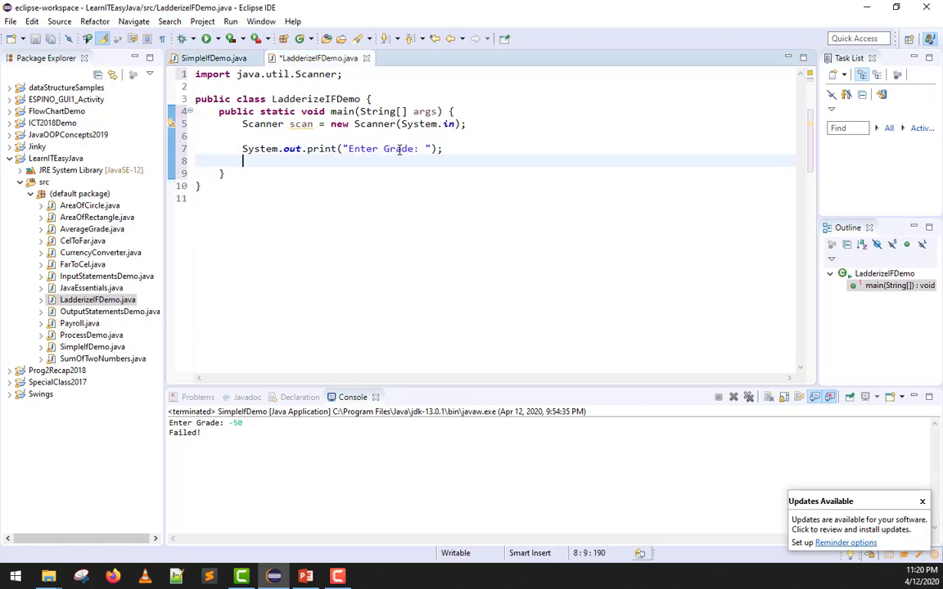
Read the grade with float grade = scan.nextFloat();
{"action": "type", "text": "float"}
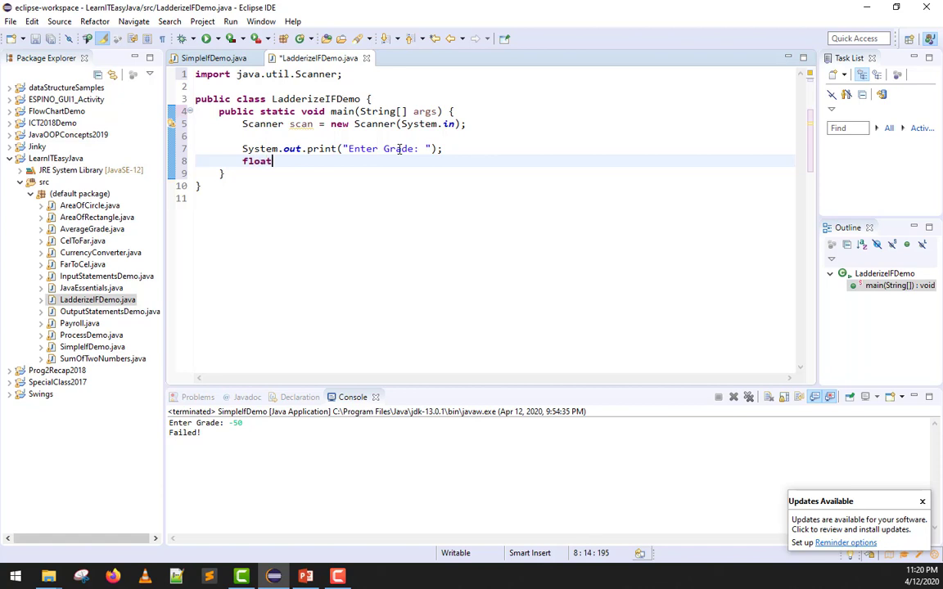
{"action": "type", "text": "grade ="}
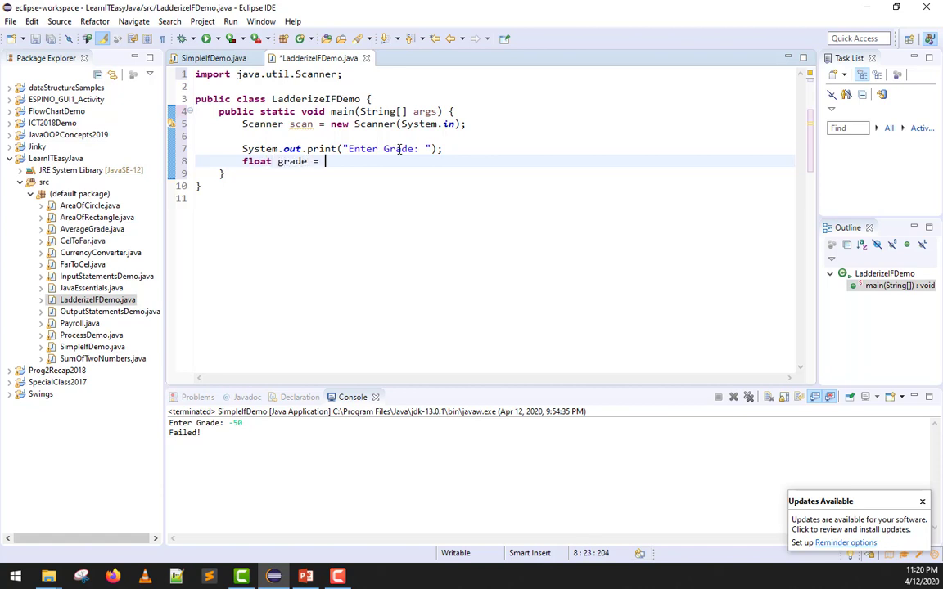
{"action": "type", "text": "scan."}
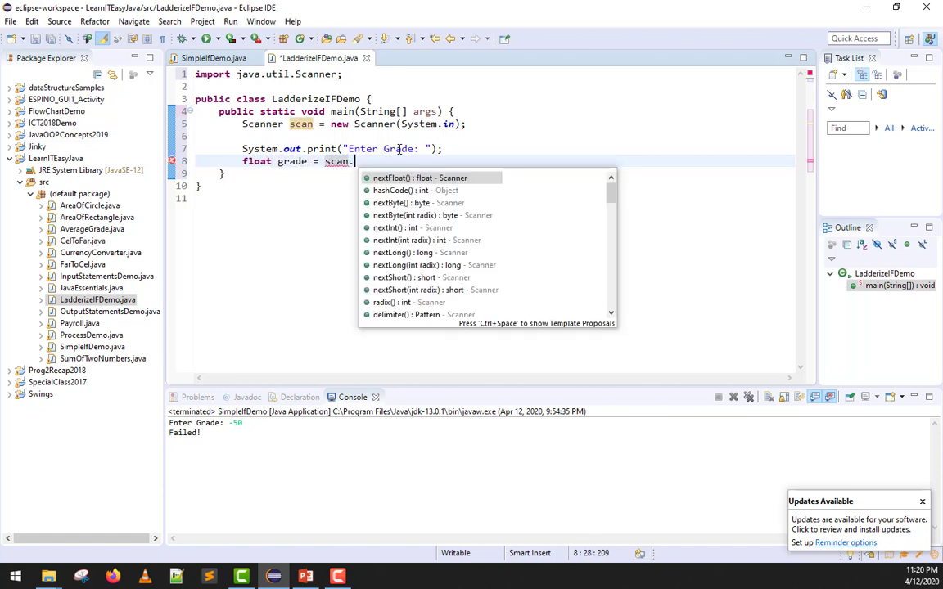
{"action": "type", "text": "Ne"}
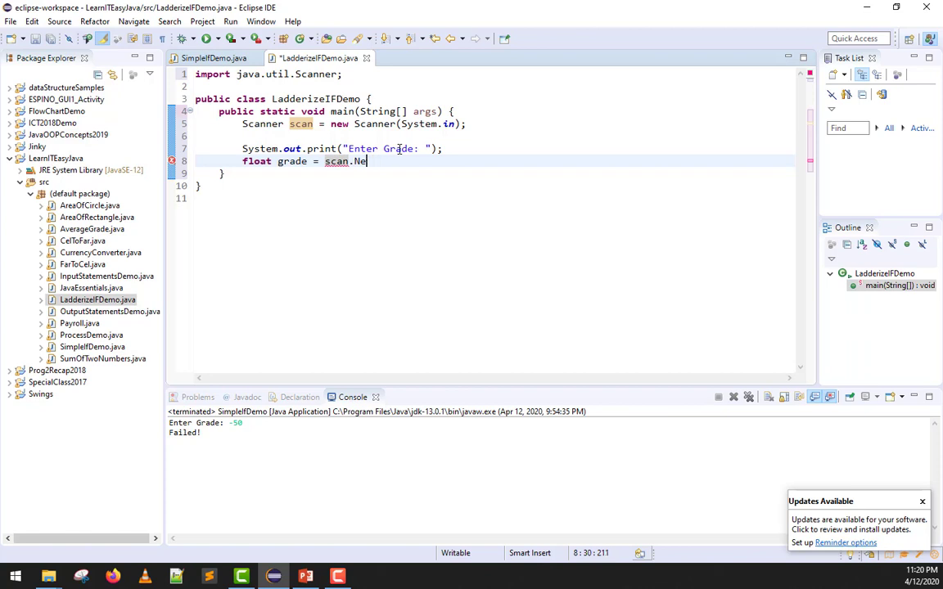
{"action": "key", "text": "BackSpace"}
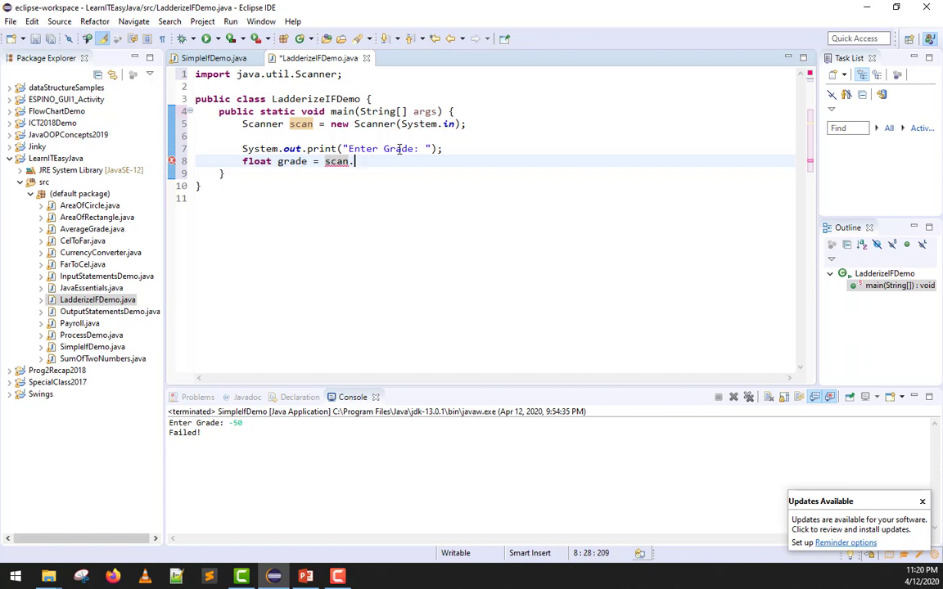
{"action": "type", "text": "nex"}
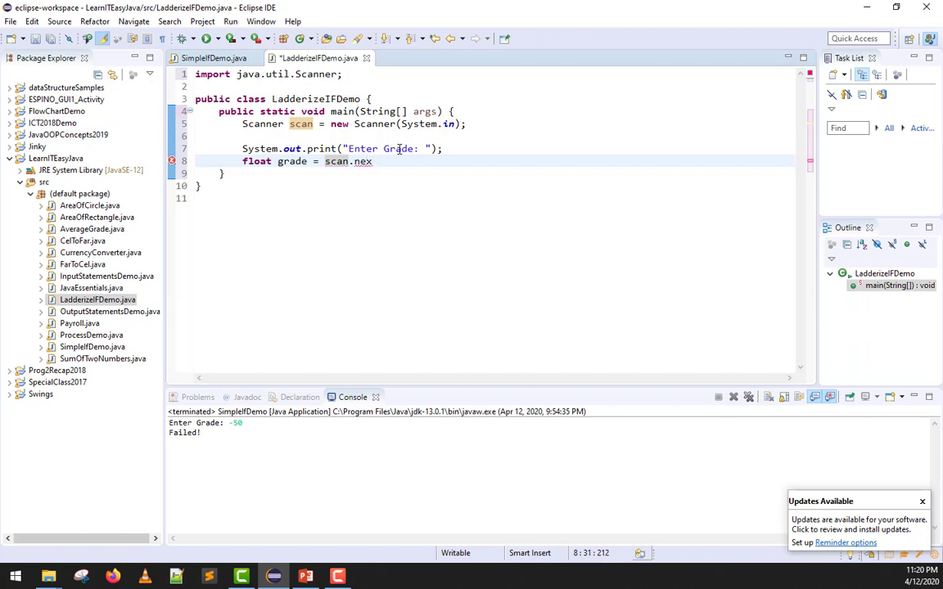
{"action": "type", "text": "tFloat();"}
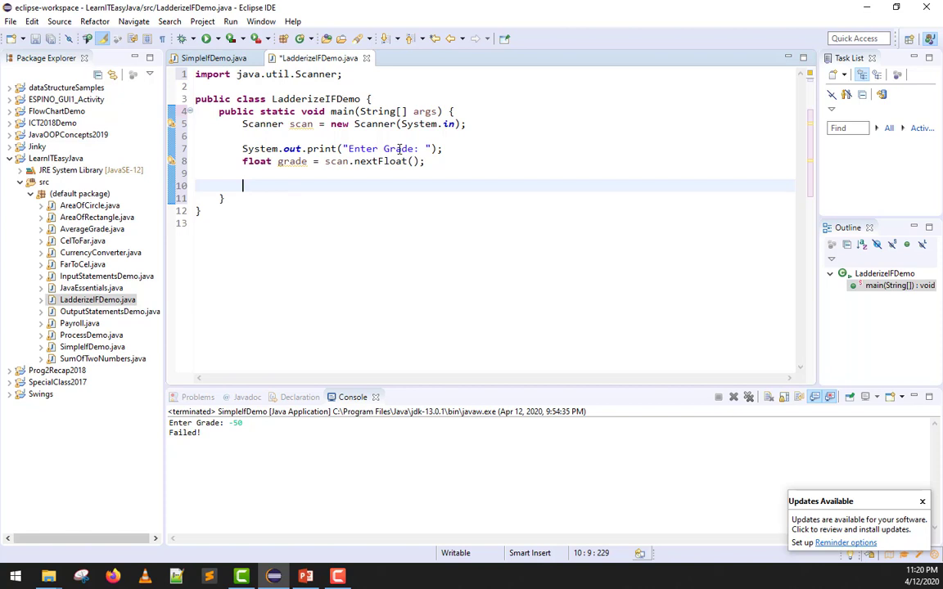
Write the condition if(grade > 100) on the empty line
{"action": "left_click", "coordinate": [209, 58]}
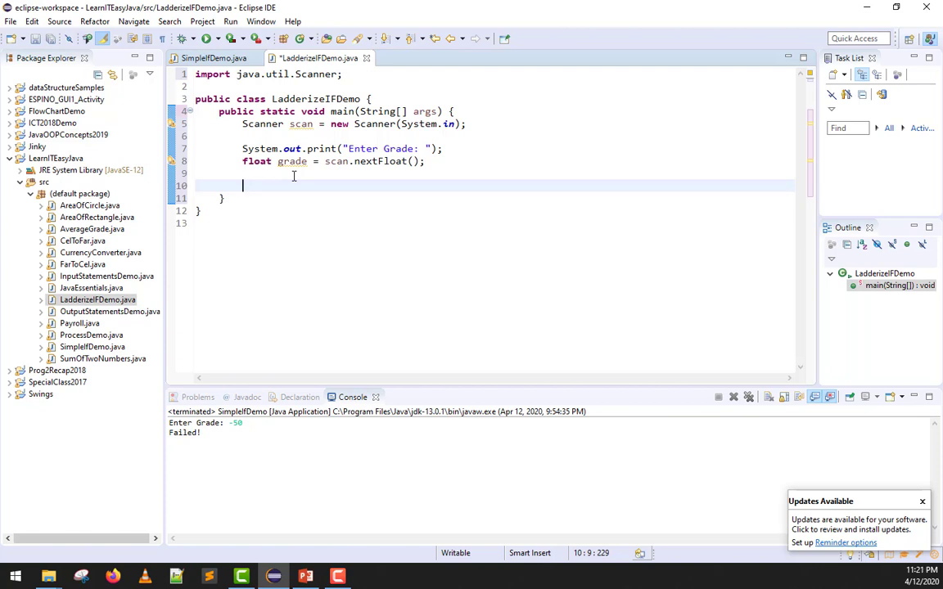
{"action": "type", "text": "if()"}
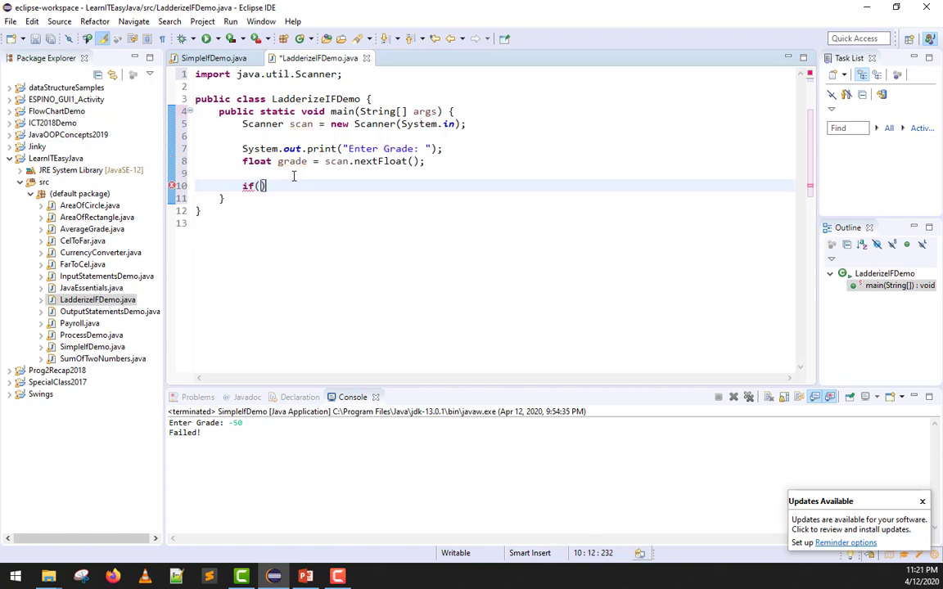
{"action": "type", "text": "grade"}
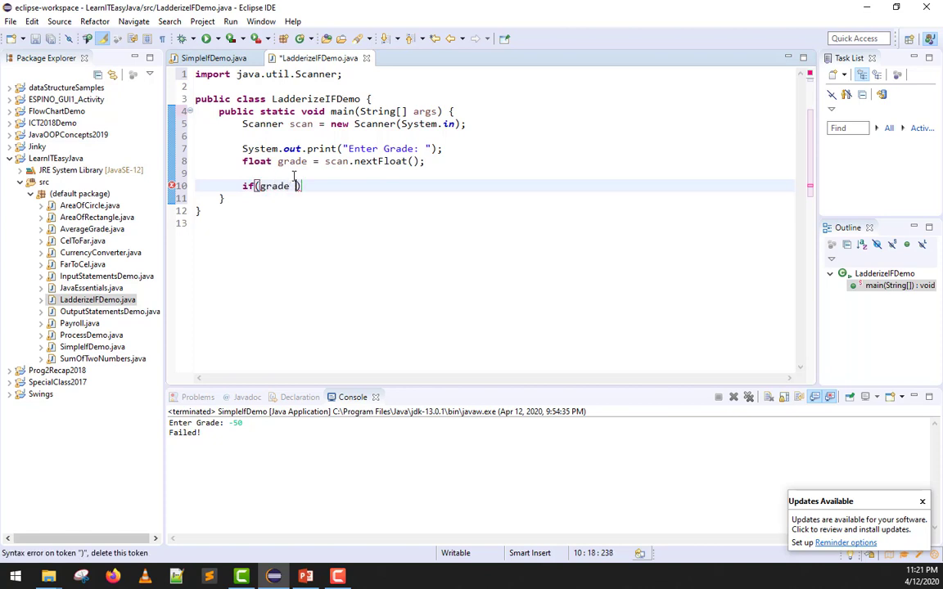
{"action": "type", "text": "> 100"}
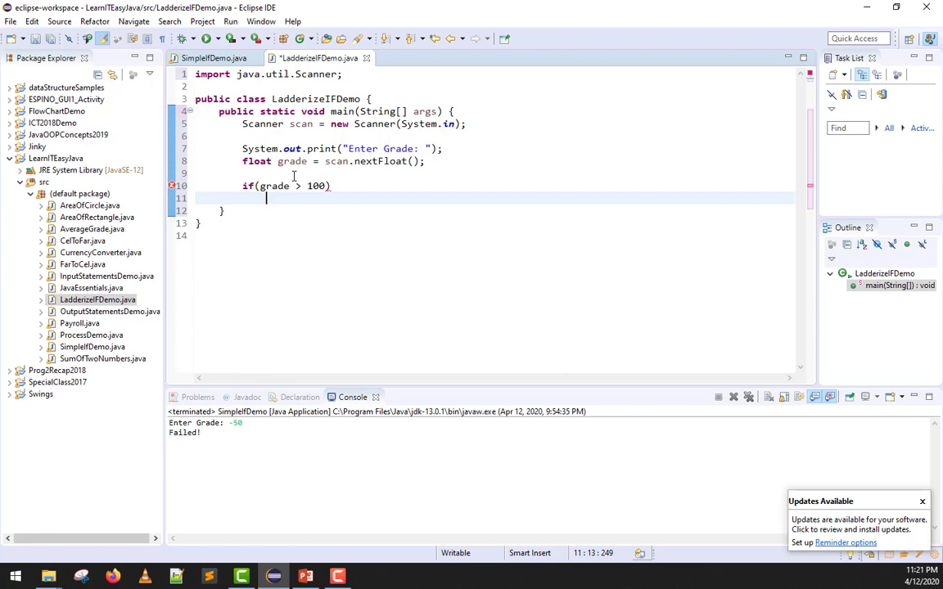
Have the if print "Invalid Grade" with System.out.print
{"action": "type", "text": "Syste"}
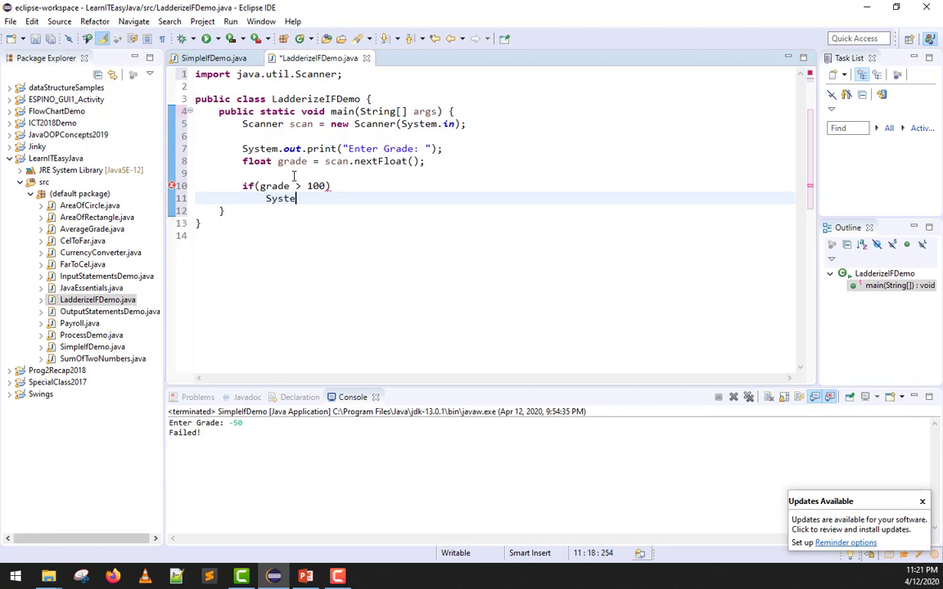
{"action": "type", "text": ".ou"}
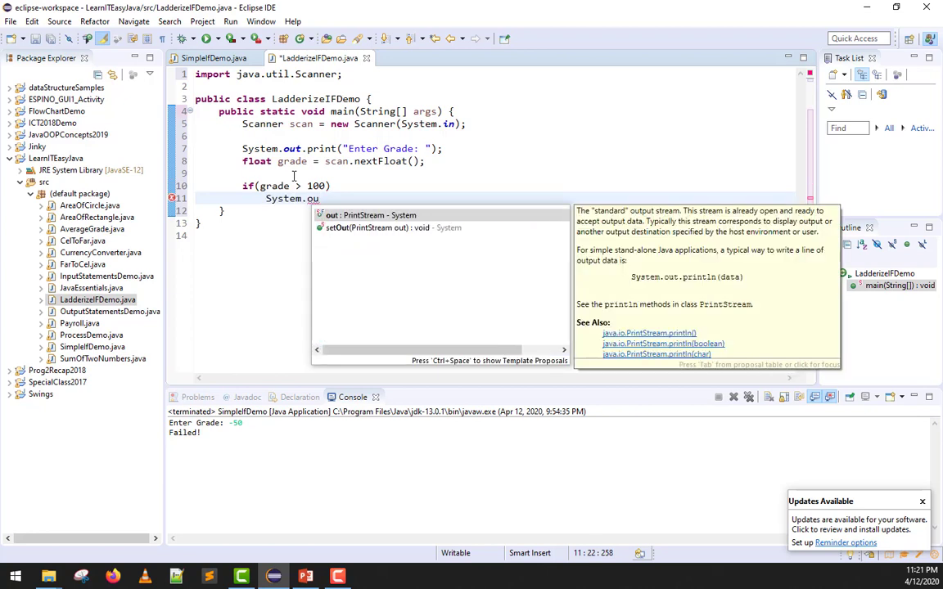
{"action": "type", "text": "(\"P\""}
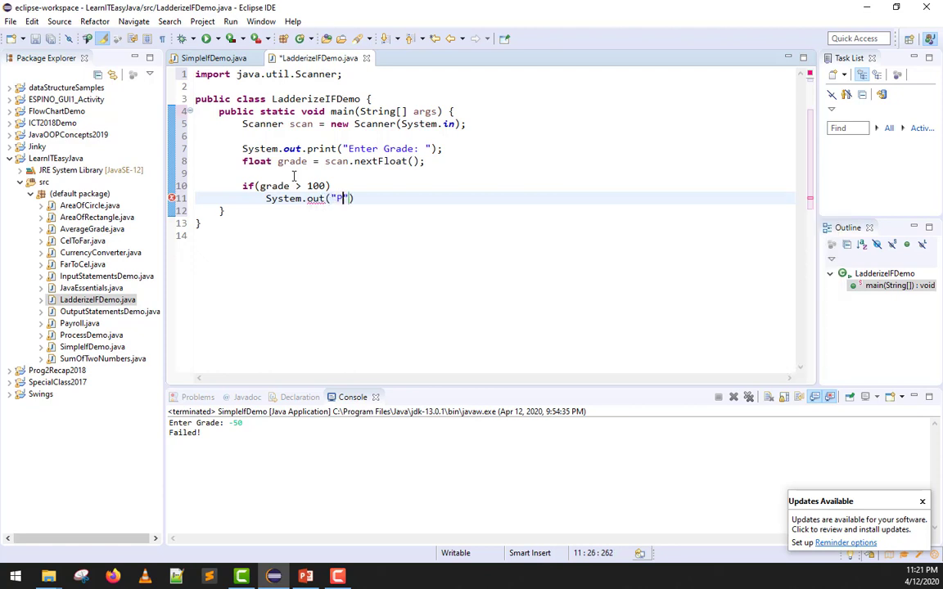
{"action": "type", "text": "rint"}
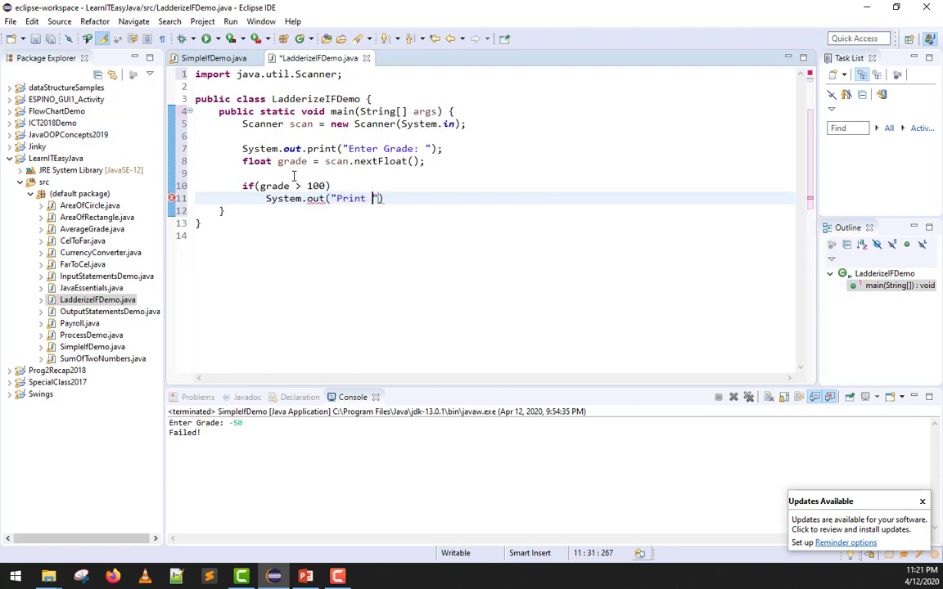
{"action": "type", "text": "Inval"}
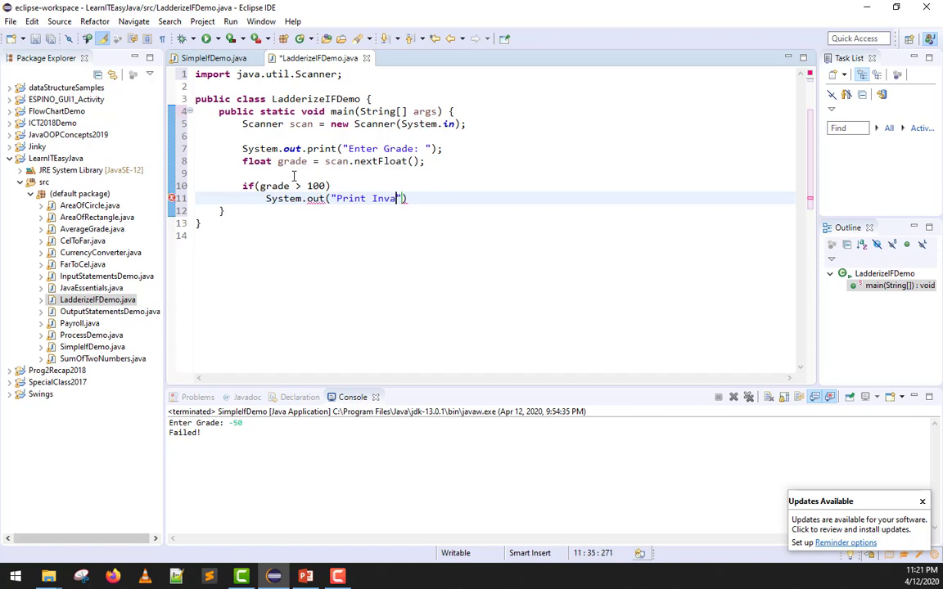
{"action": "type", "text": "id"}
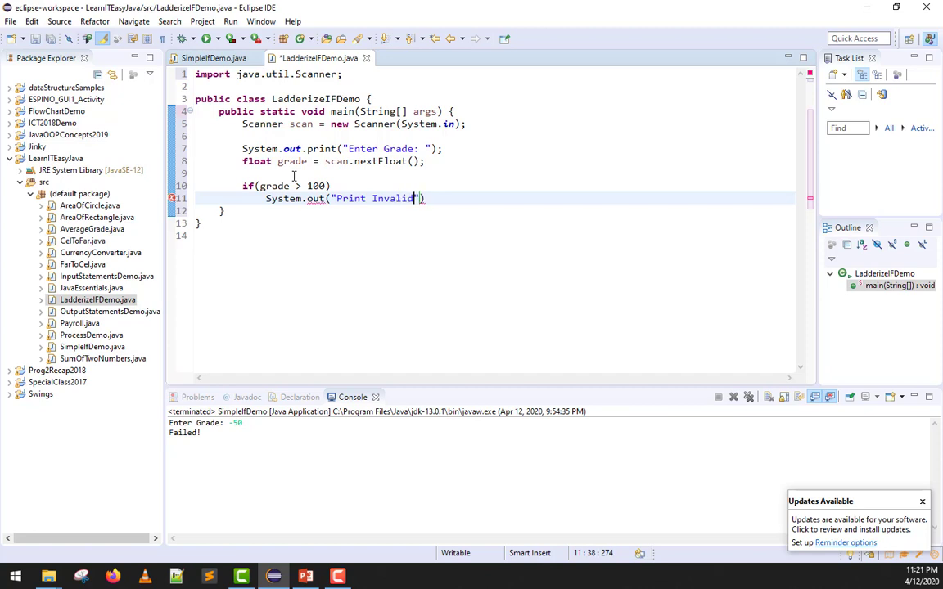
{"action": "type", "text": "Graf"}
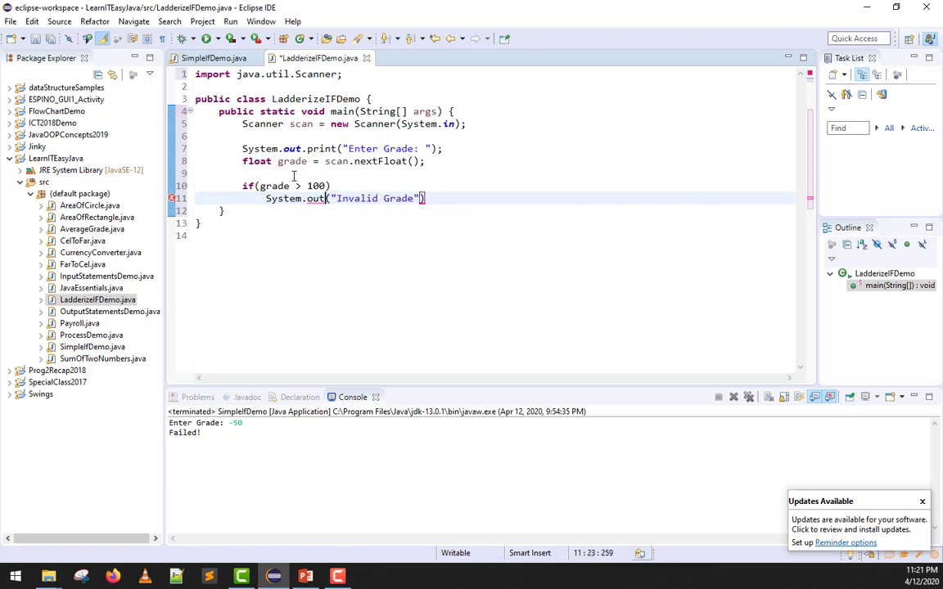
{"action": "type", "text": "print"}
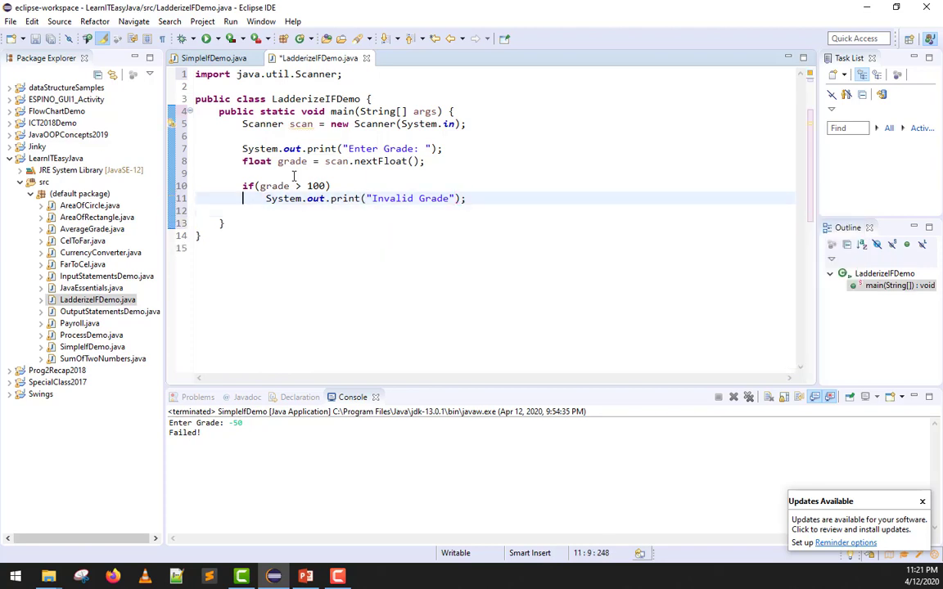
Add a //101 comment after the if condition noting a sample invalid grade
{"action": "left_click_drag", "start_coordinate": [243, 186], "coordinate": [466, 198]}
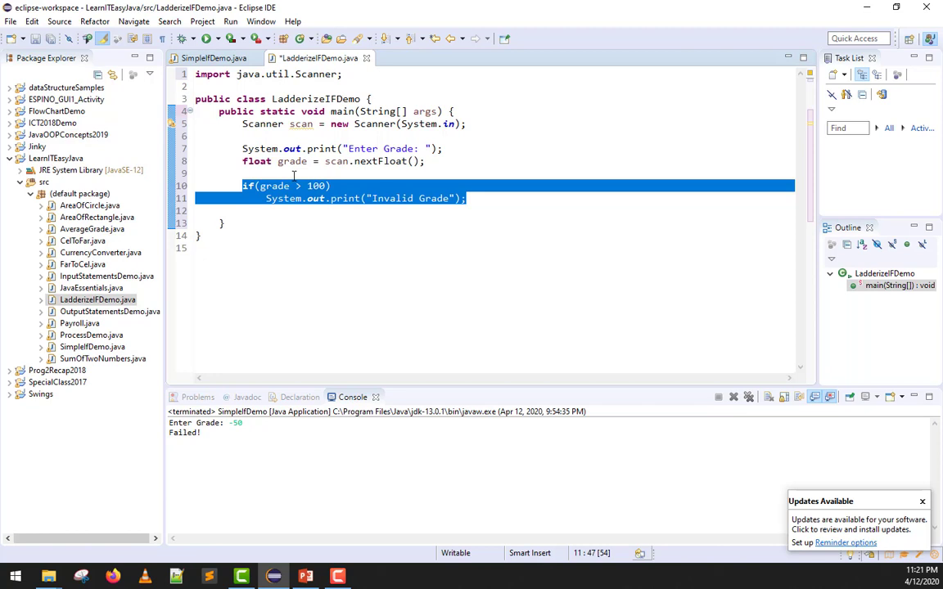
{"action": "left_click", "coordinate": [261, 186]}
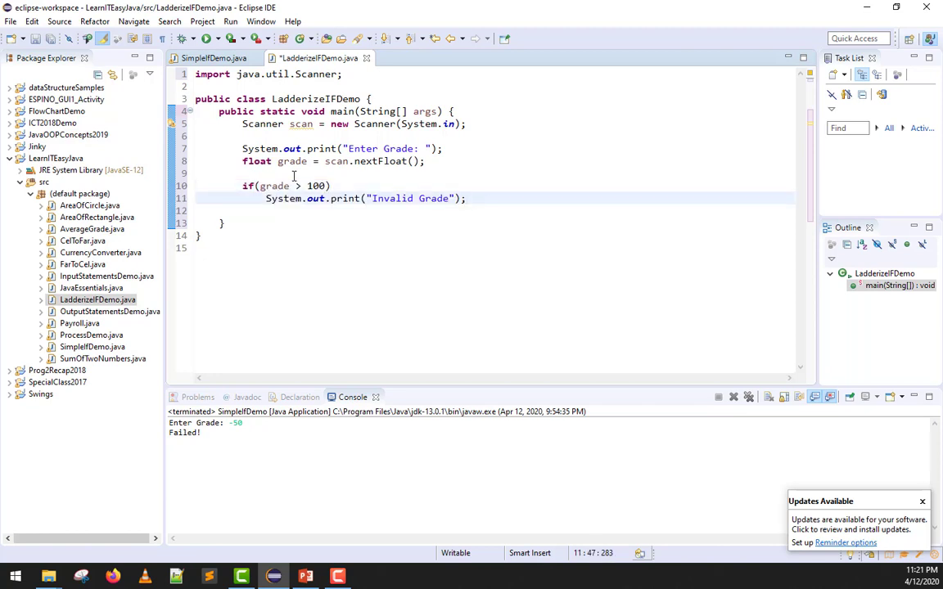
{"action": "left_click", "coordinate": [270, 186]}
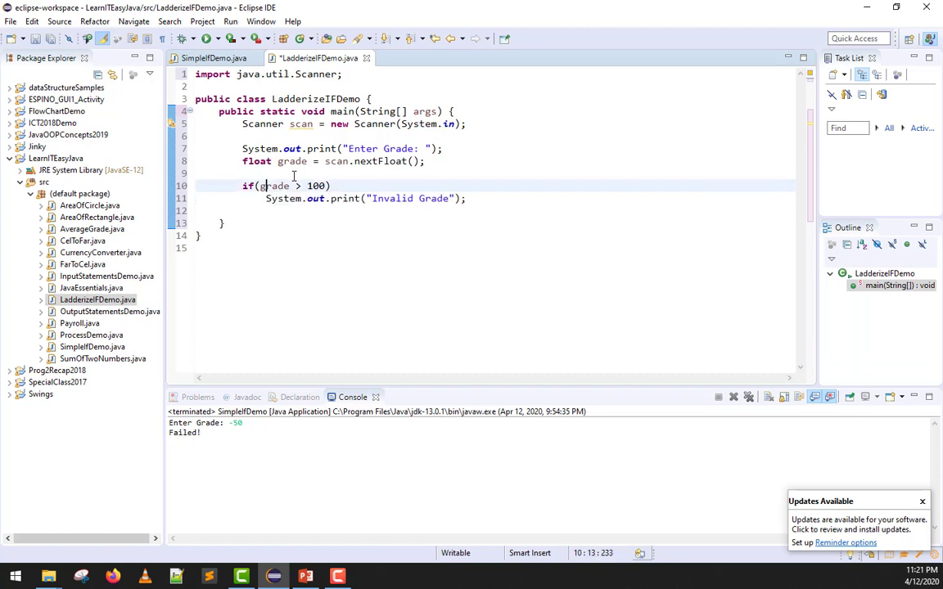
{"action": "type", "text": "//1"}
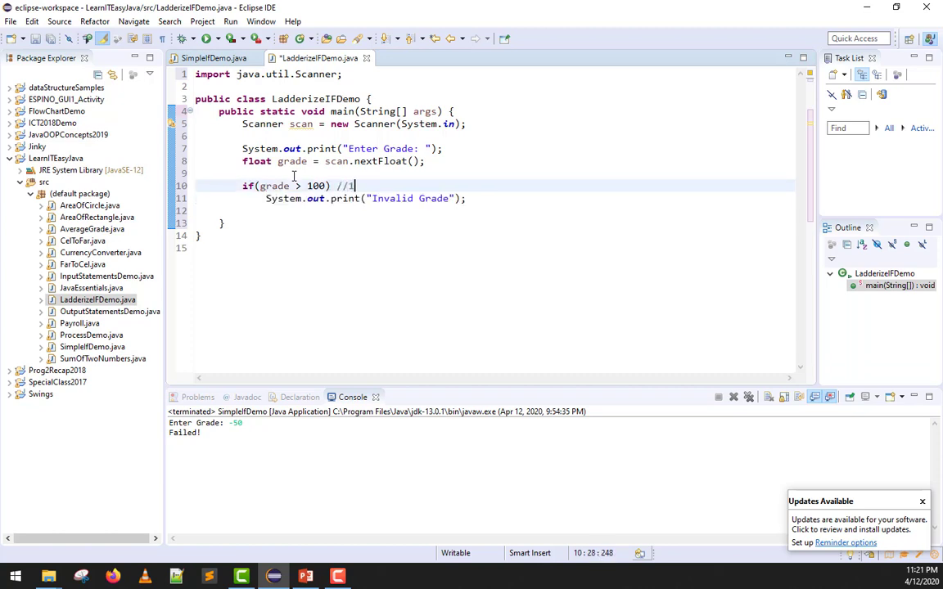
{"action": "type", "text": "01"}
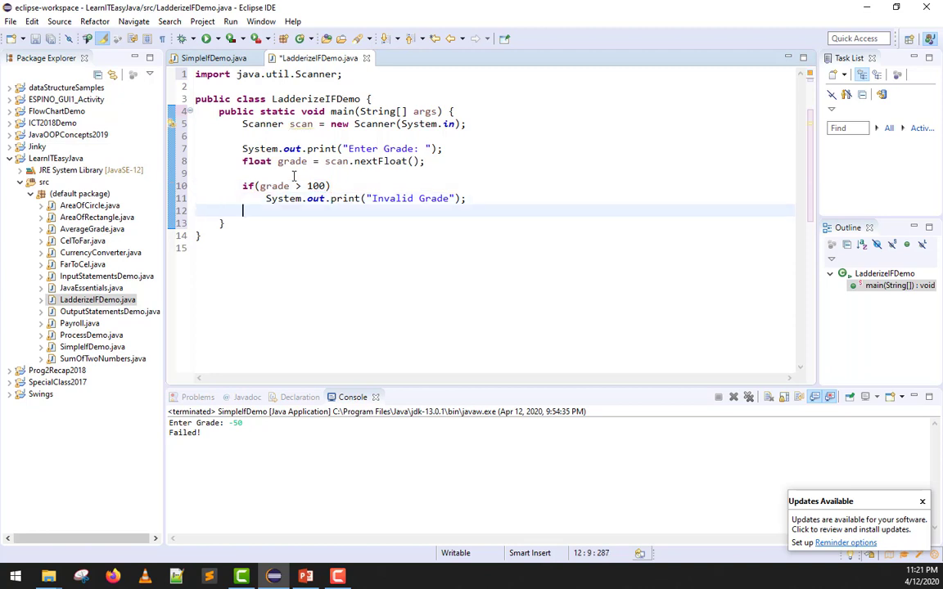
Add an else if(grade > 74) branch after the Invalid Grade check
{"action": "key", "text": "Enter"}
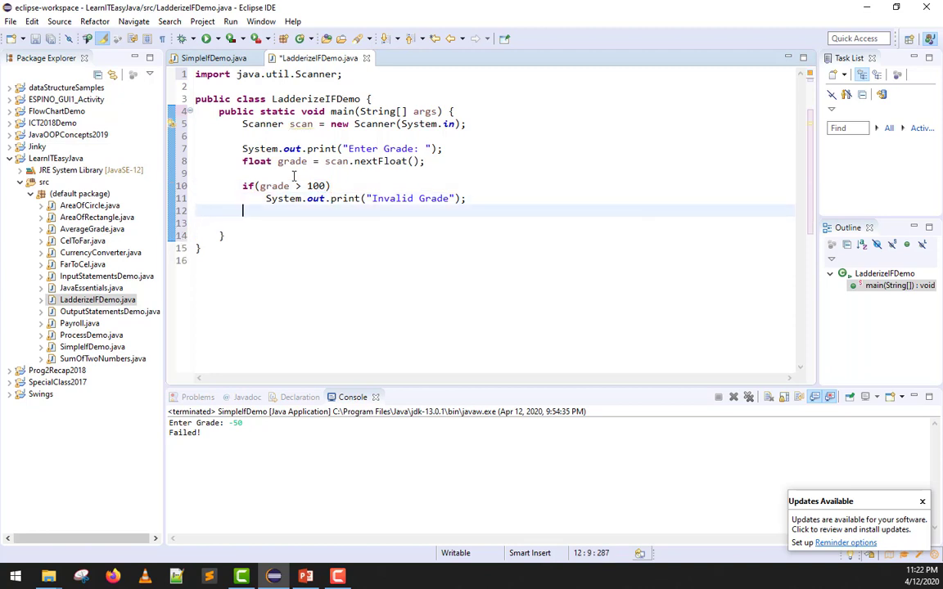
{"action": "type", "text": "else if"}
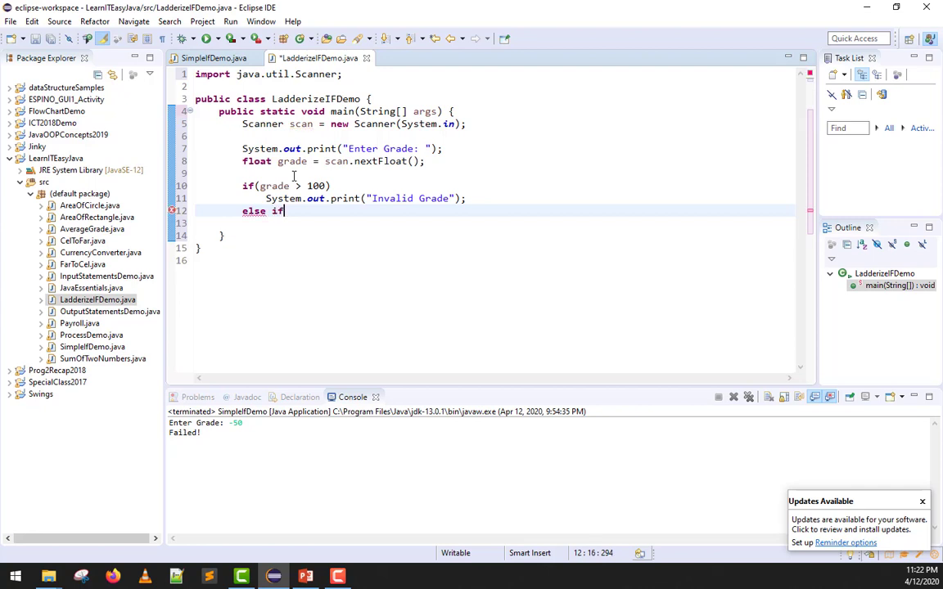
{"action": "type", "text": "("}
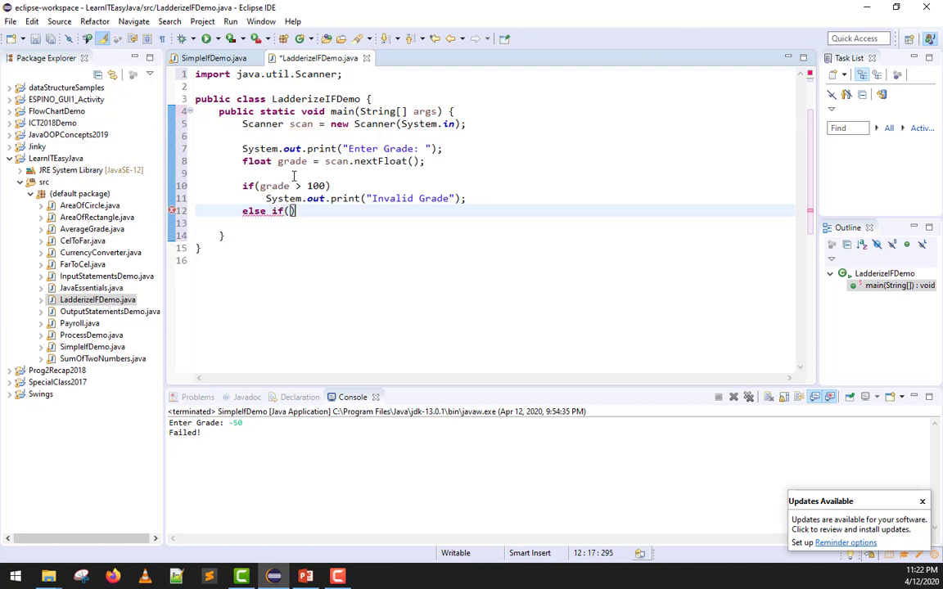
{"action": "type", "text": "grade"}
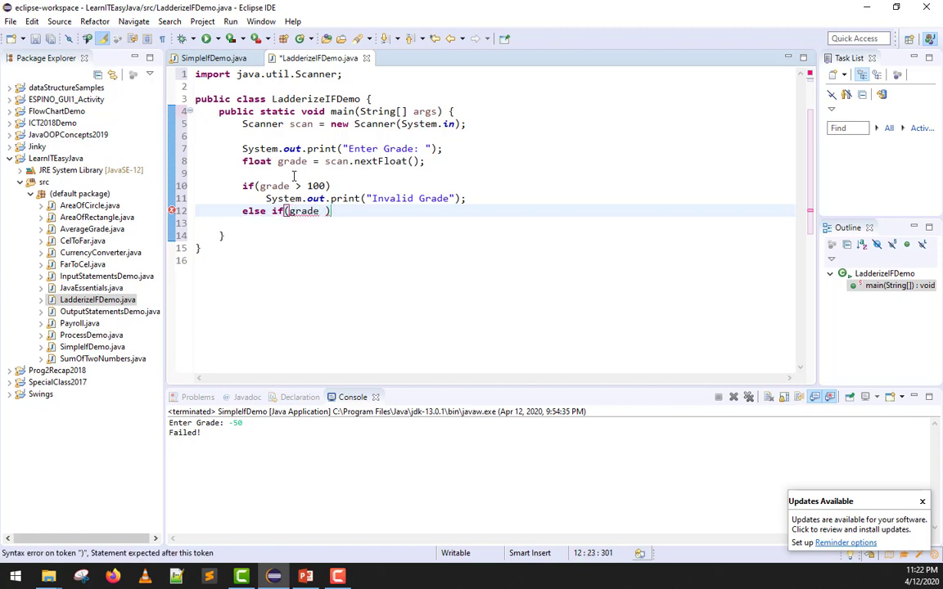
{"action": "type", "text": "> 74"}
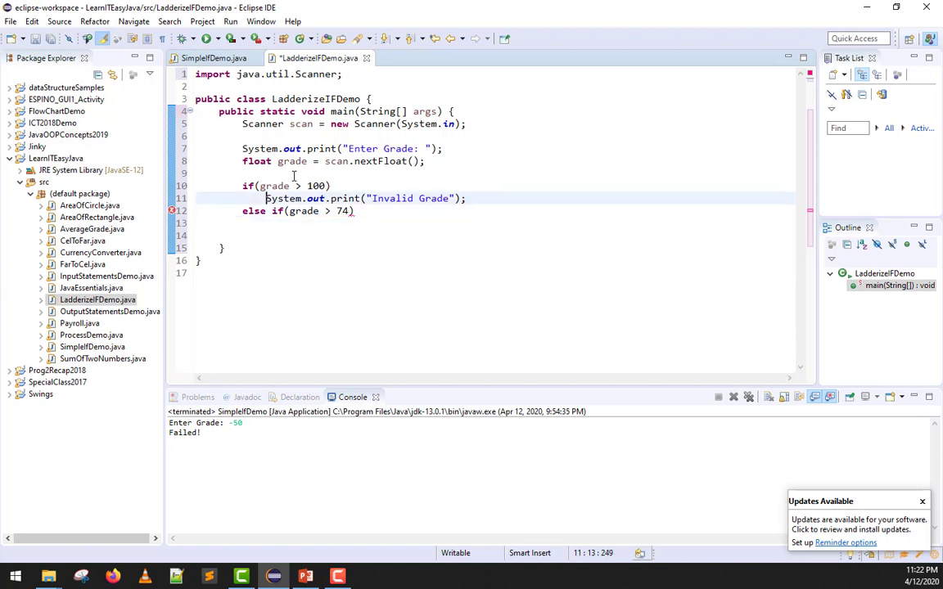
Give the branch a System.out.print whose message reads "Passed"
{"action": "type", "text": "System.out.print(\"Invalid Grade\");"}
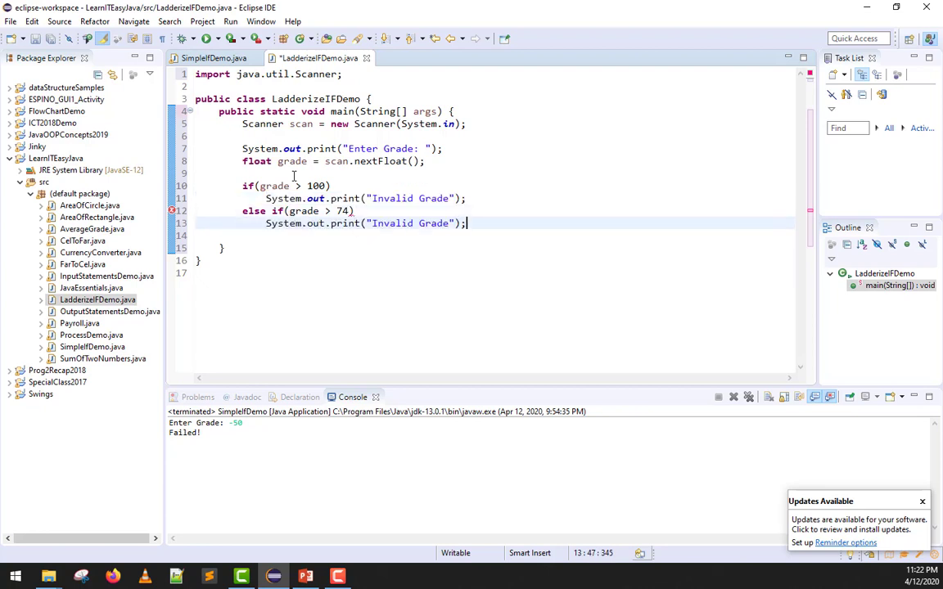
{"action": "double_click", "coordinate": [409, 223]}
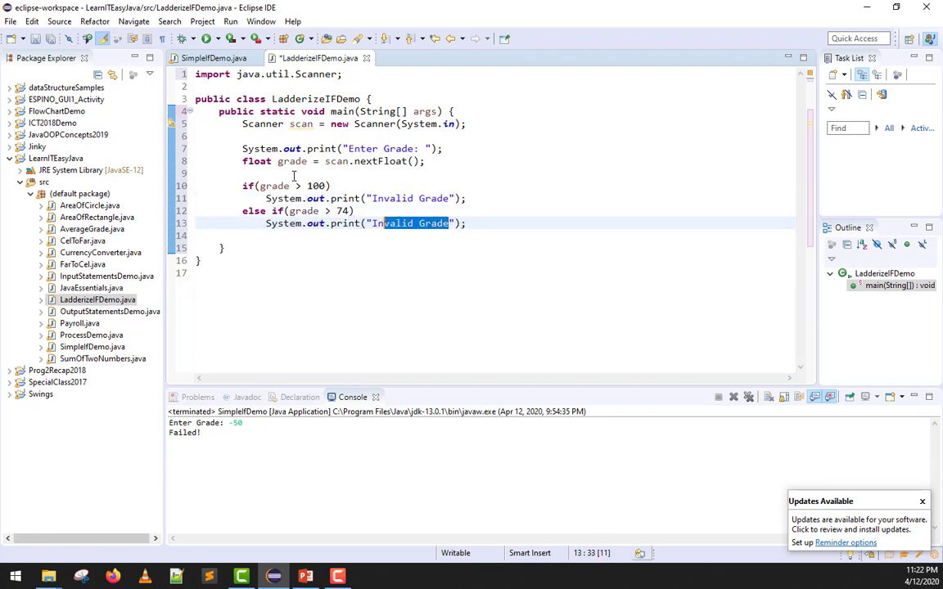
{"action": "type", "text": "Pass"}
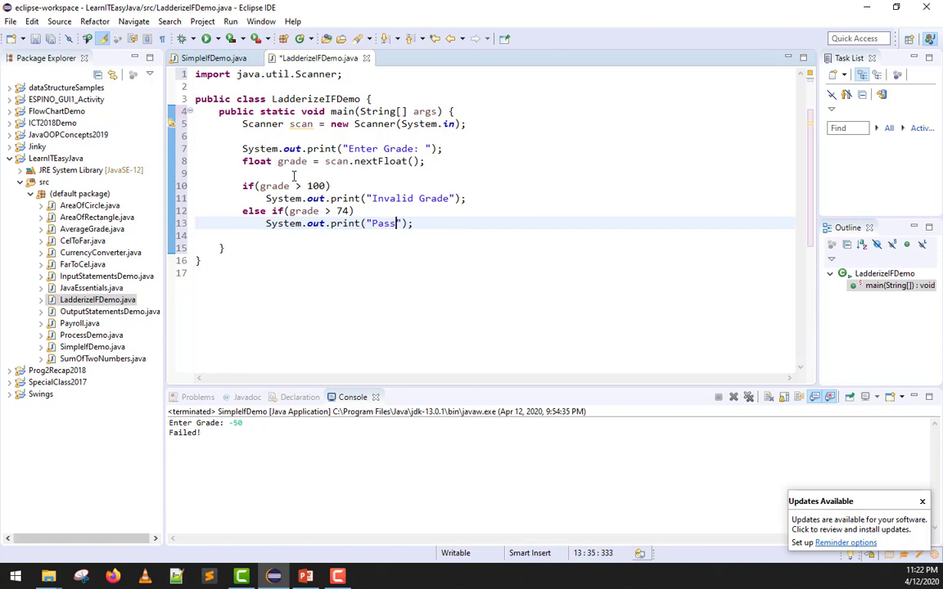
{"action": "type", "text": "ed"}
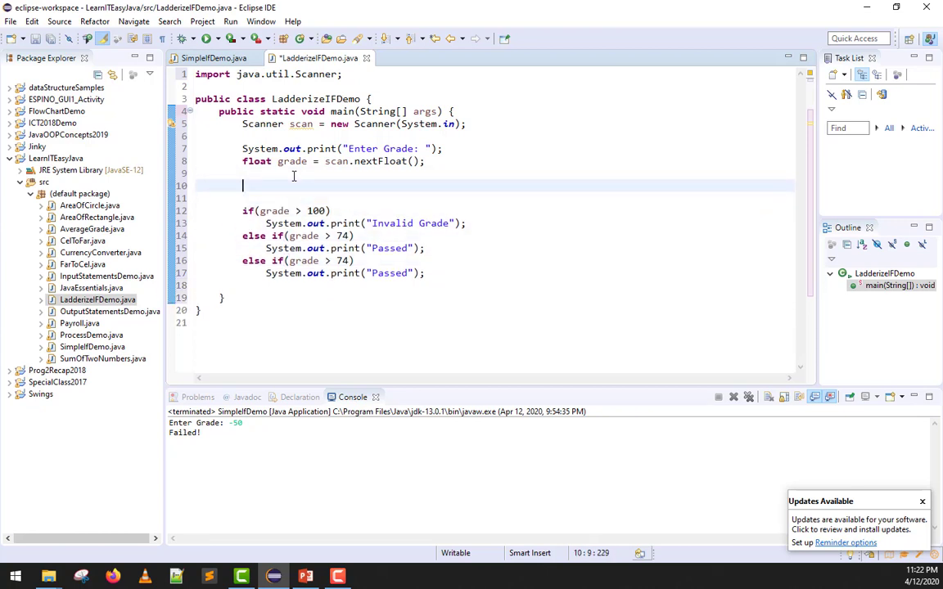
Write comments //65 to 74 - Failed and //75 to 100 - Passed
{"action": "type", "text": "//65"}
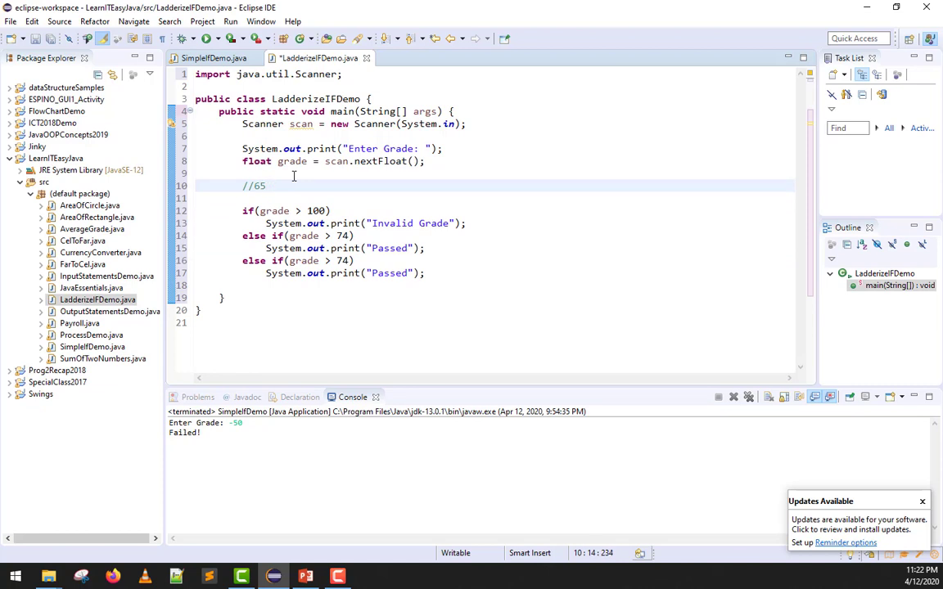
{"action": "type", "text": "74"}
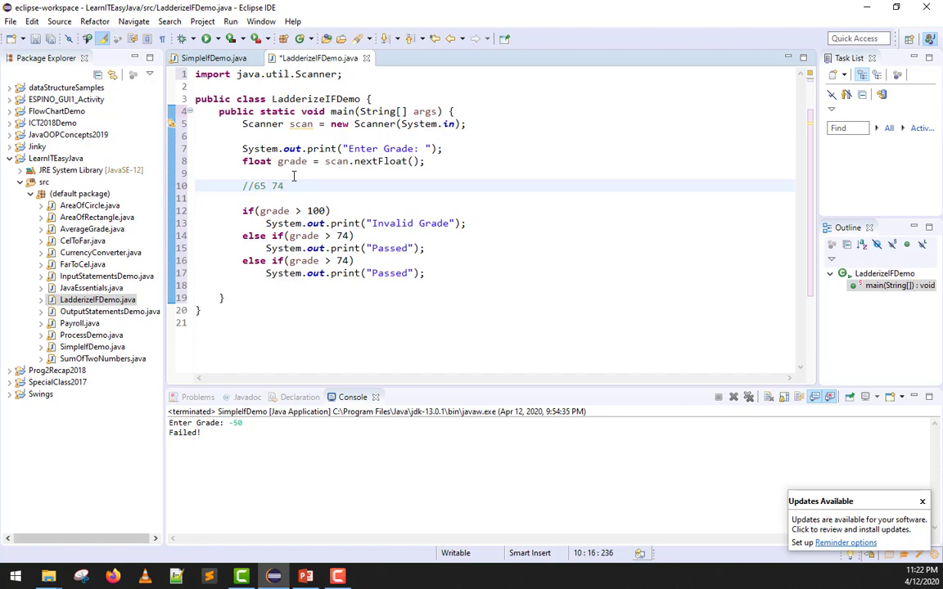
{"action": "type", "text": "- Failed"}
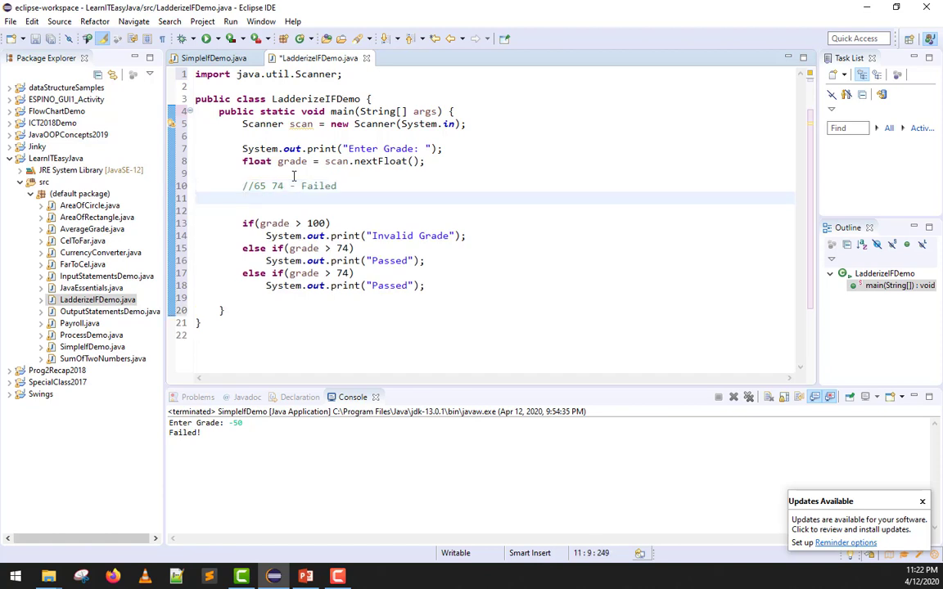
{"action": "type", "text": "//75 to 100 -"}
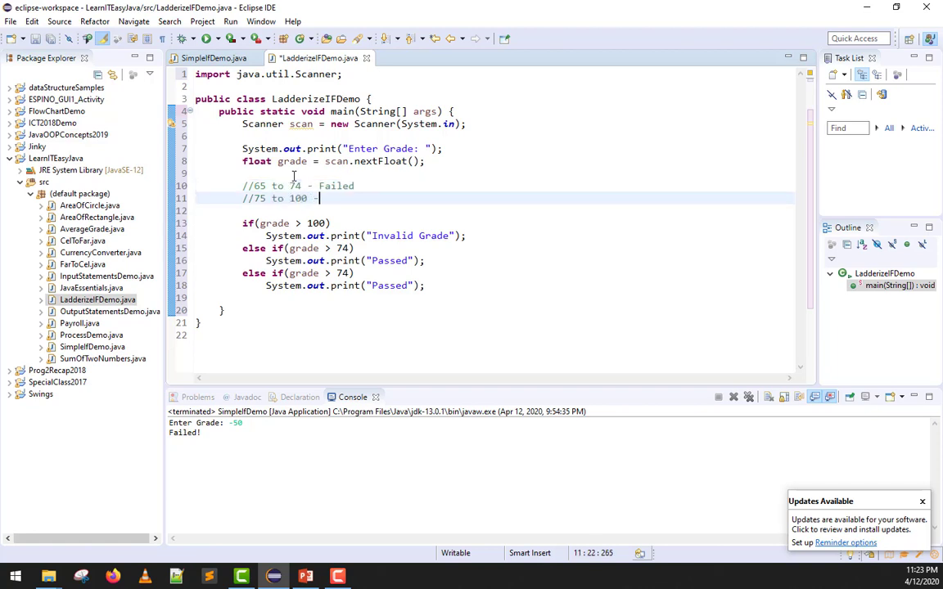
{"action": "type", "text": "Passed"}
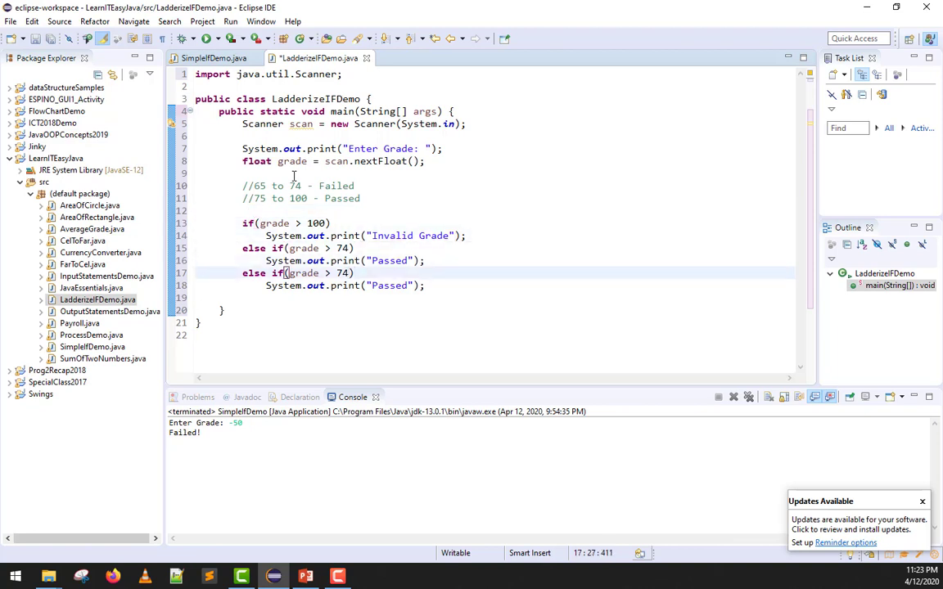
Change the copied branch to grade > 64 printing "Failed"
{"action": "type", "text": "6"}
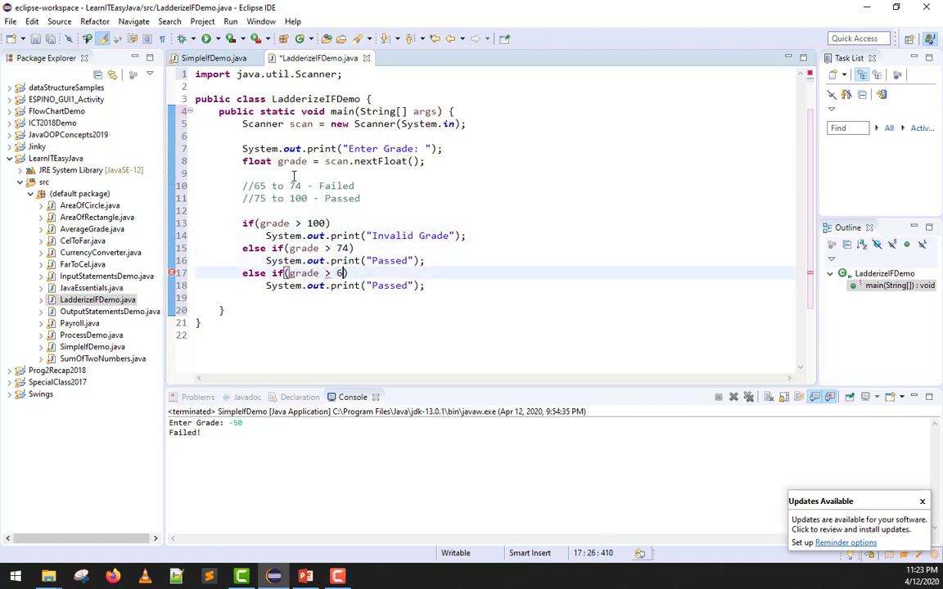
{"action": "type", "text": "4"}
{"action": "left_click", "coordinate": [495, 286]}
{"action": "type", "text": "F"}
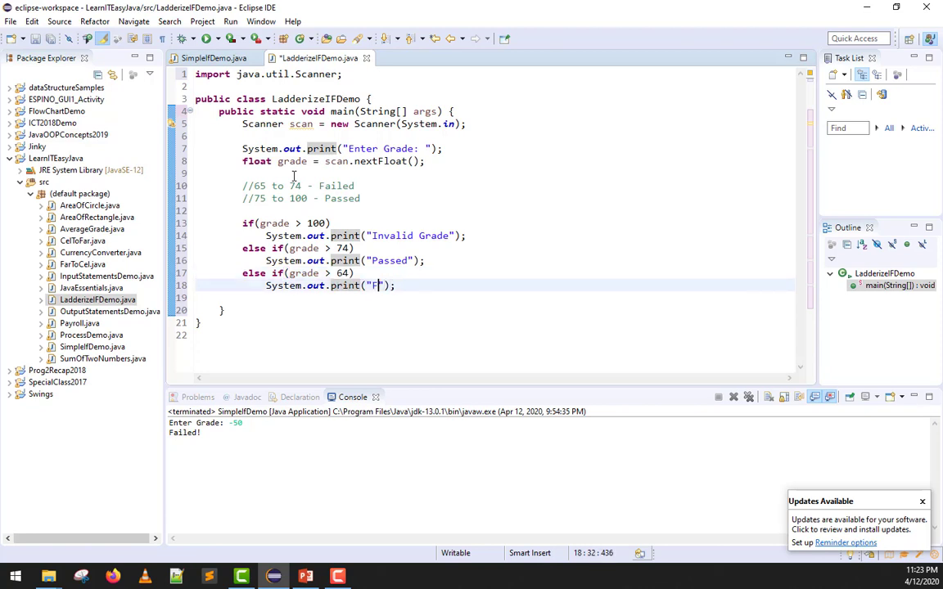
{"action": "type", "text": "a"}
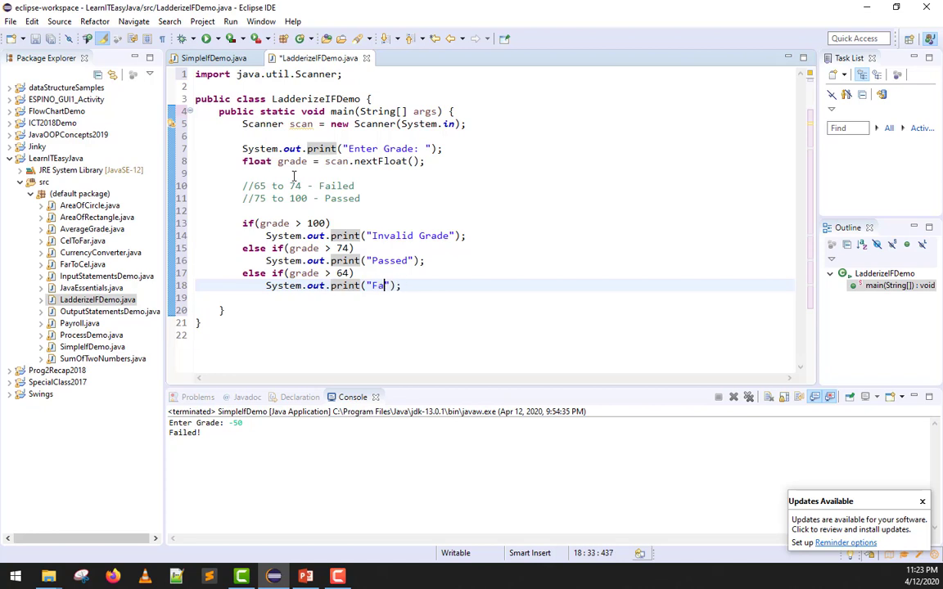
{"action": "type", "text": "iled"}
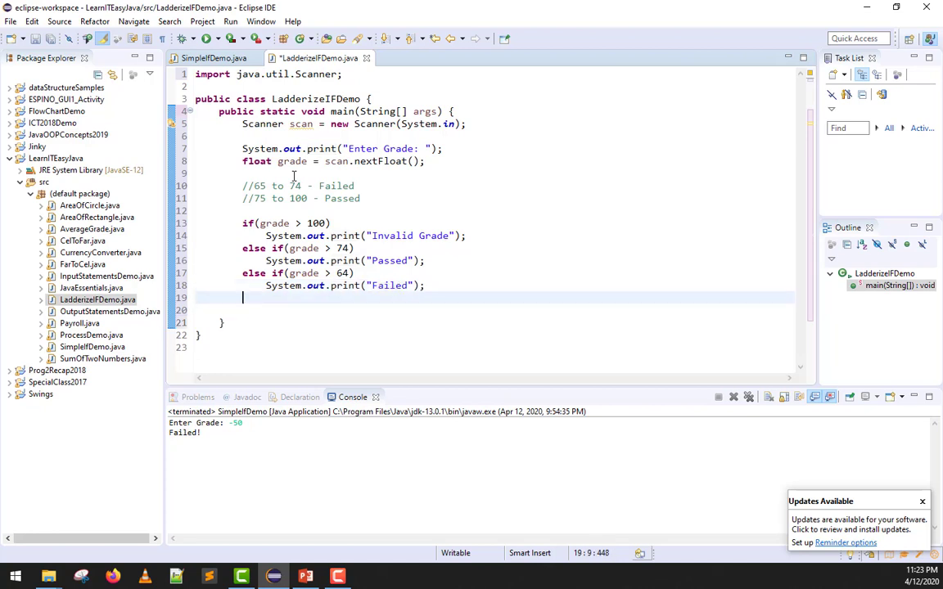
End the ladder with else printing "Invalid Grade" and run it with test grades 101, 64 and 100
{"action": "type", "text": "else"}
{"action": "left_click", "coordinate": [550, 429]}
{"action": "type", "text": "101"}
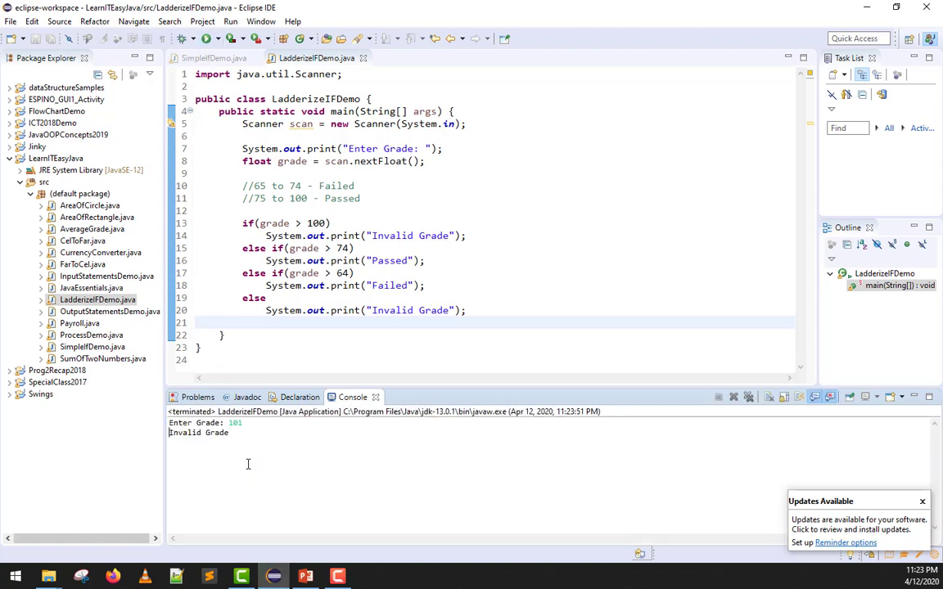
{"action": "left_click", "coordinate": [223, 41]}
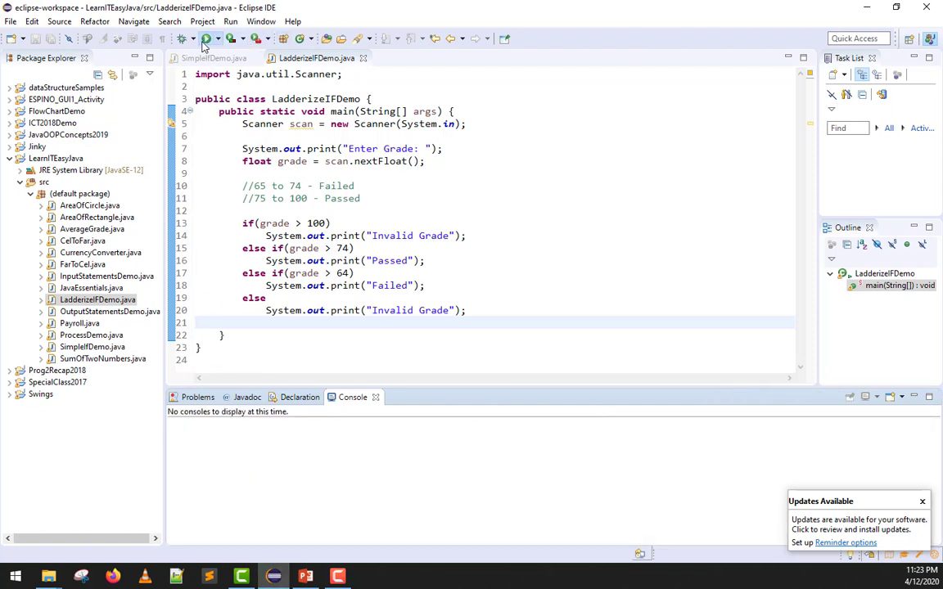
{"action": "left_click", "coordinate": [211, 41]}
{"action": "type", "text": "64"}
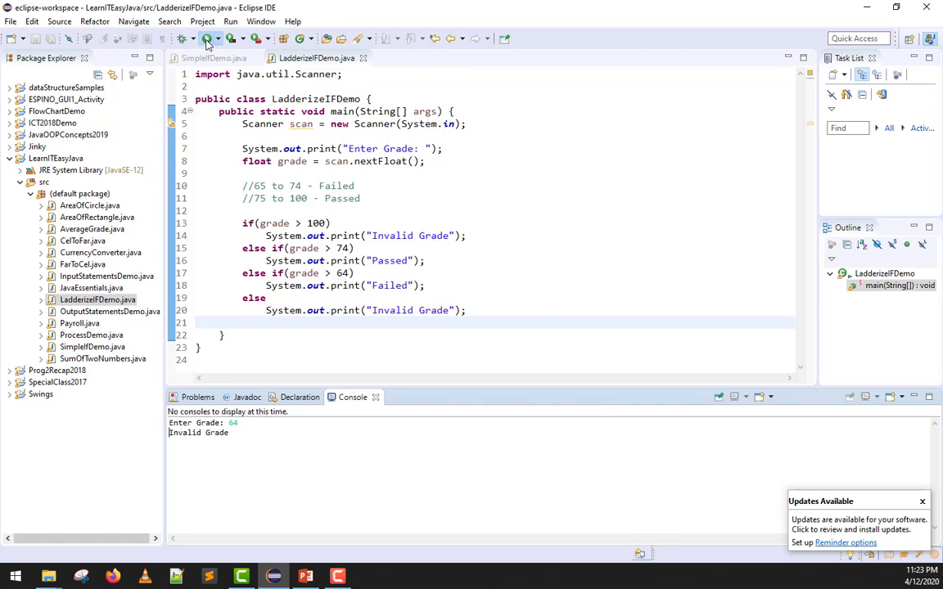
{"action": "left_click", "coordinate": [206, 38]}
{"action": "type", "text": "100"}
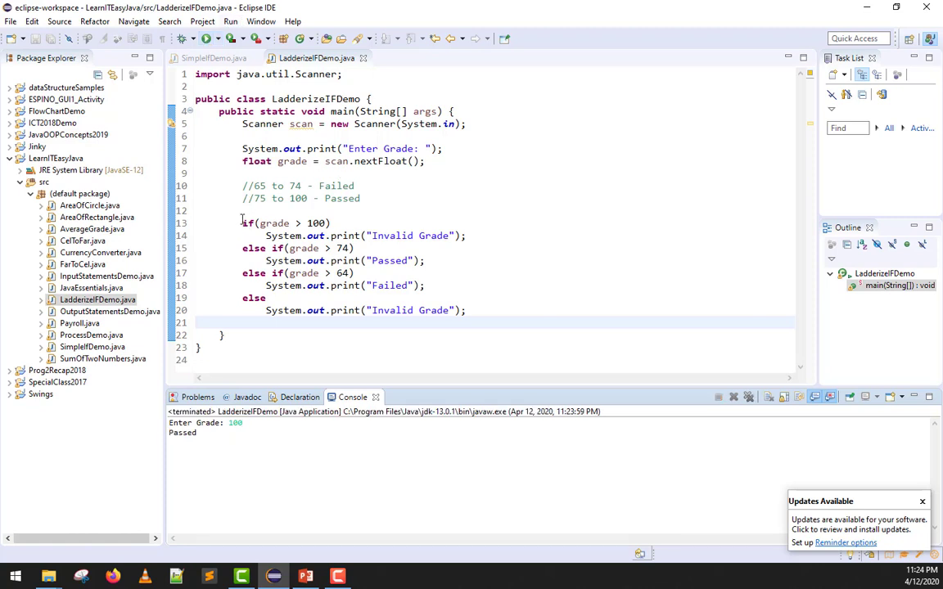
Add a //grade -> 85 comment under the range comments while highlighting the ladder
{"action": "left_click_drag", "start_coordinate": [242, 222], "coordinate": [467, 310]}
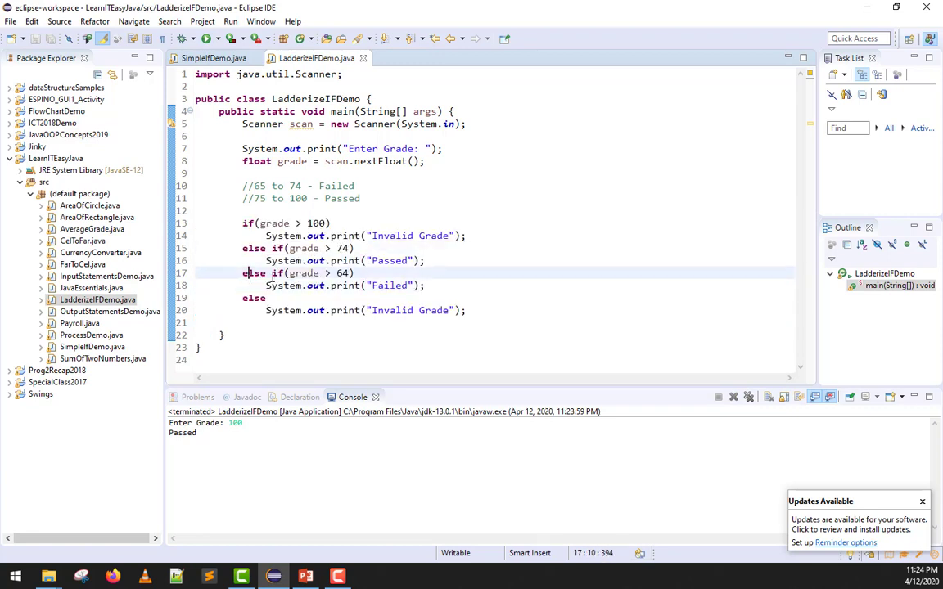
{"action": "left_click_drag", "start_coordinate": [249, 273], "coordinate": [327, 272]}
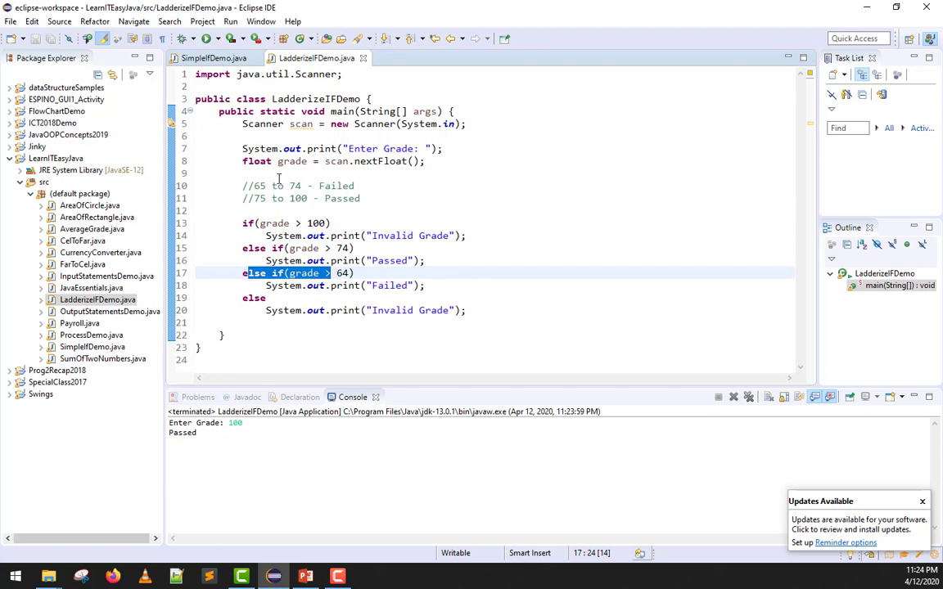
{"action": "double_click", "coordinate": [292, 161]}
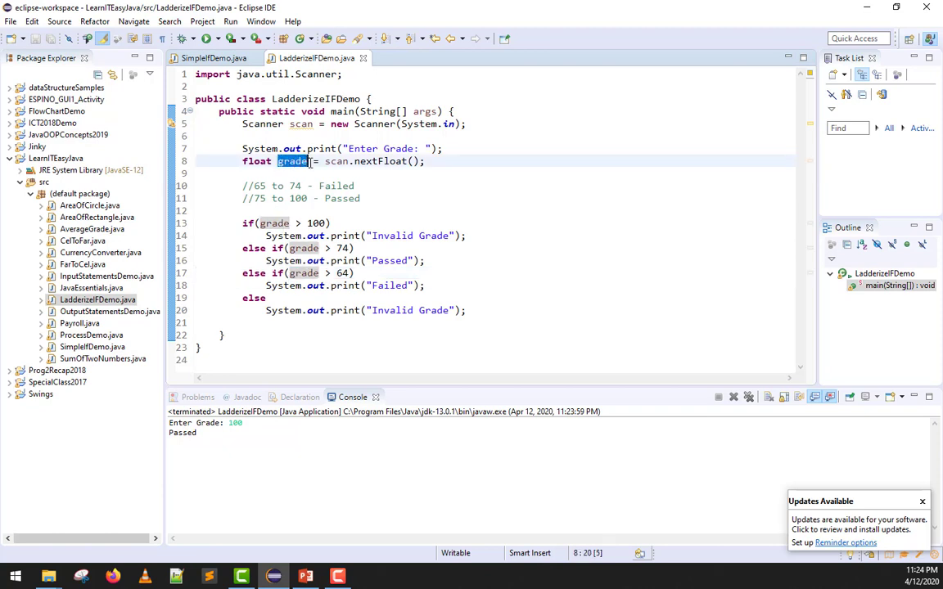
{"action": "type", "text": "//8"}
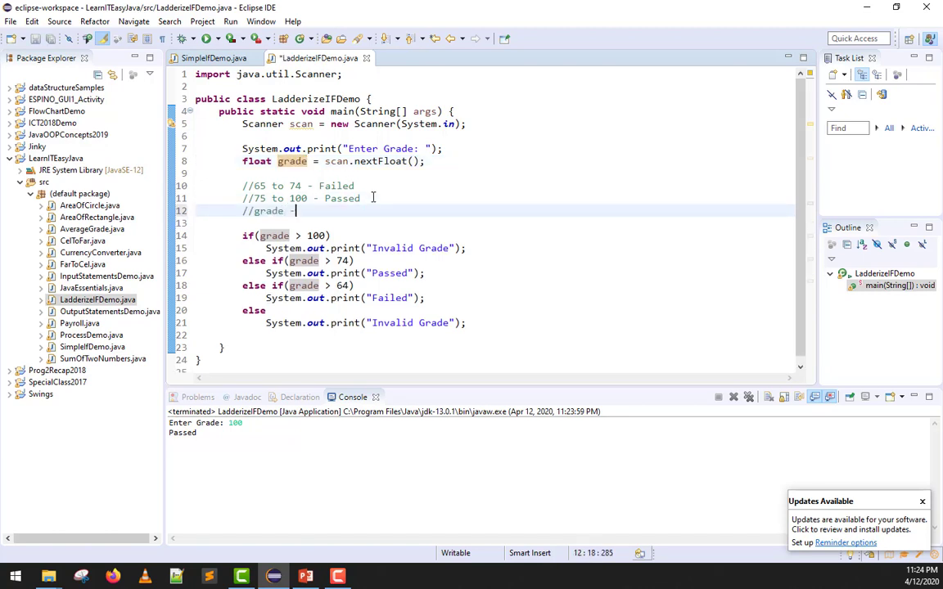
{"action": "type", "text": "> 85"}
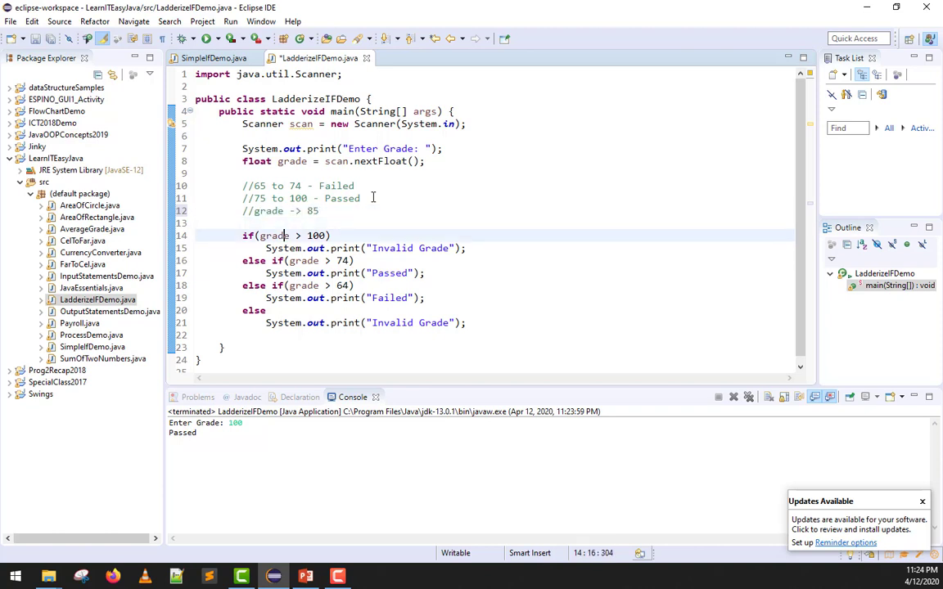
Trace grade 85 through each condition by selecting the branches in turn
{"action": "triple_click", "coordinate": [287, 236]}
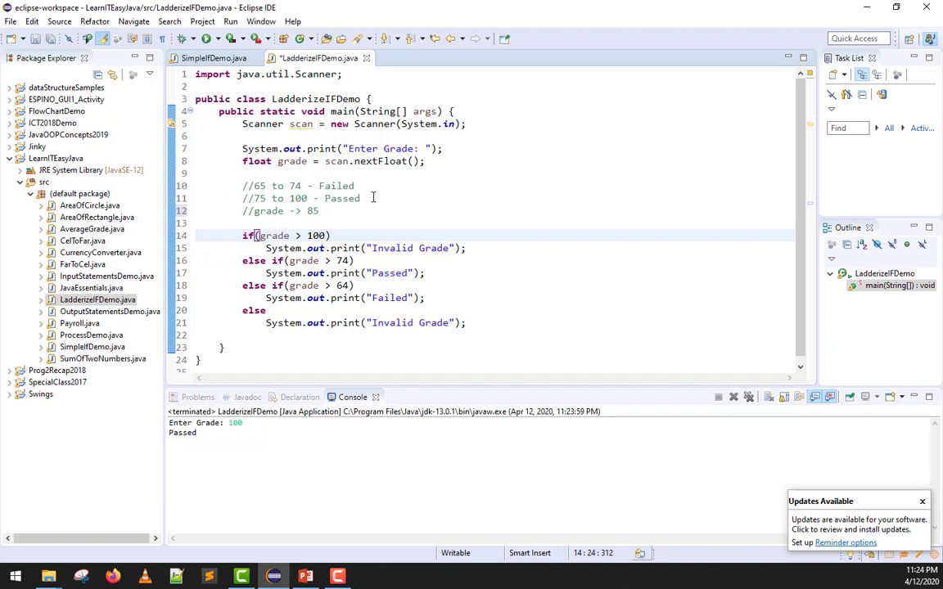
{"action": "type", "text": "F"}
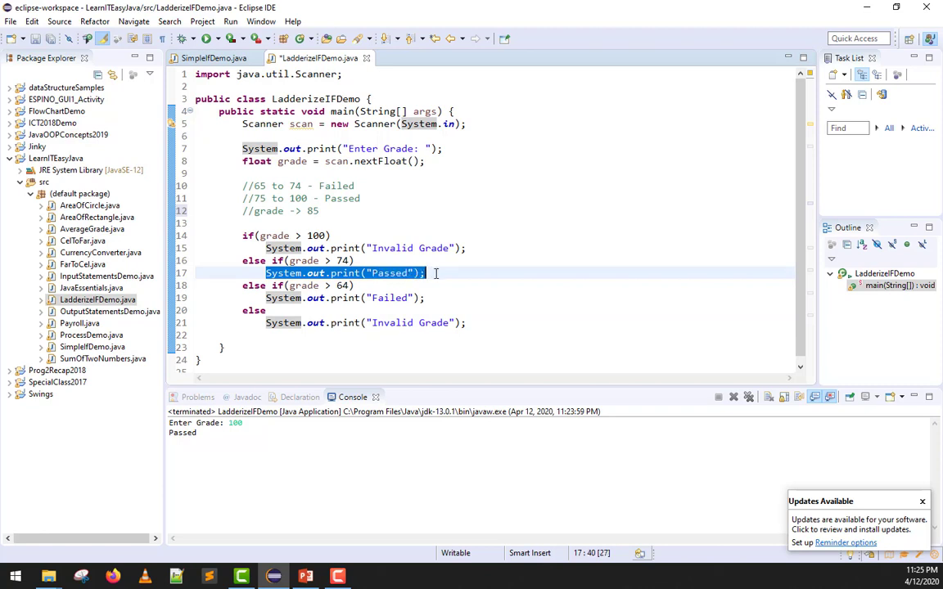
{"action": "left_click", "coordinate": [429, 273]}
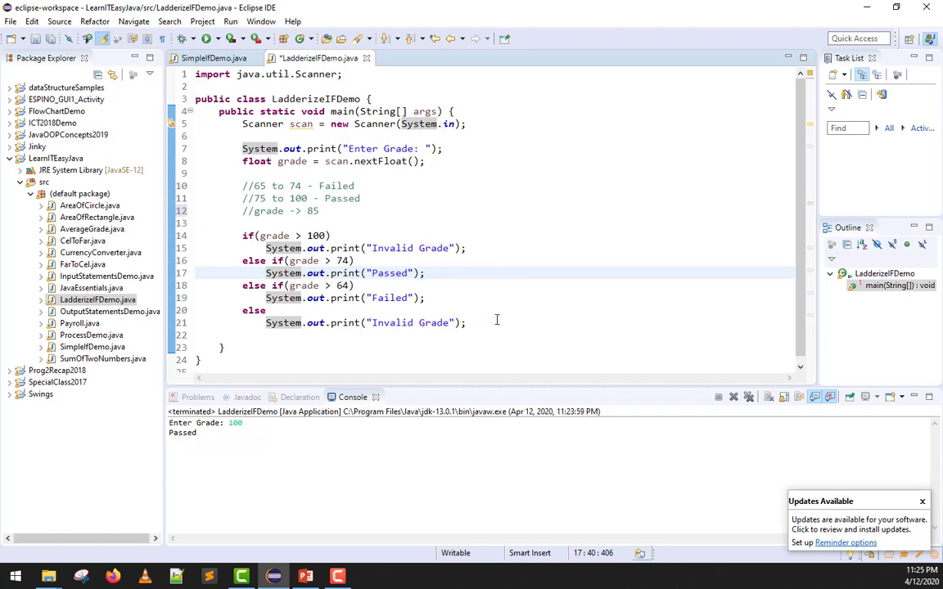
{"action": "mouse_move", "coordinate": [439, 297]}
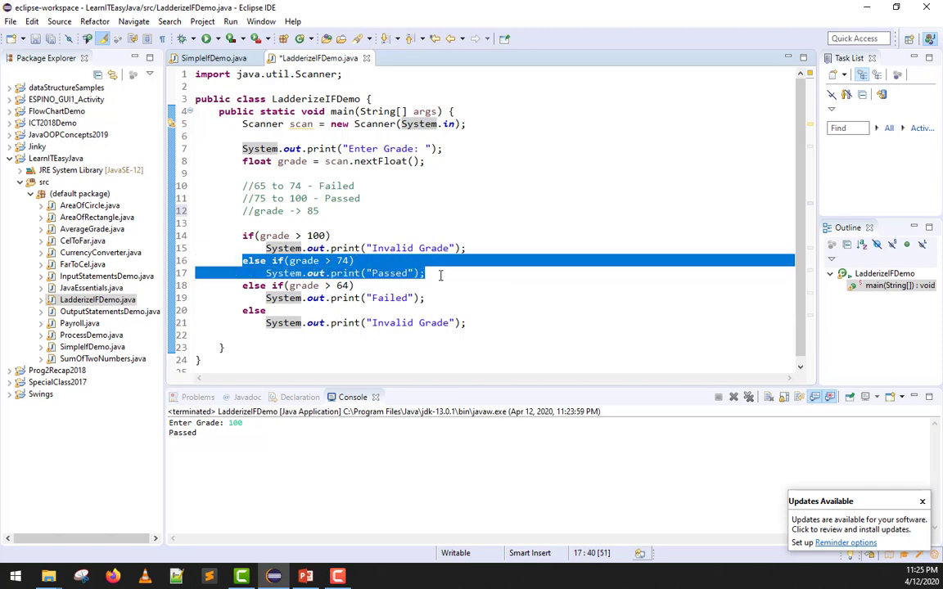
{"action": "mouse_move", "coordinate": [528, 277]}
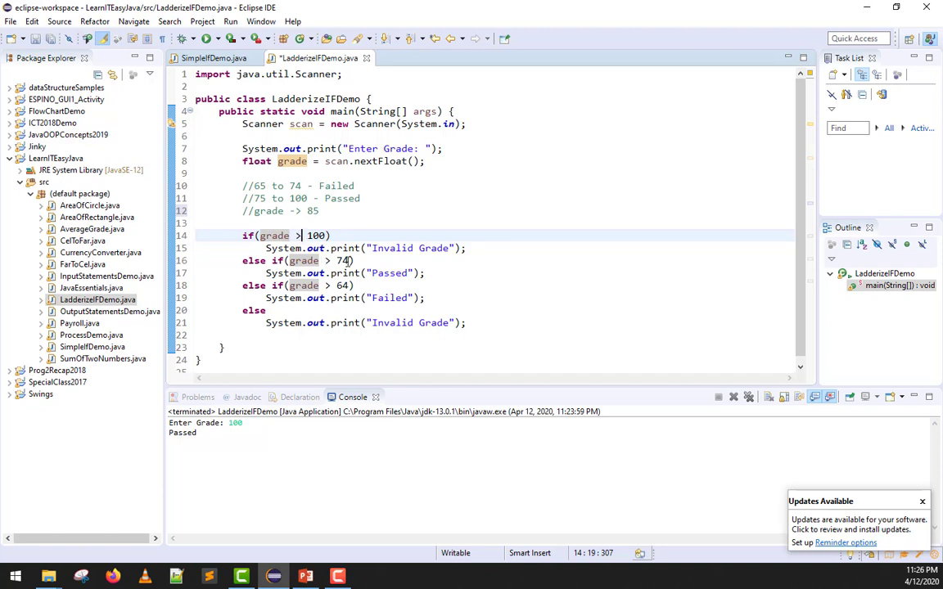
{"action": "double_click", "coordinate": [342, 261]}
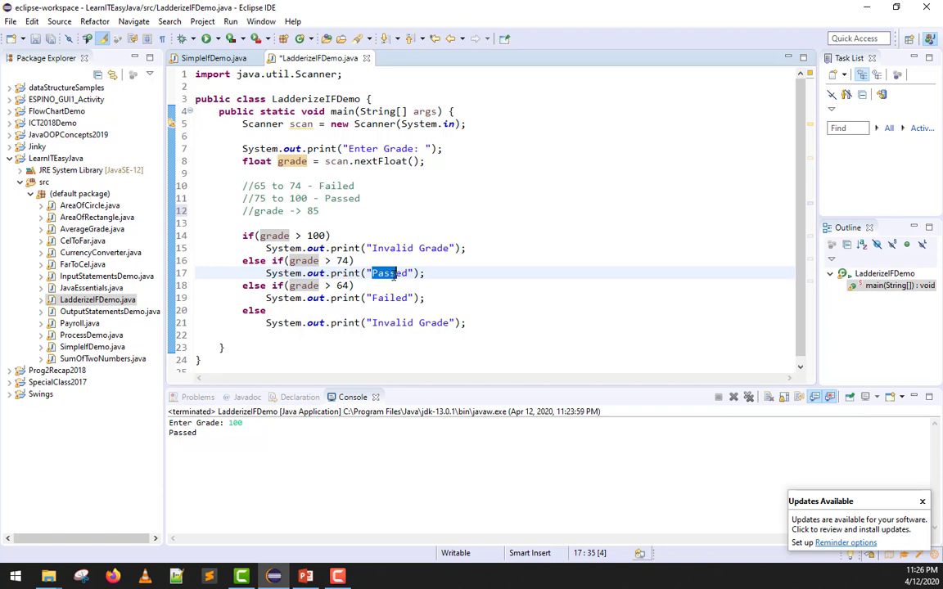
{"action": "mouse_move", "coordinate": [507, 238]}
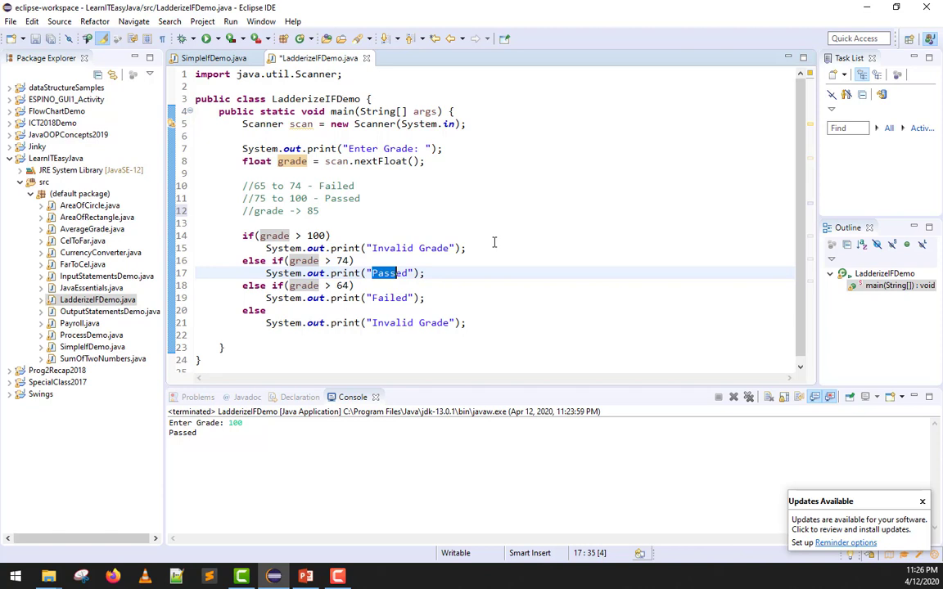
{"action": "mouse_move", "coordinate": [304, 285]}
{"action": "type", "text": "73"}
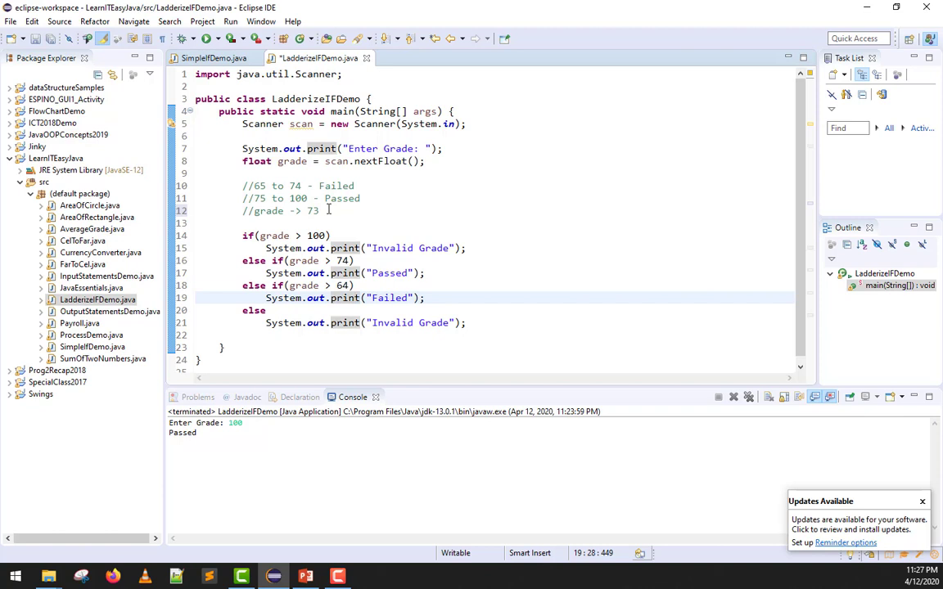
{"action": "triple_click", "coordinate": [344, 297]}
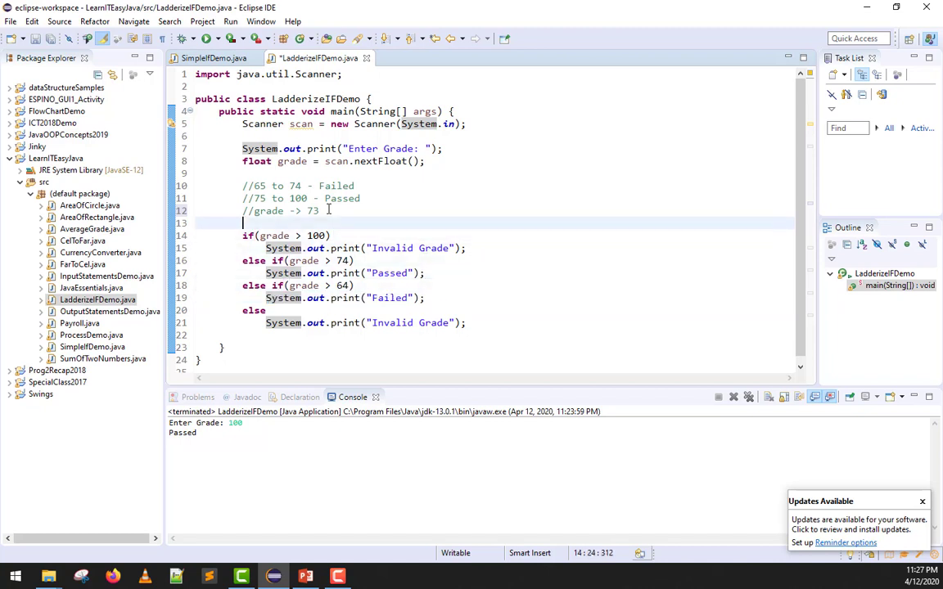
{"action": "type", "text": "50"}
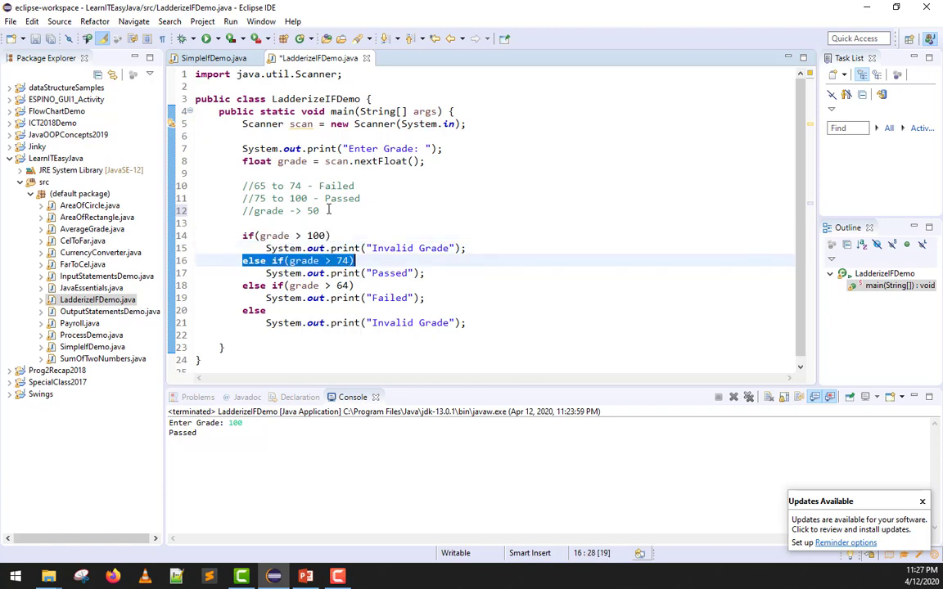
{"action": "left_click", "coordinate": [297, 285]}
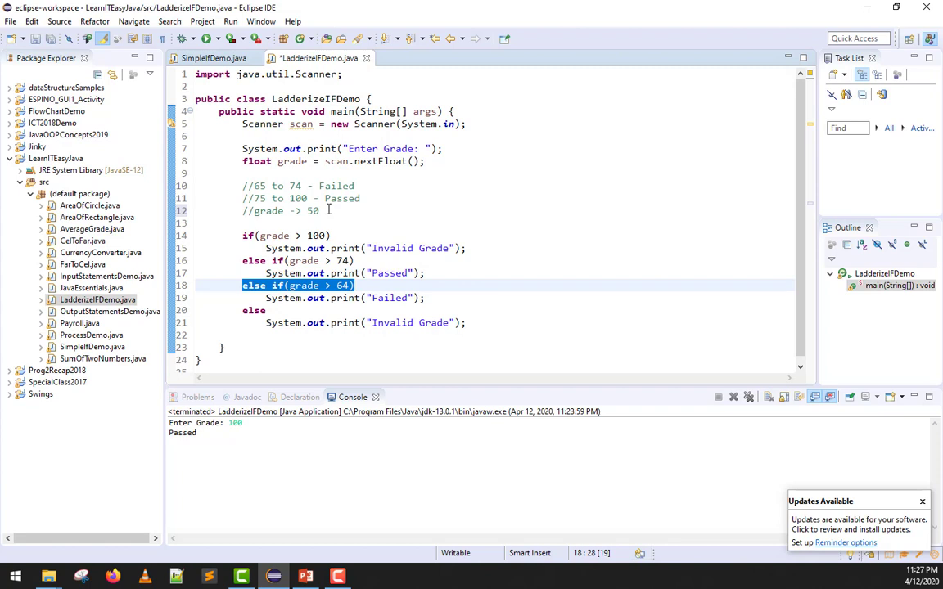
{"action": "left_click", "coordinate": [256, 310]}
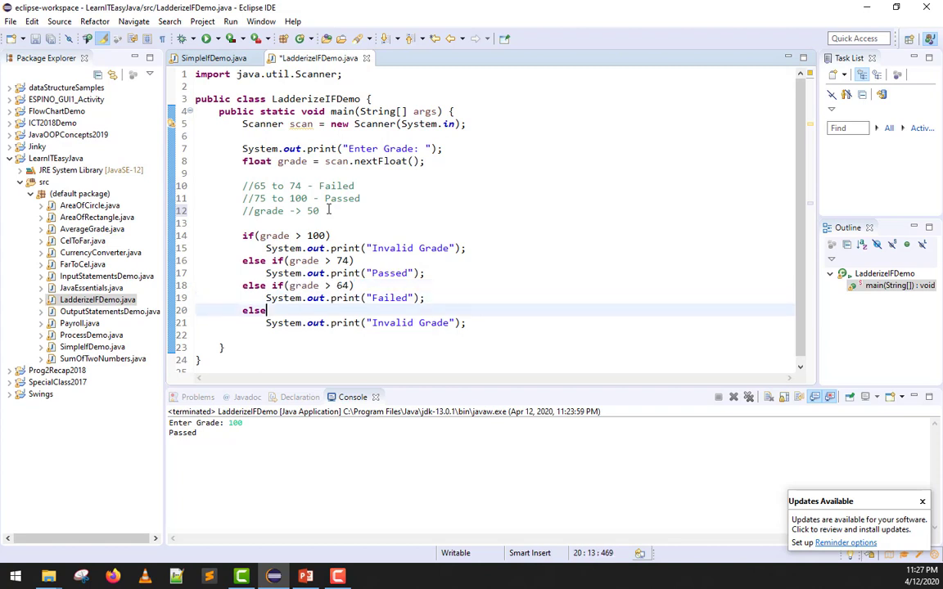
{"action": "double_click", "coordinate": [254, 310]}
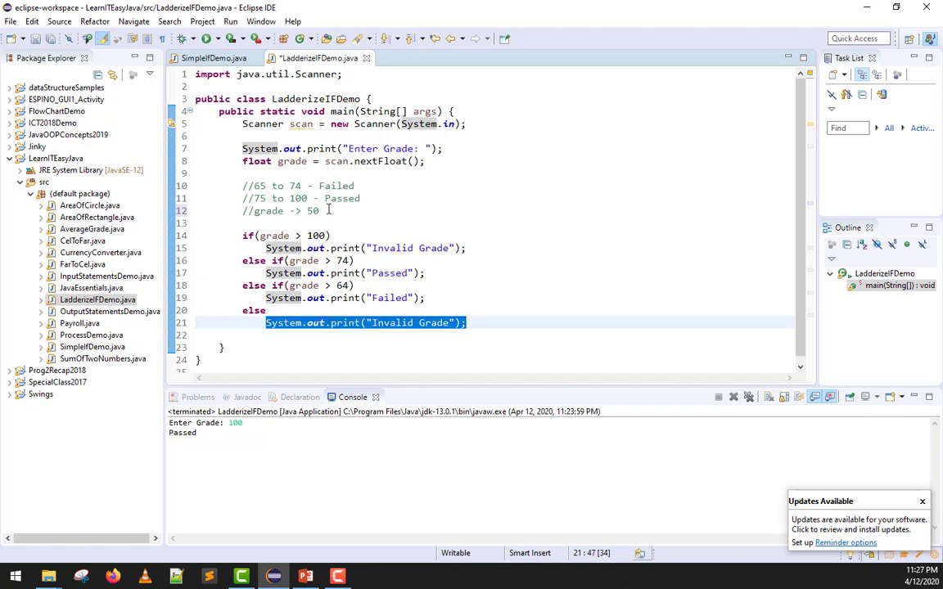
{"action": "left_click", "coordinate": [242, 236]}
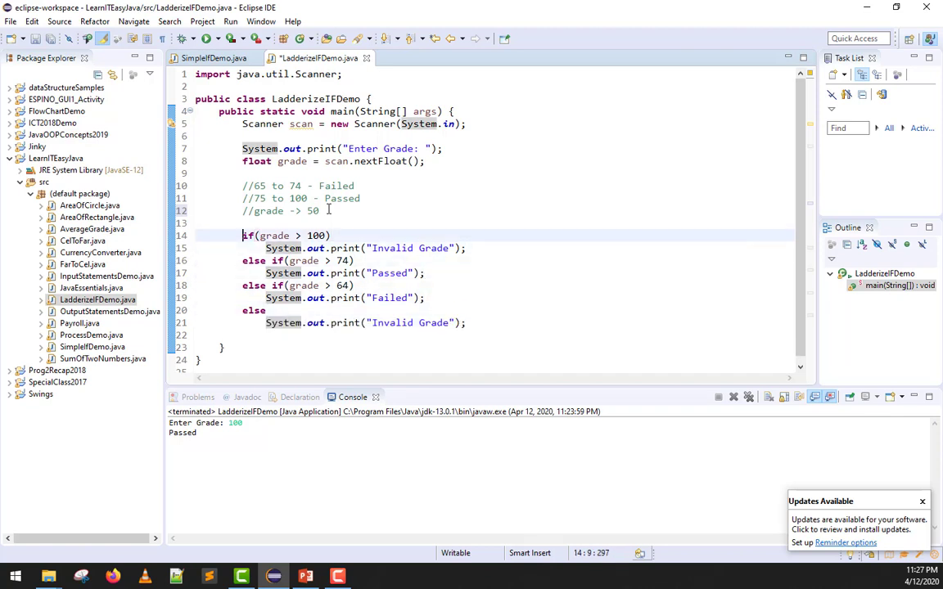
{"action": "left_click_drag", "start_coordinate": [242, 236], "coordinate": [426, 298]}
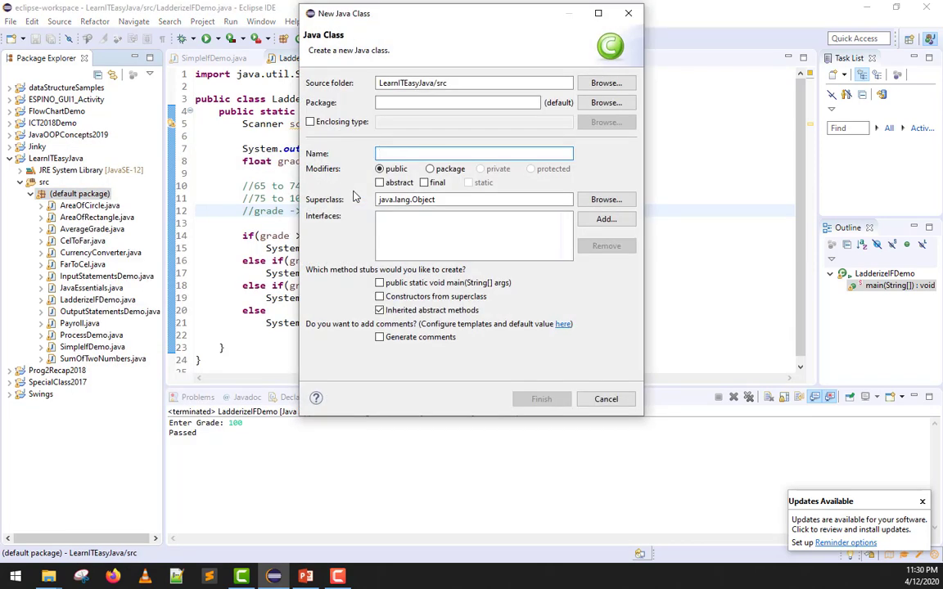
Name the new class NestedIfDemo and create it
{"action": "type", "text": "NestedIf"}
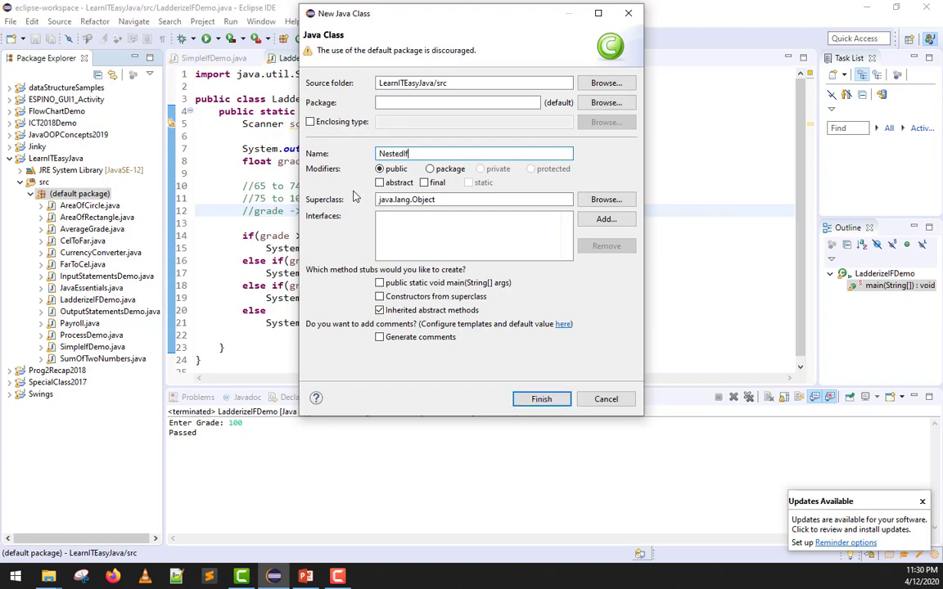
{"action": "left_click", "coordinate": [542, 398]}
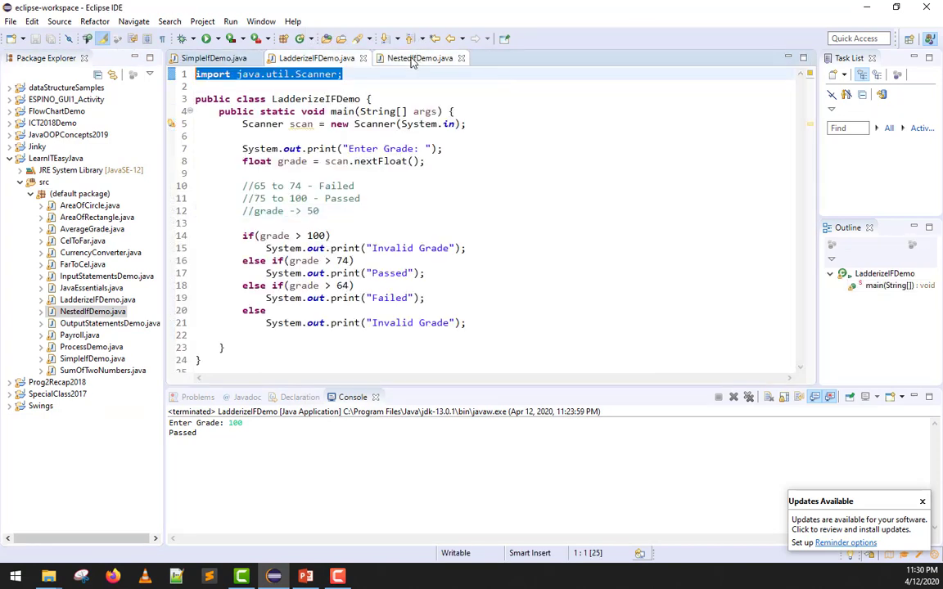
{"action": "left_click", "coordinate": [411, 57]}
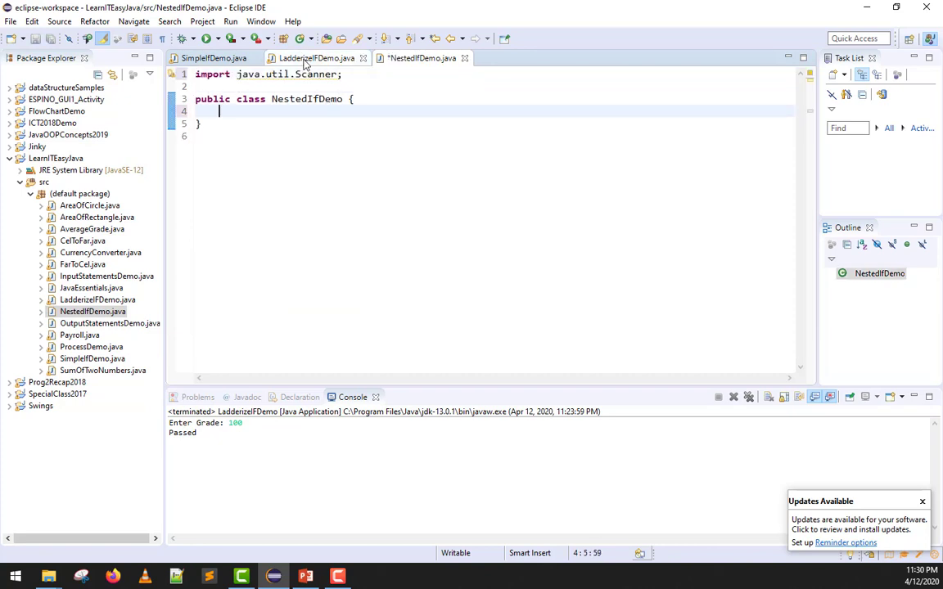
Copy LadderizeIFDemo's main into NestedIfDemo and delete the grading body statements
{"action": "left_click", "coordinate": [310, 58]}
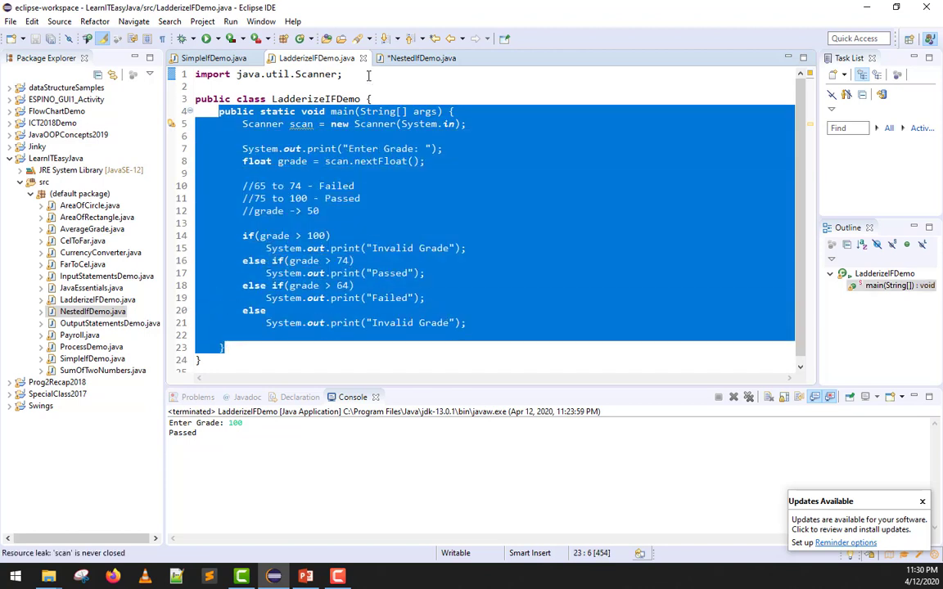
{"action": "left_click", "coordinate": [417, 58]}
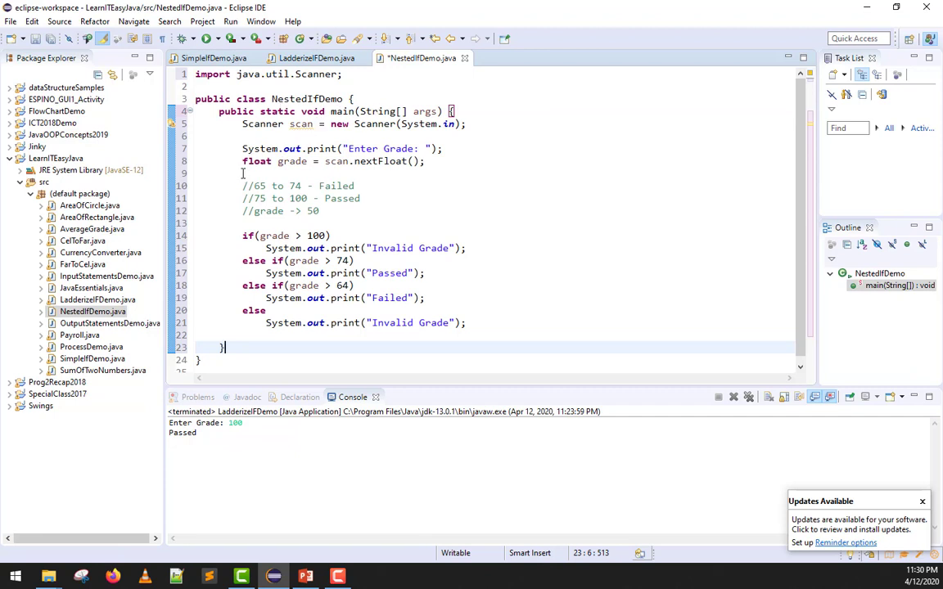
{"action": "left_click_drag", "start_coordinate": [243, 148], "coordinate": [466, 323]}
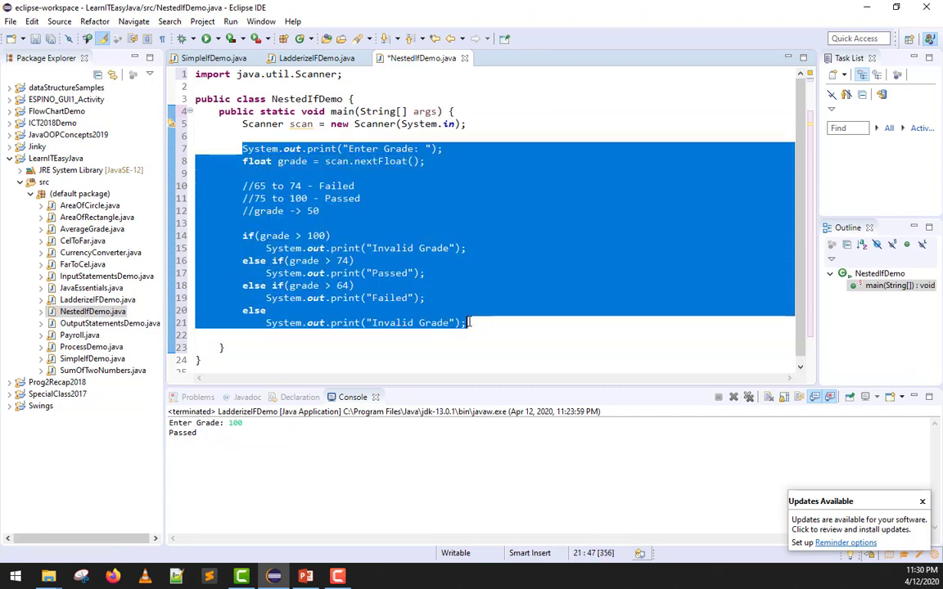
{"action": "key", "text": "Delete"}
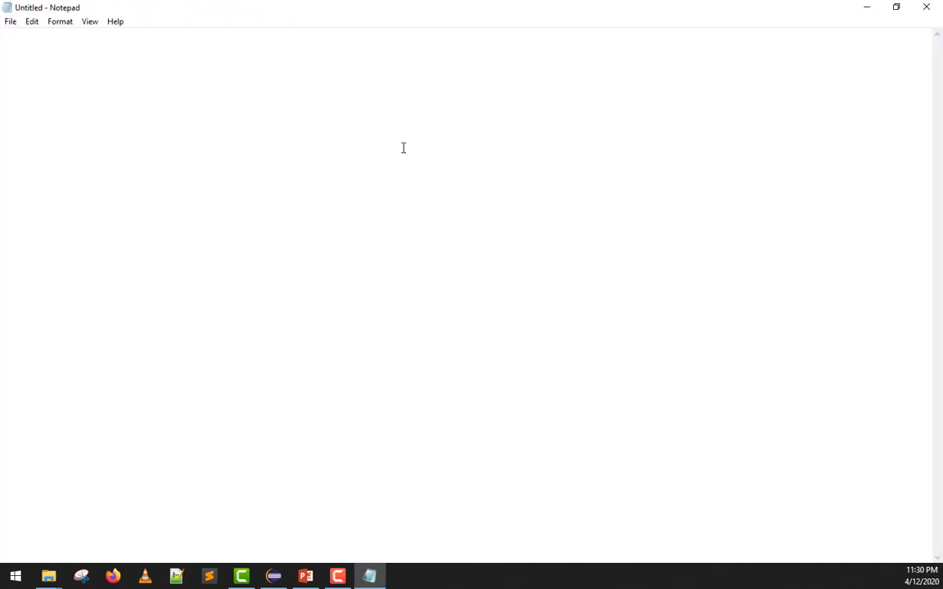
Write a sample run: Enter Sex Code: m, Enter Age: 21, Debutant
{"action": "type", "text": "Enter"}
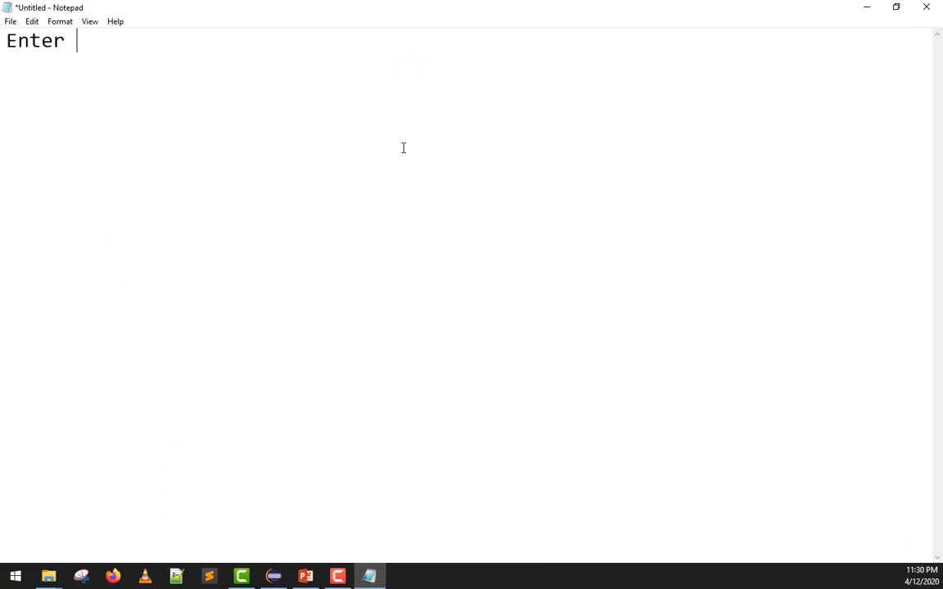
{"action": "type", "text": "Sex Code"}
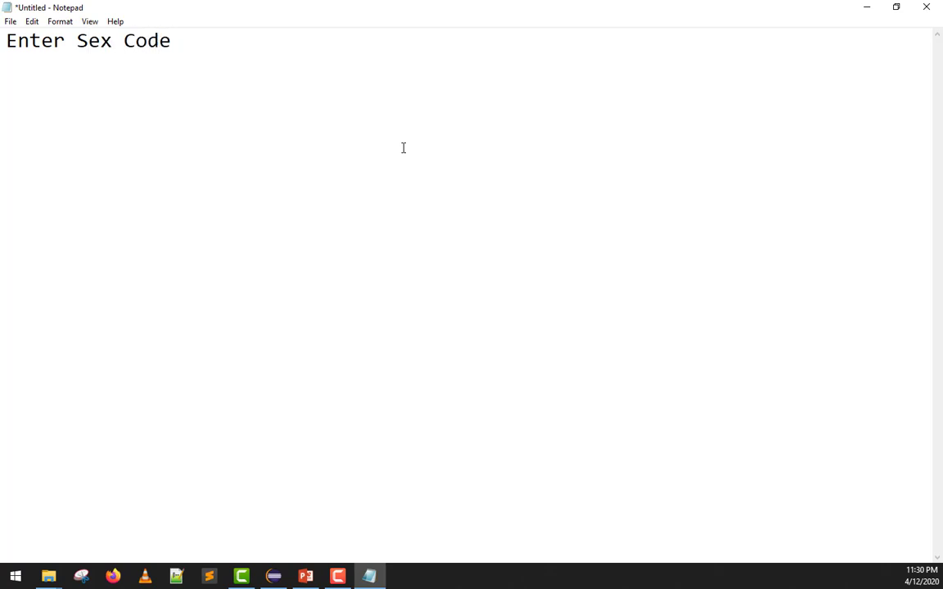
{"action": "type", "text": ":"}
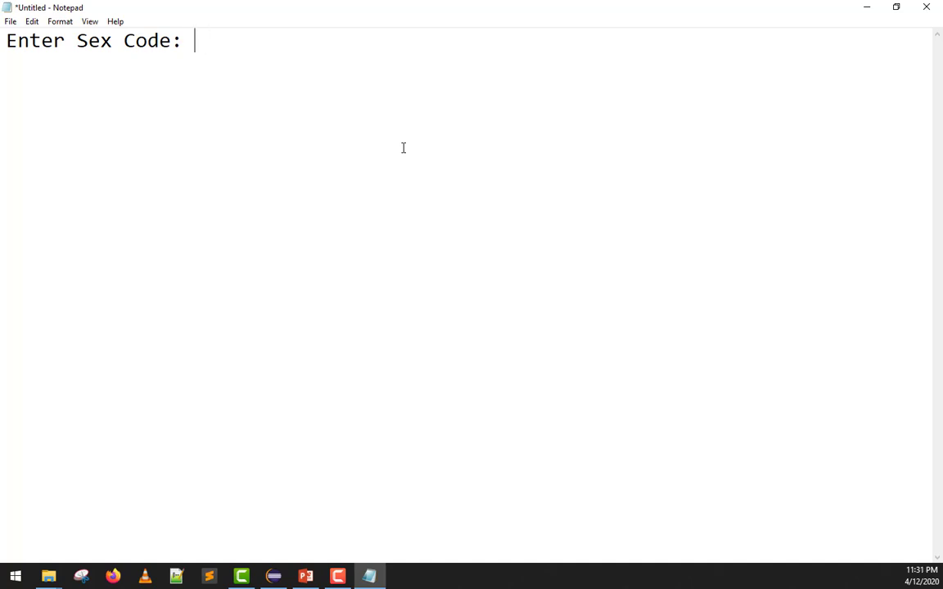
{"action": "type", "text": "m"}
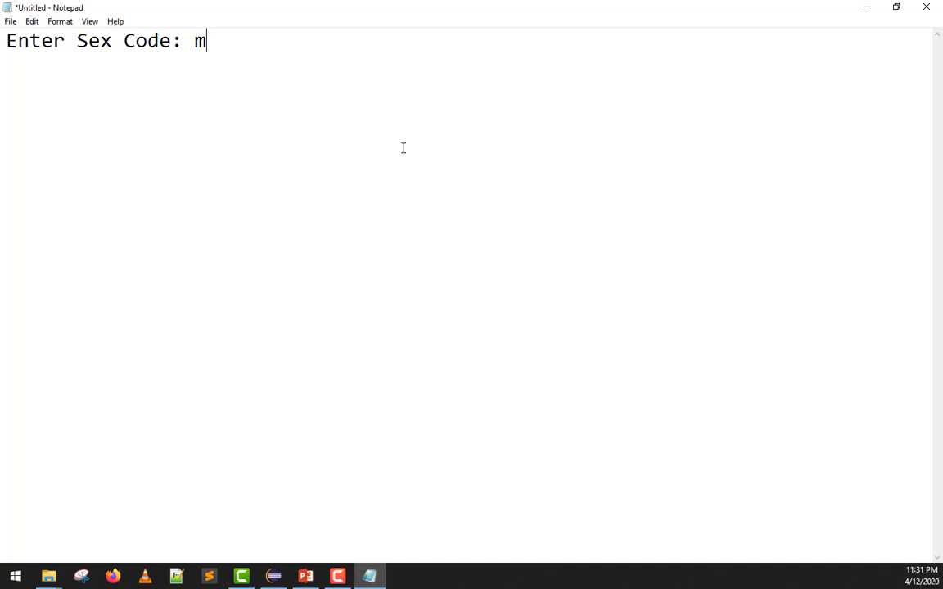
{"action": "key", "text": "Enter"}
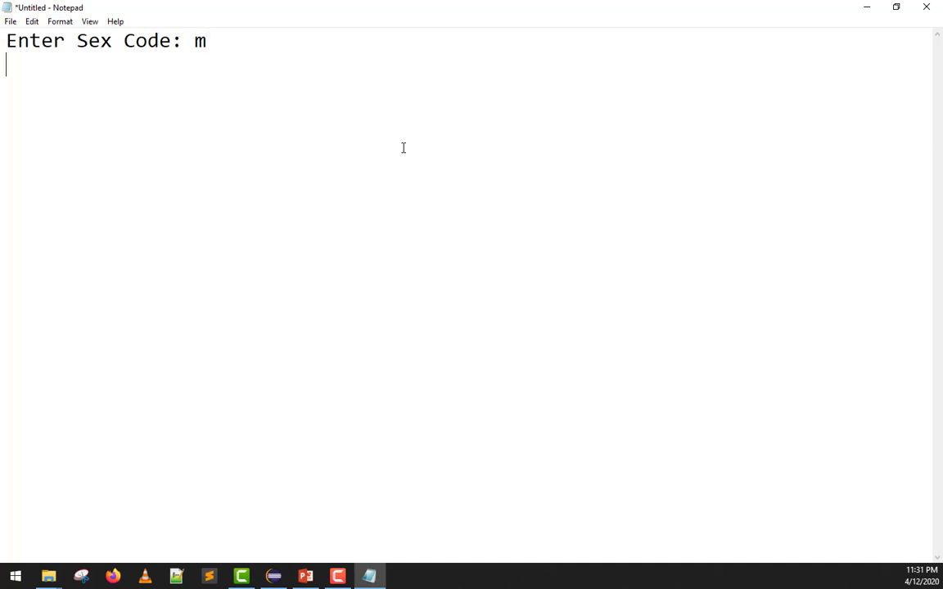
{"action": "type", "text": "Enter Age:"}
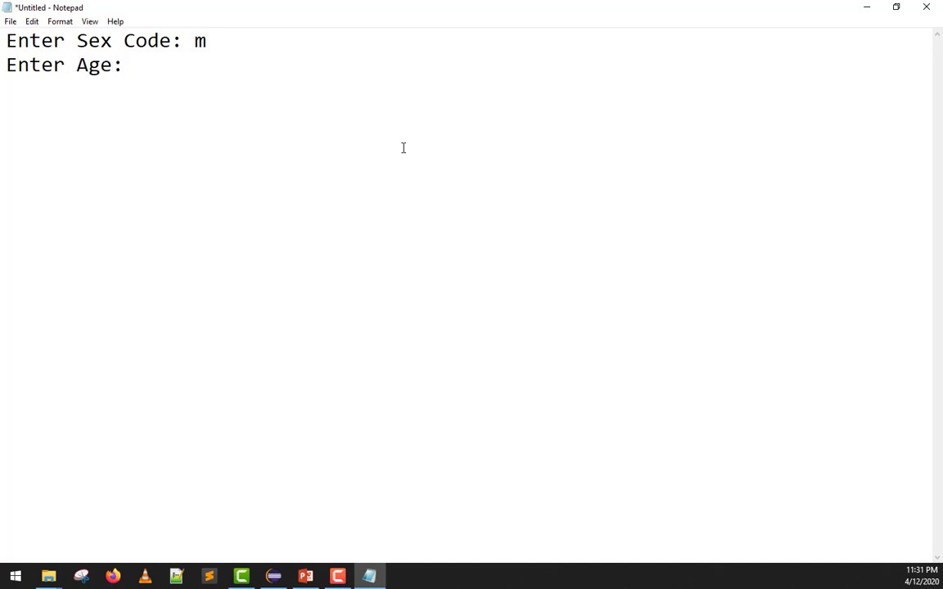
{"action": "type", "text": "21"}
{"action": "type", "text": "De"}
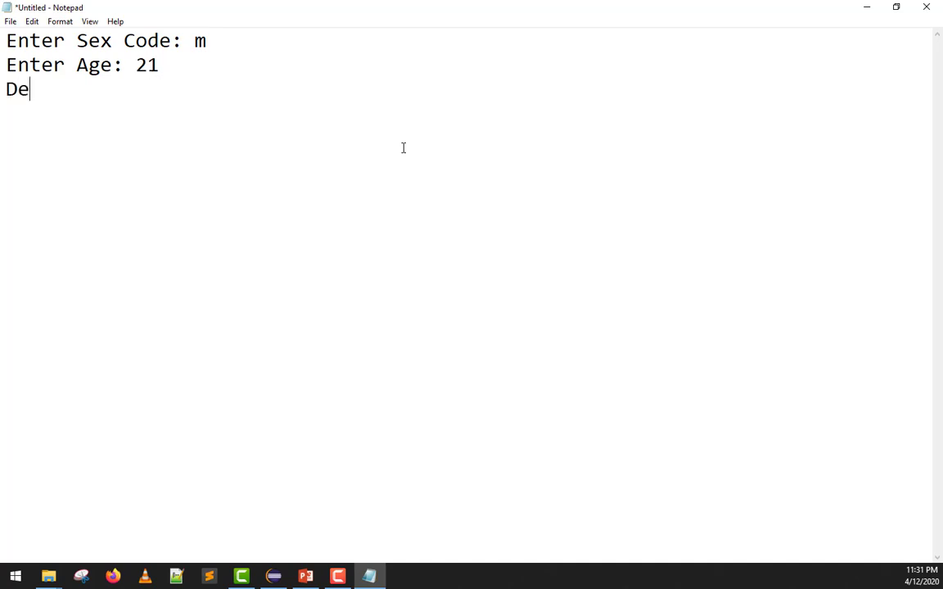
{"action": "type", "text": "butant"}
{"action": "type", "text": "Enter Sex Code:"}
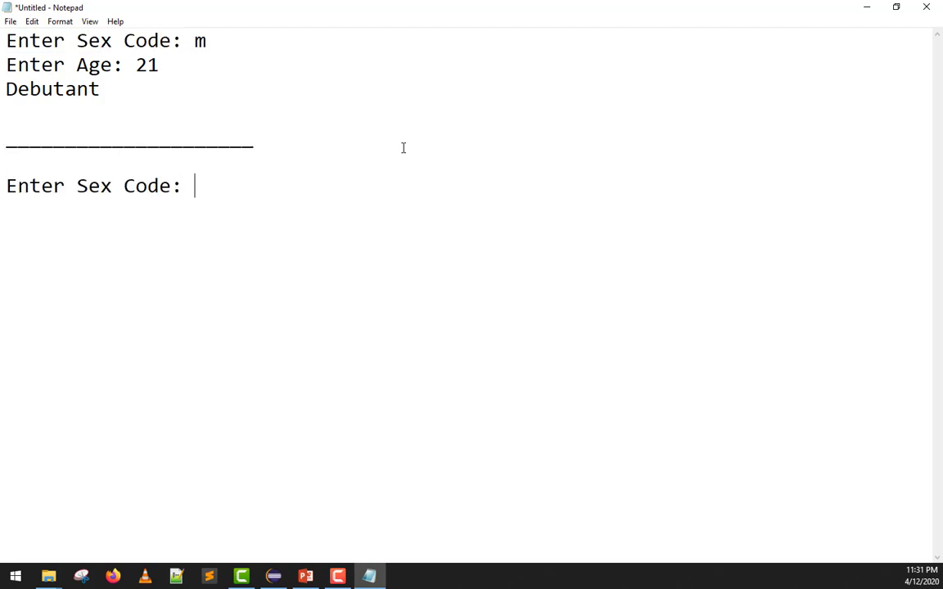
Write a second run: sex code f, Enter Age: 18, Debutant
{"action": "type", "text": "f"}
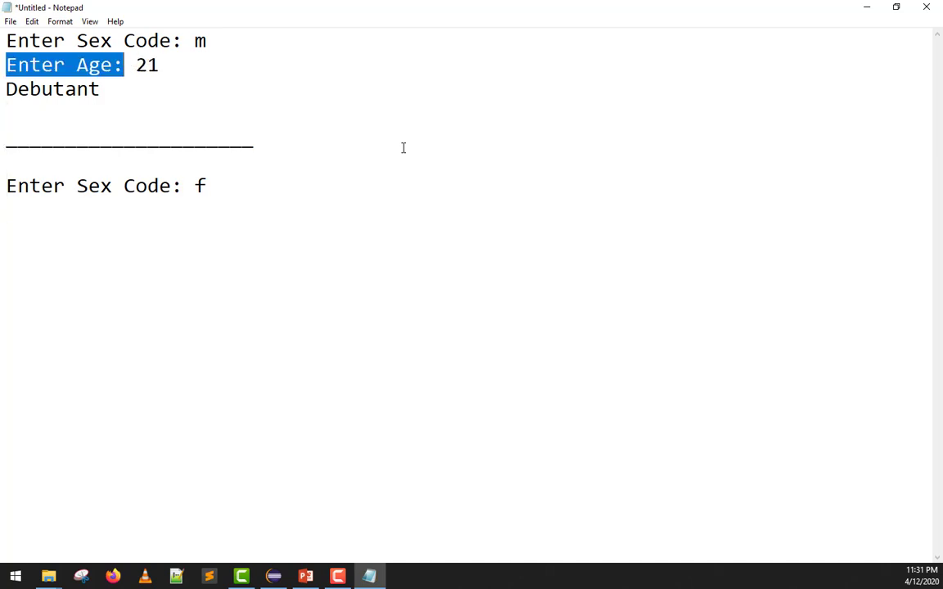
{"action": "type", "text": "Enter Age:"}
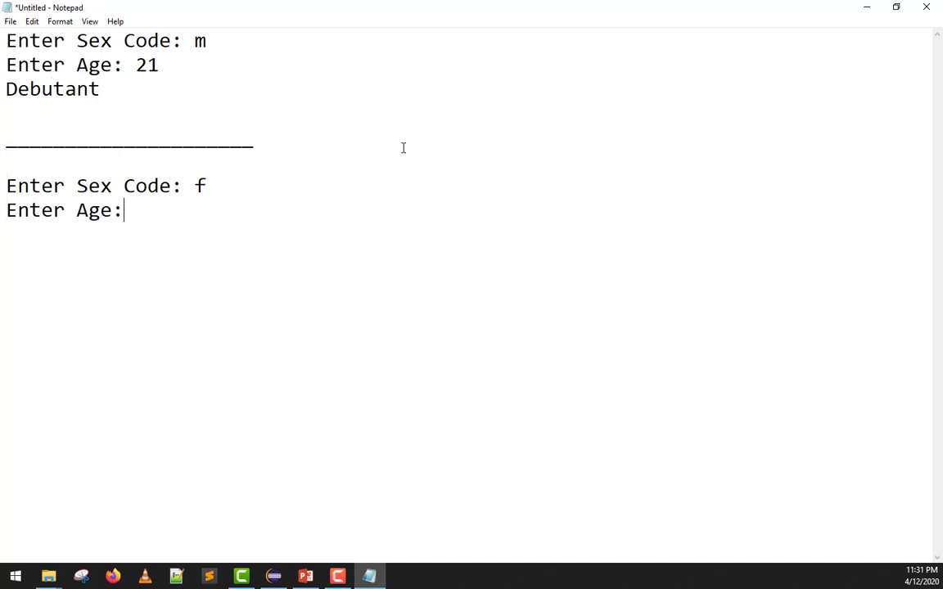
{"action": "type", "text": "18"}
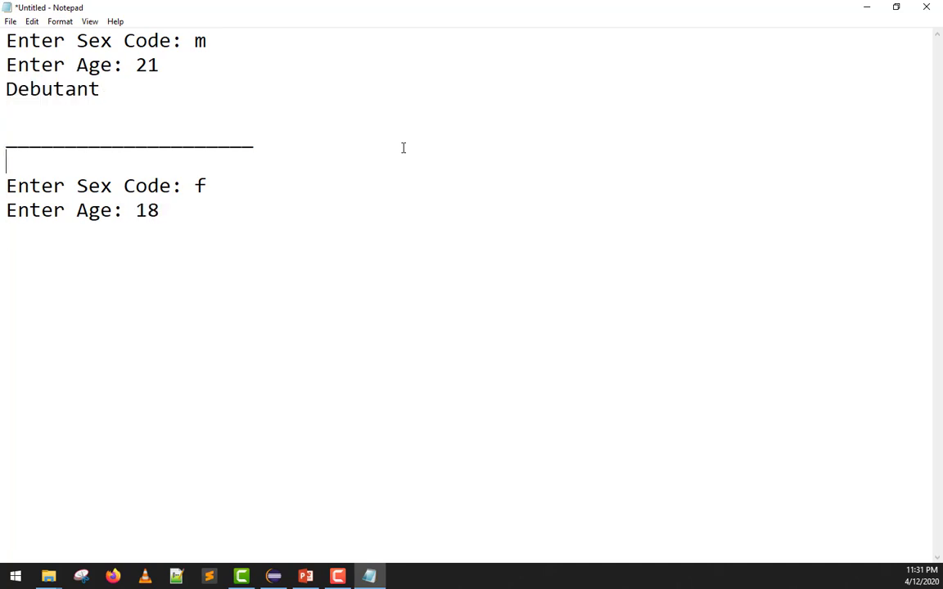
{"action": "type", "text": "Debutant"}
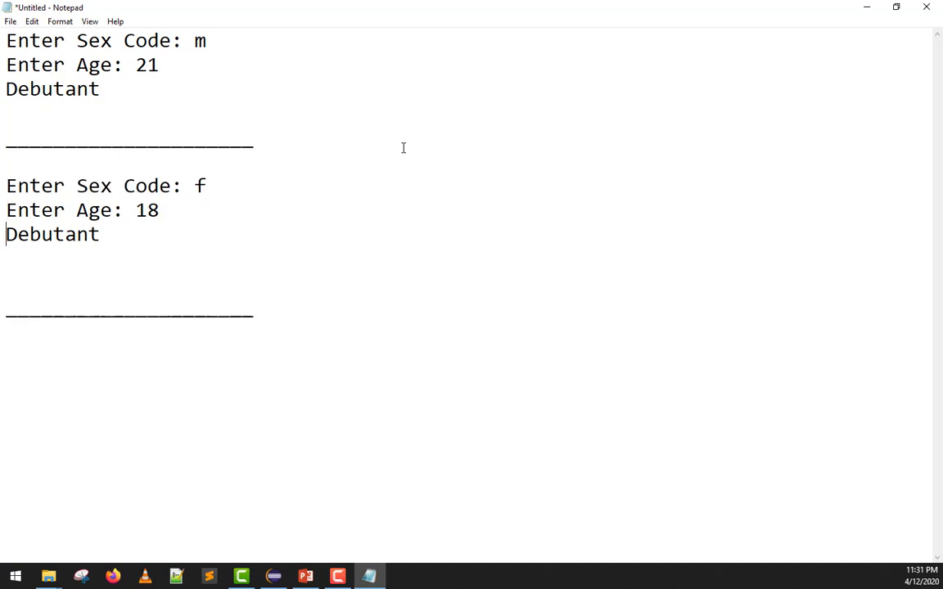
Add the sample run: Enter Sex Code: f, Enter Age: 21, Not Debutant, then start another prompt
{"action": "type", "text": "Enter Sex Code: f"}
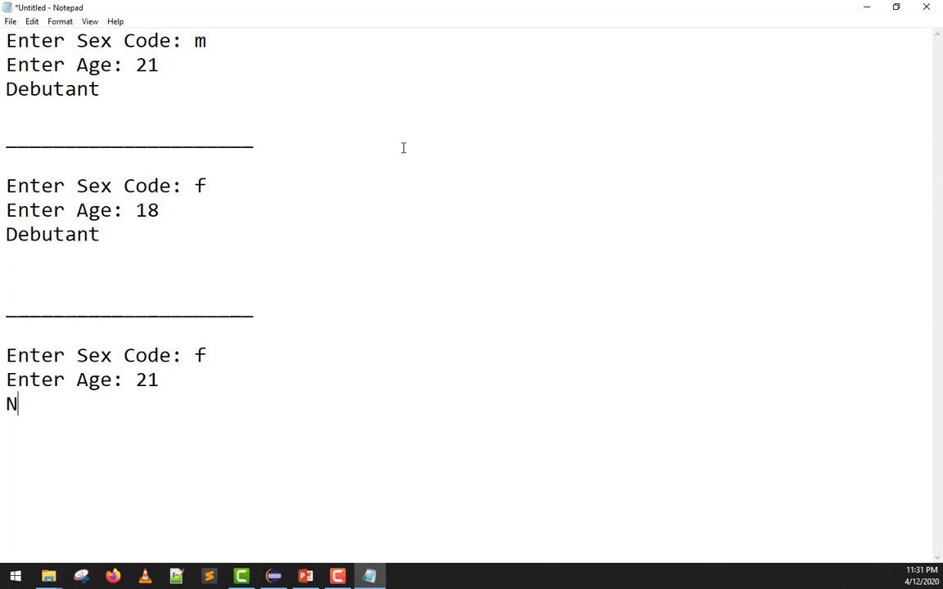
{"action": "type", "text": "ot De"}
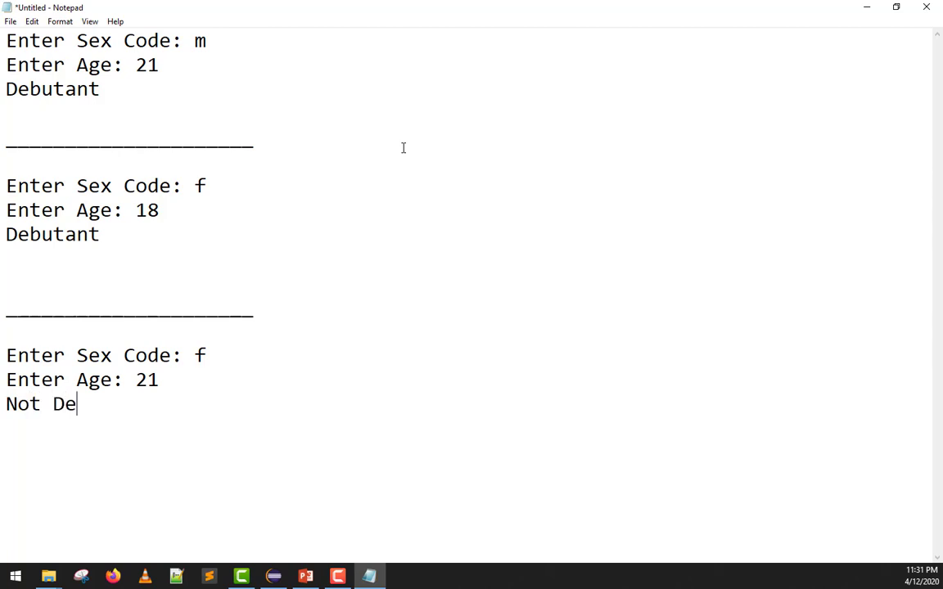
{"action": "type", "text": "butant"}
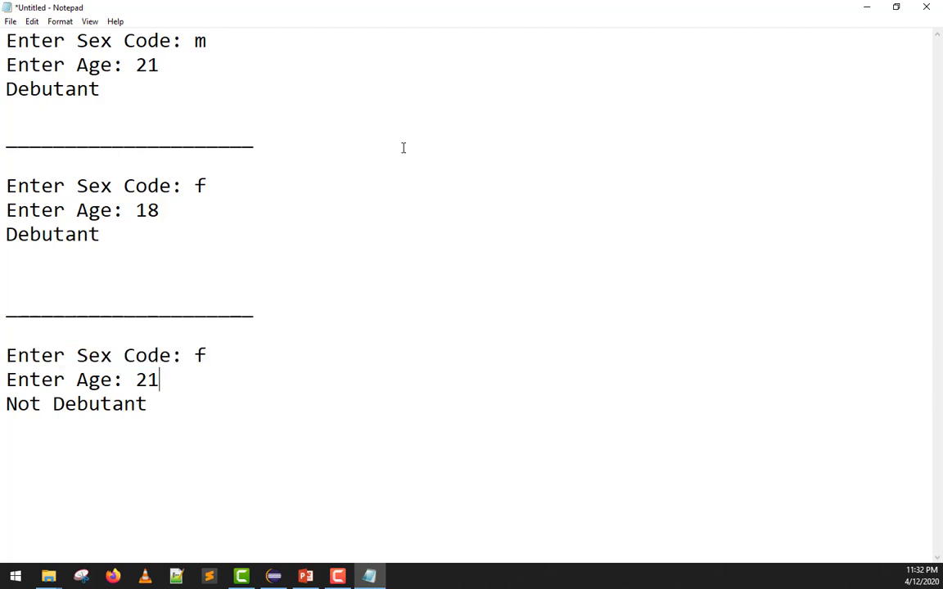
{"action": "triple_click", "coordinate": [78, 380]}
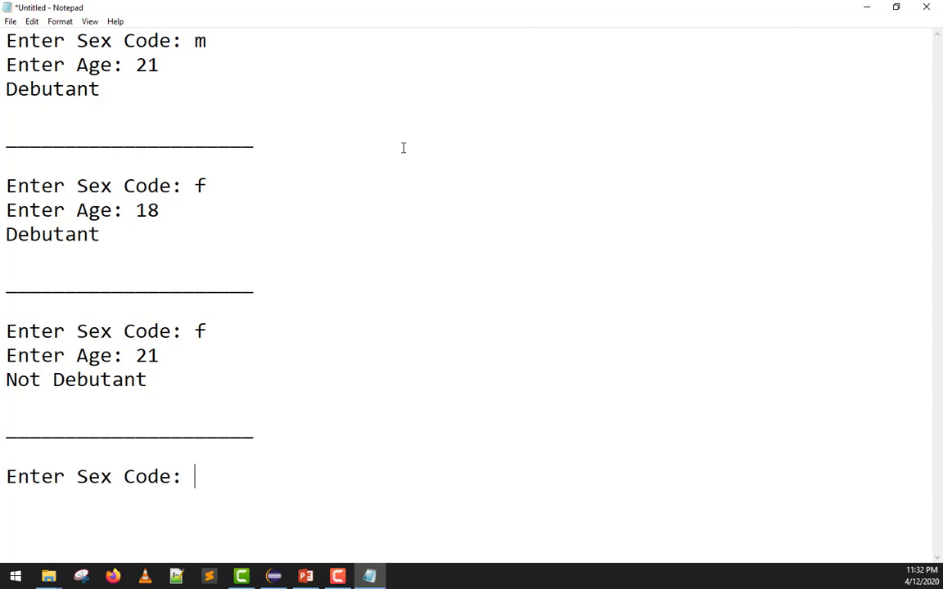
Add the sample run where sex code r prints Invalid Sex Code
{"action": "type", "text": "r"}
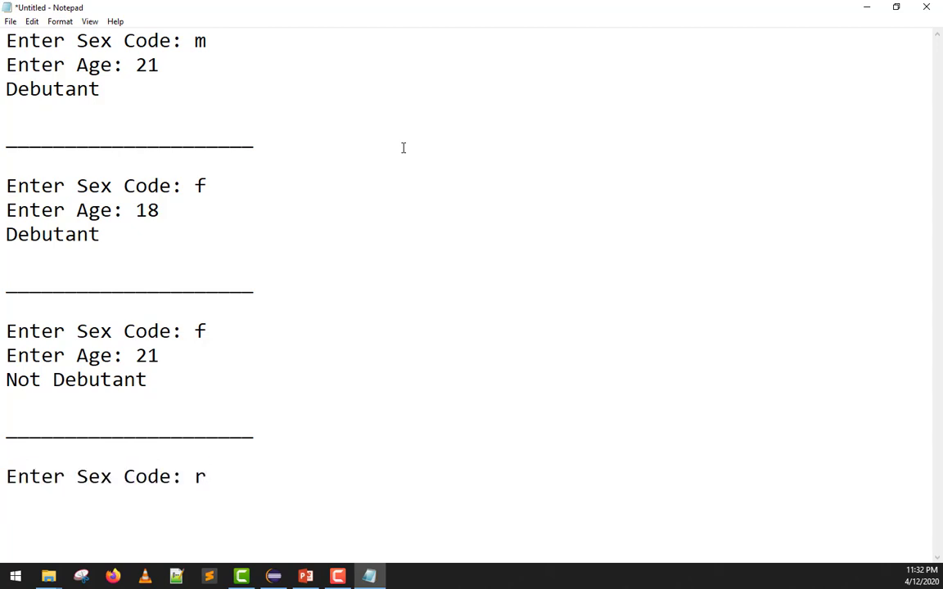
{"action": "type", "text": "Inval"}
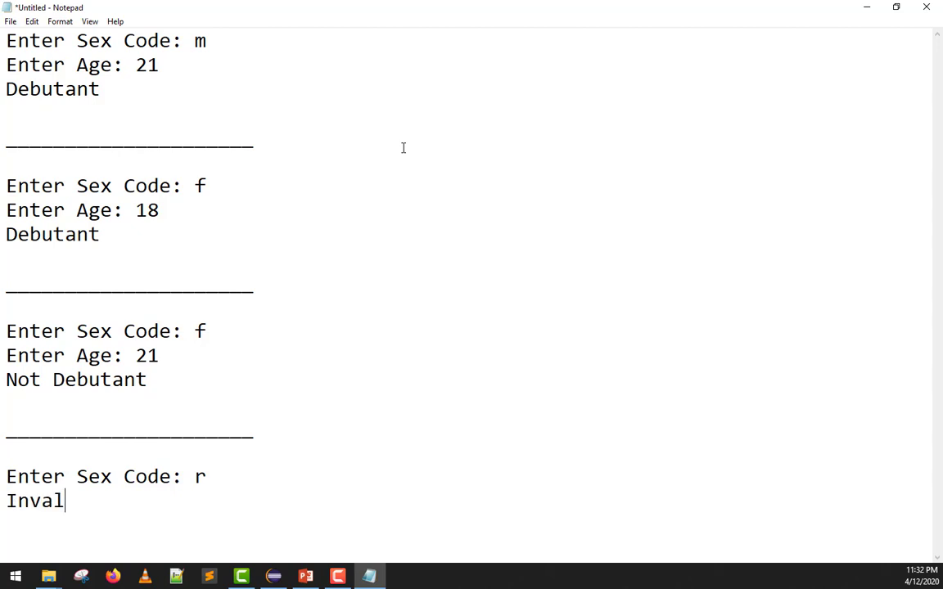
{"action": "type", "text": "id Sex"}
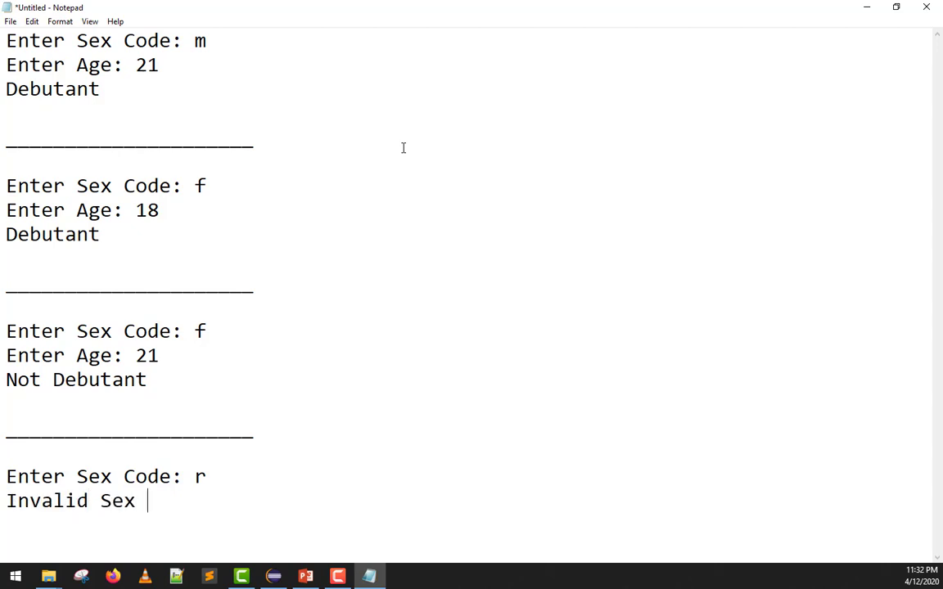
{"action": "type", "text": "Code"}
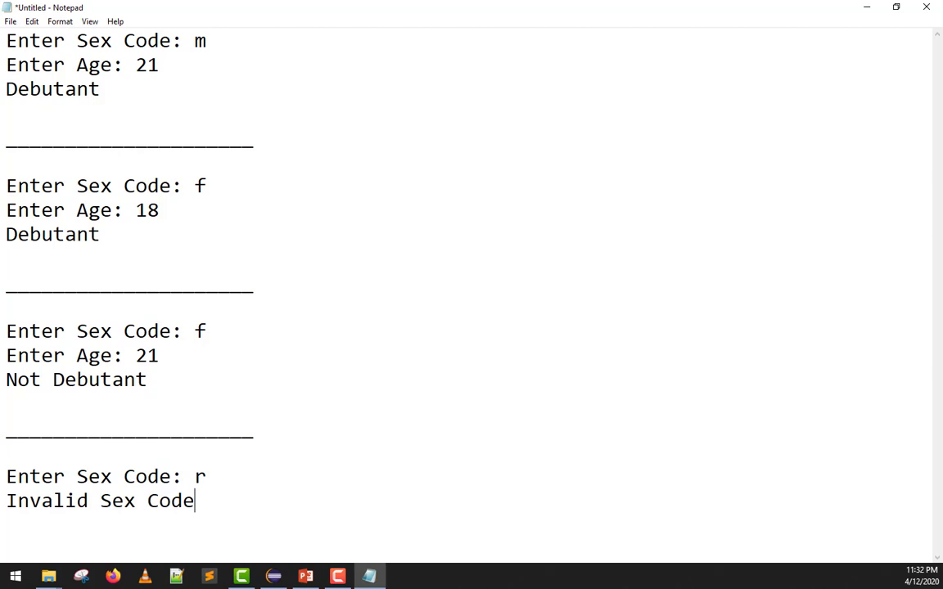
{"action": "mouse_move", "coordinate": [305, 236]}
{"action": "type", "text": "Sex"}
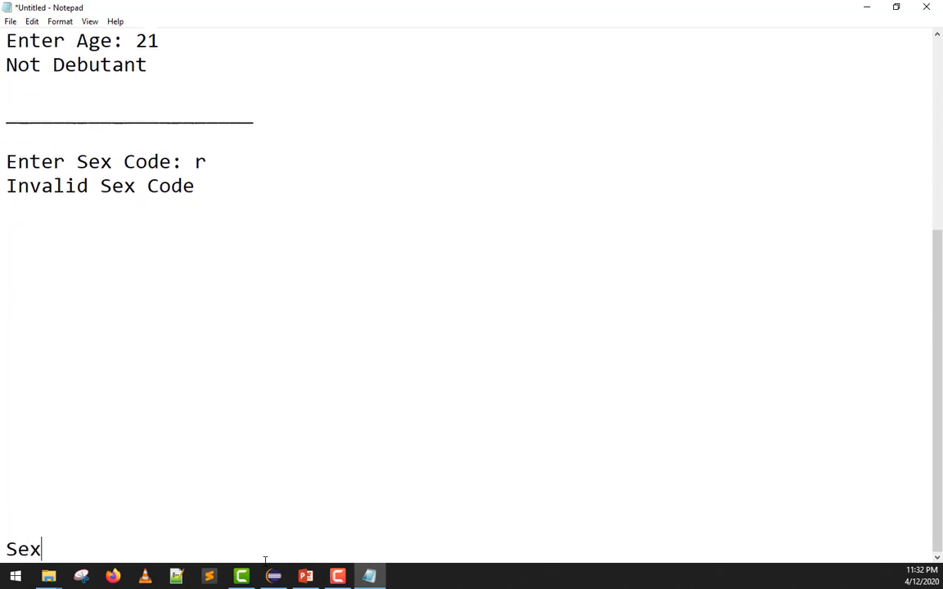
Write the notes 'Sex?' and 'Gender? is a preference' below the sample runs
{"action": "type", "text": "/"}
{"action": "type", "text": "Ge"}
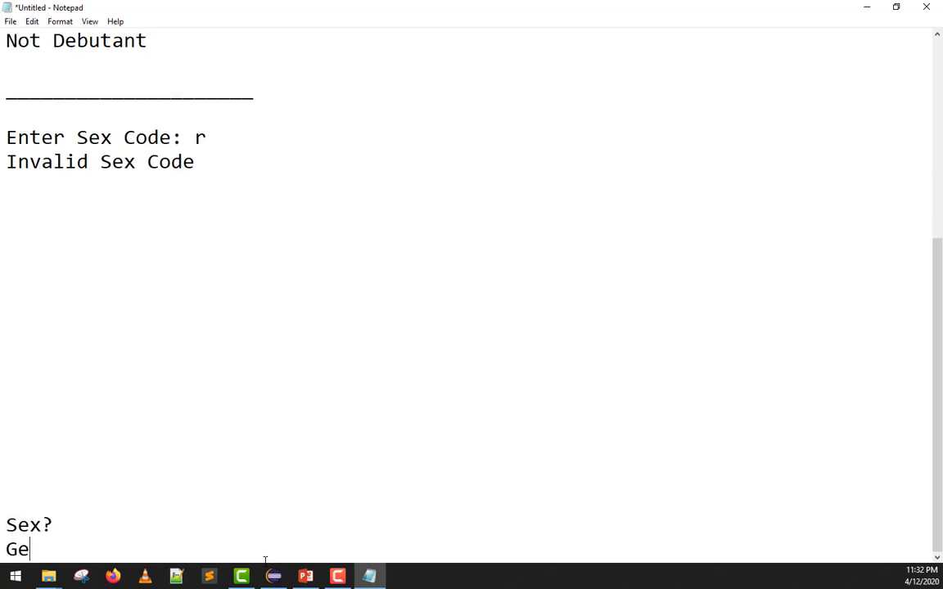
{"action": "type", "text": "nder?"}
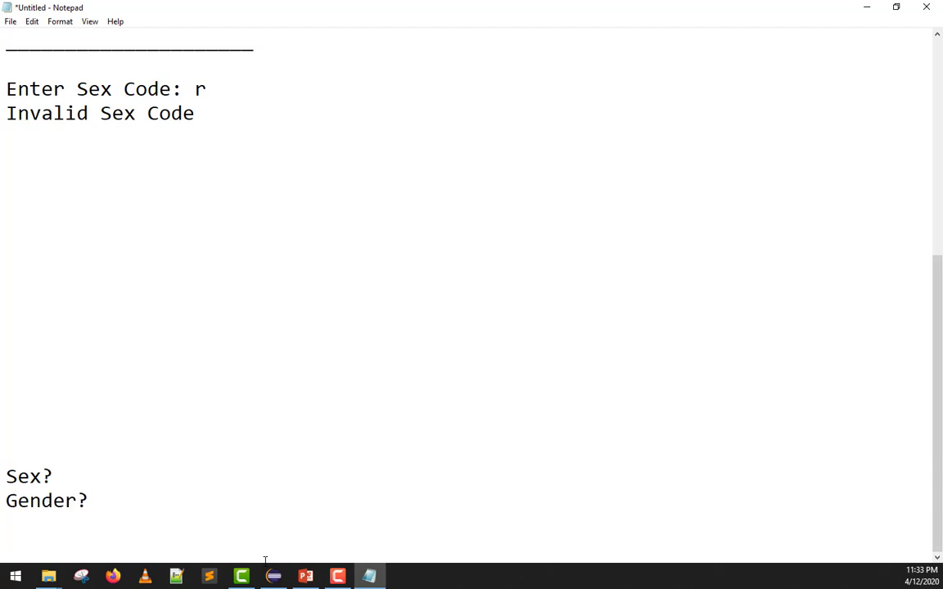
{"action": "type", "text": "is a"}
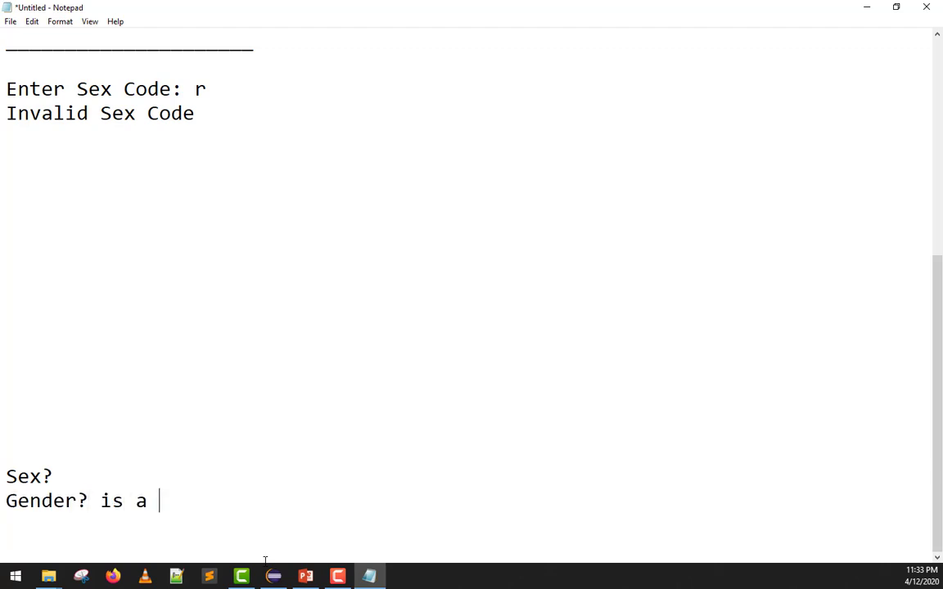
{"action": "type", "text": "preference"}
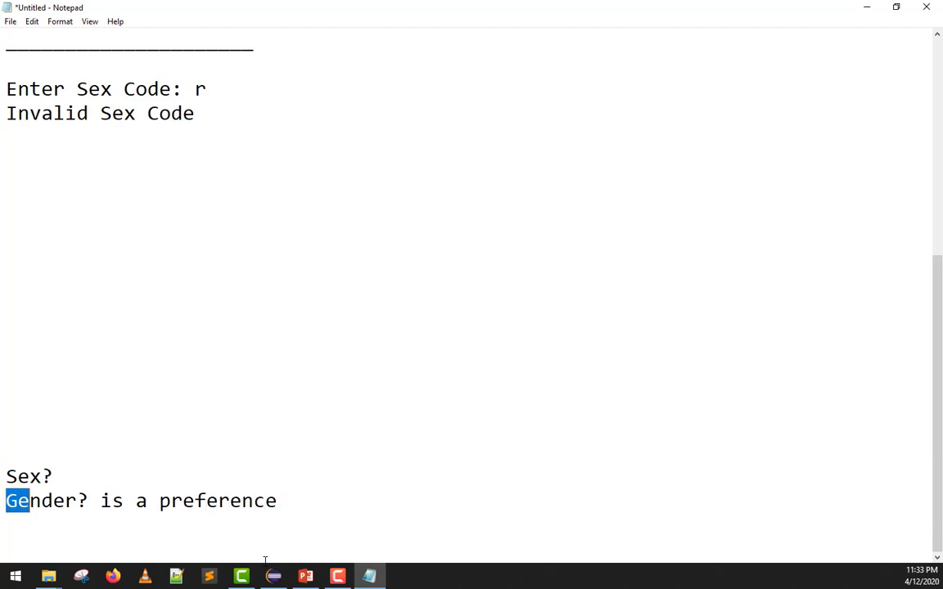
Extend the first note to 'Sex? in born' and select it
{"action": "double_click", "coordinate": [41, 500]}
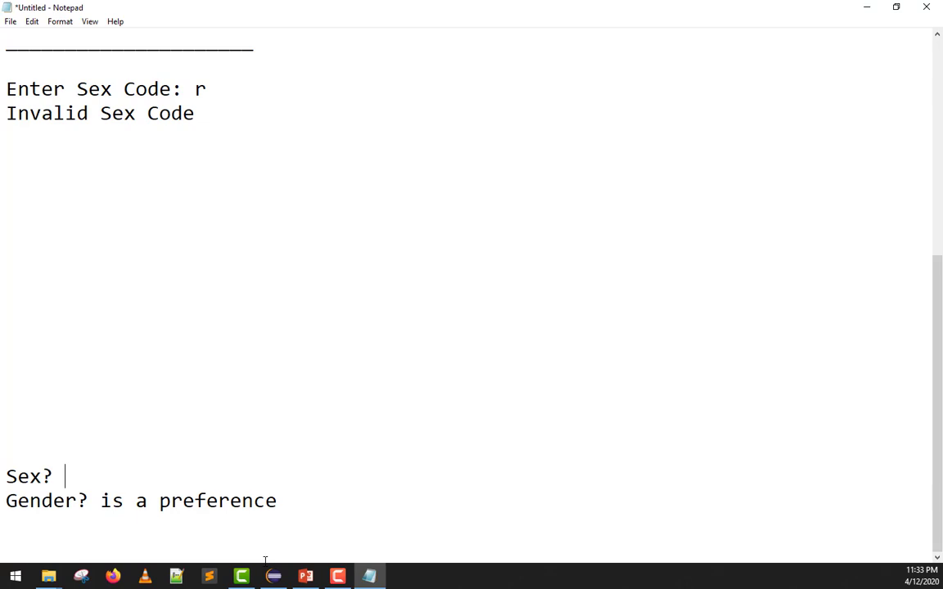
{"action": "type", "text": "in born"}
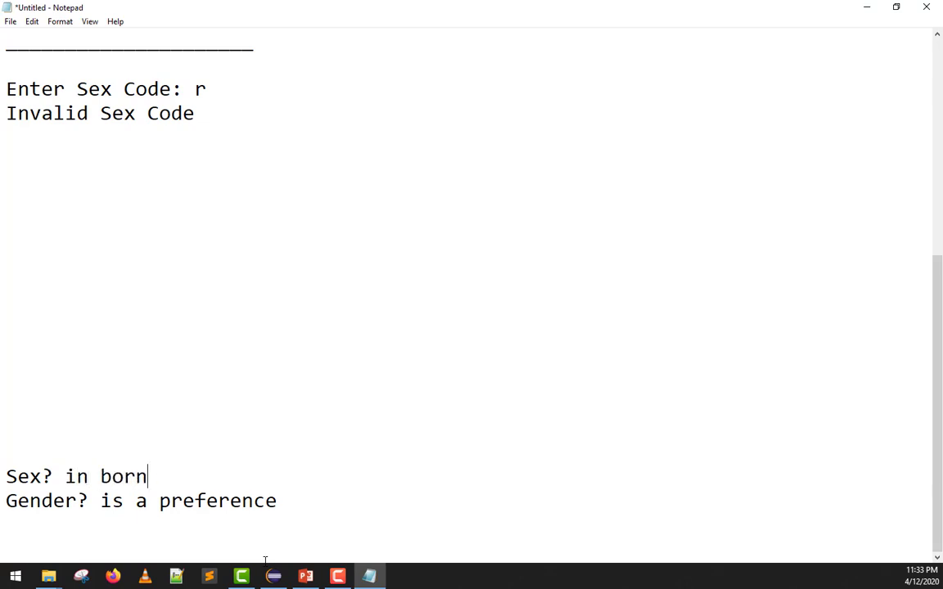
{"action": "left_click_drag", "start_coordinate": [7, 476], "coordinate": [147, 476]}
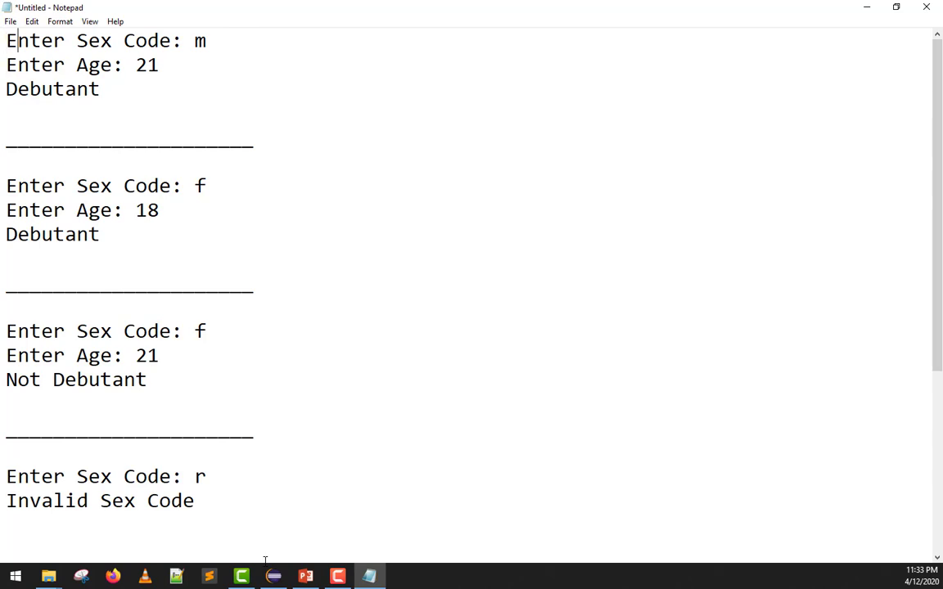
Write a 'Male -> Female' note and select it
{"action": "left_click", "coordinate": [206, 40]}
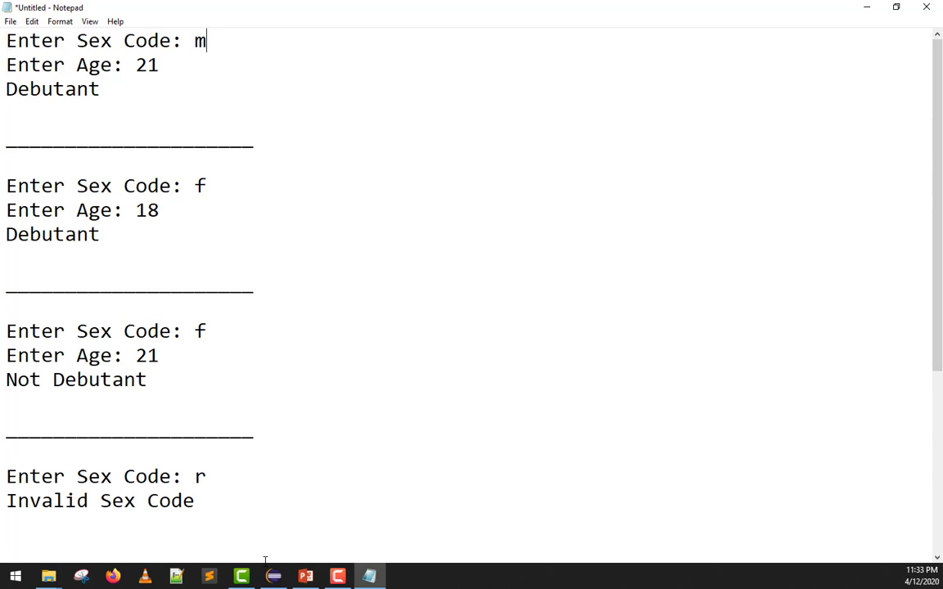
{"action": "scroll", "scroll_direction": "down", "scroll_amount": 3}
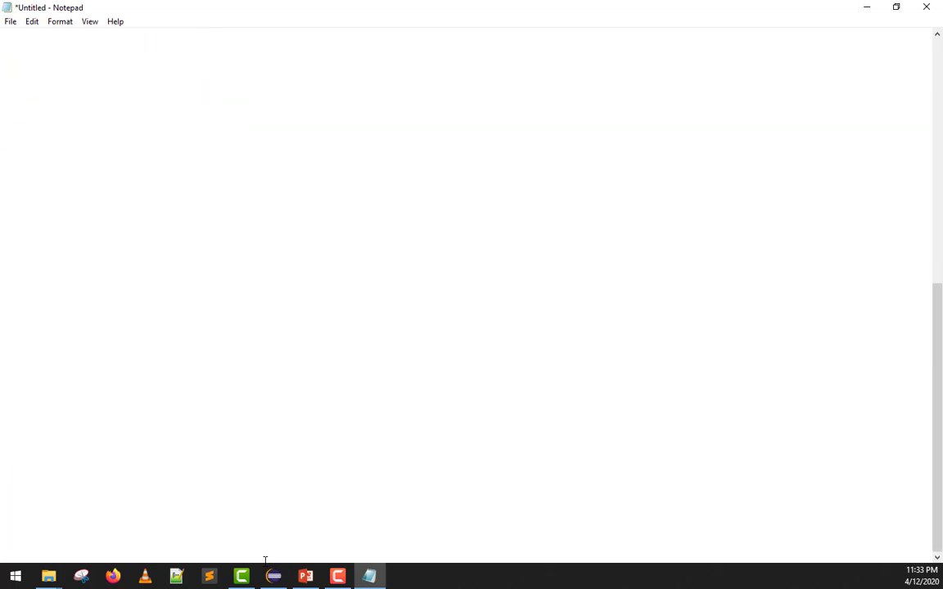
{"action": "type", "text": "Male -"}
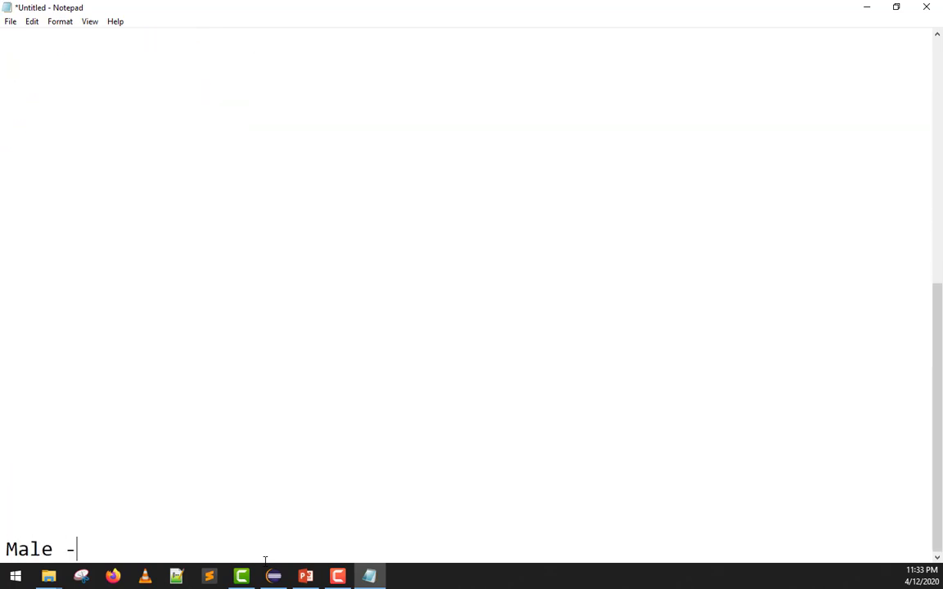
{"action": "type", "text": "> Female"}
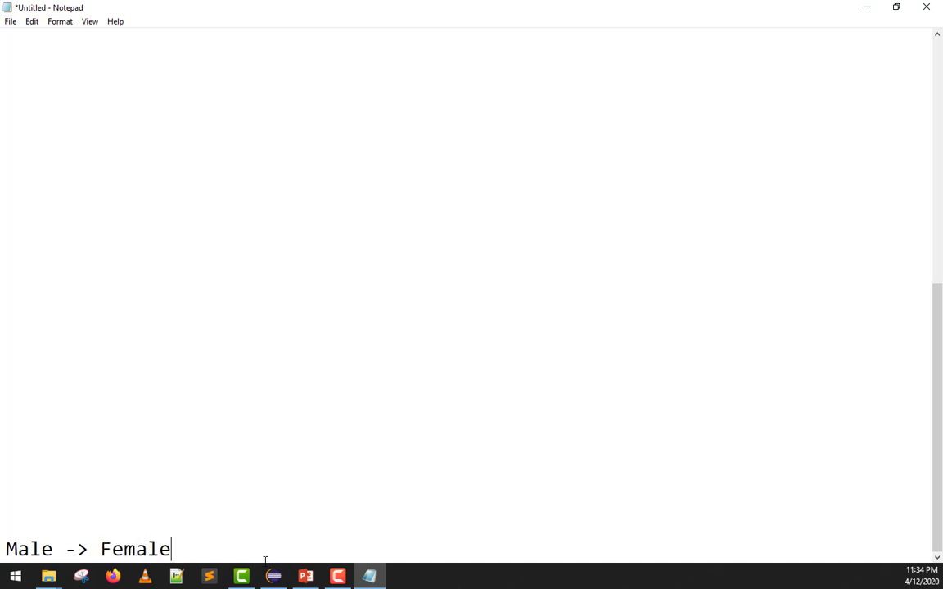
{"action": "double_click", "coordinate": [135, 549]}
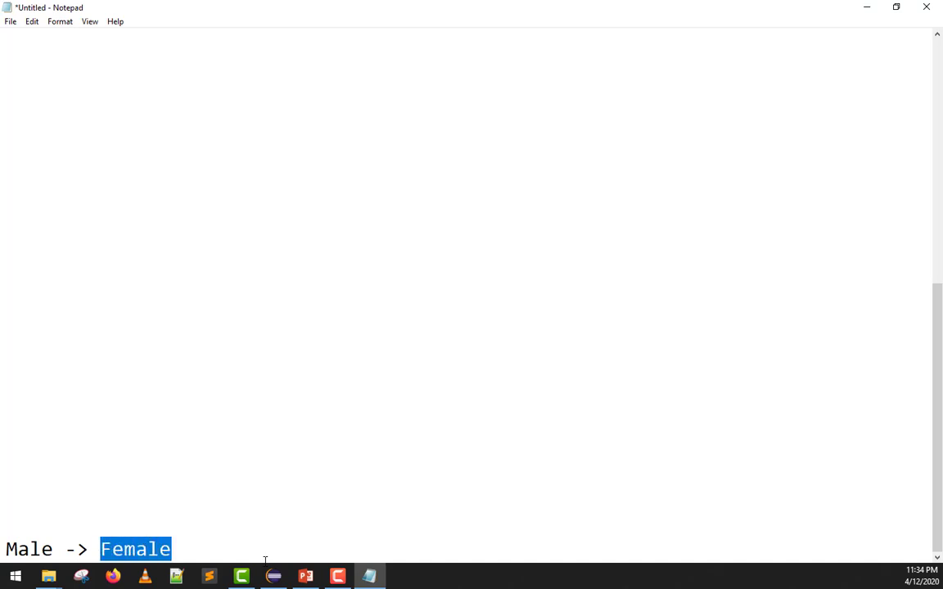
{"action": "left_click", "coordinate": [172, 549]}
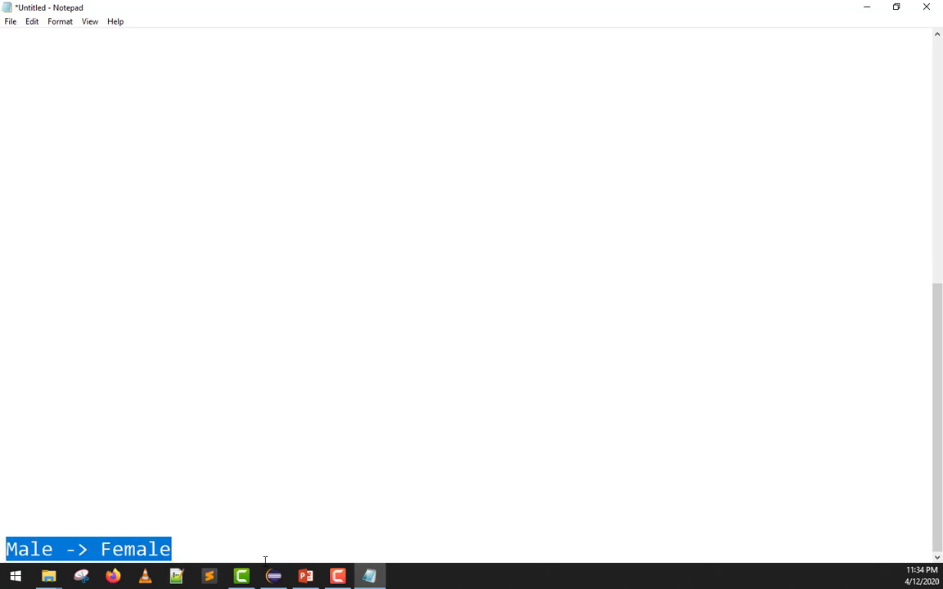
Add 'Sex' to the notes and switch over to the Java editor
{"action": "type", "text": "Sex Code: m"}
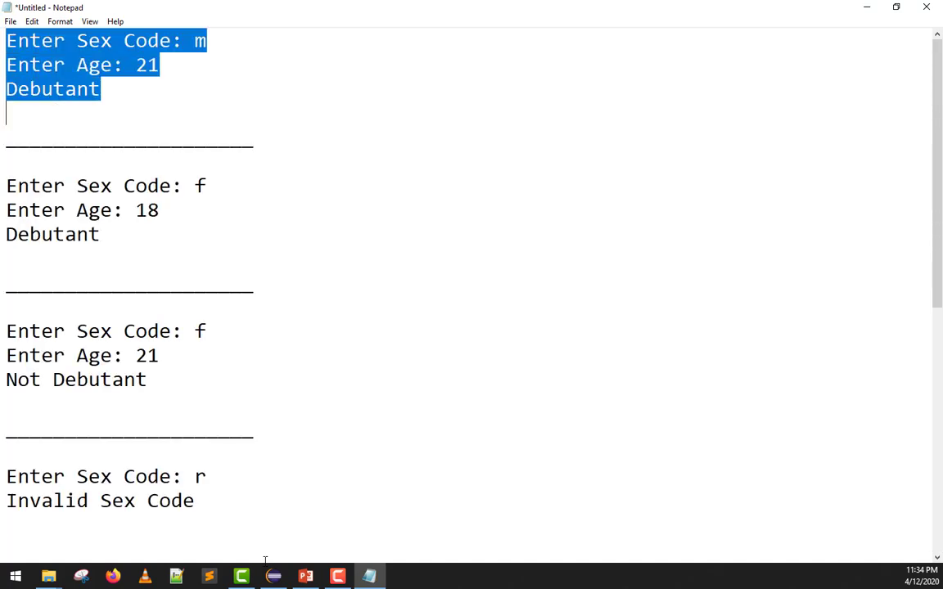
{"action": "left_click", "coordinate": [207, 41]}
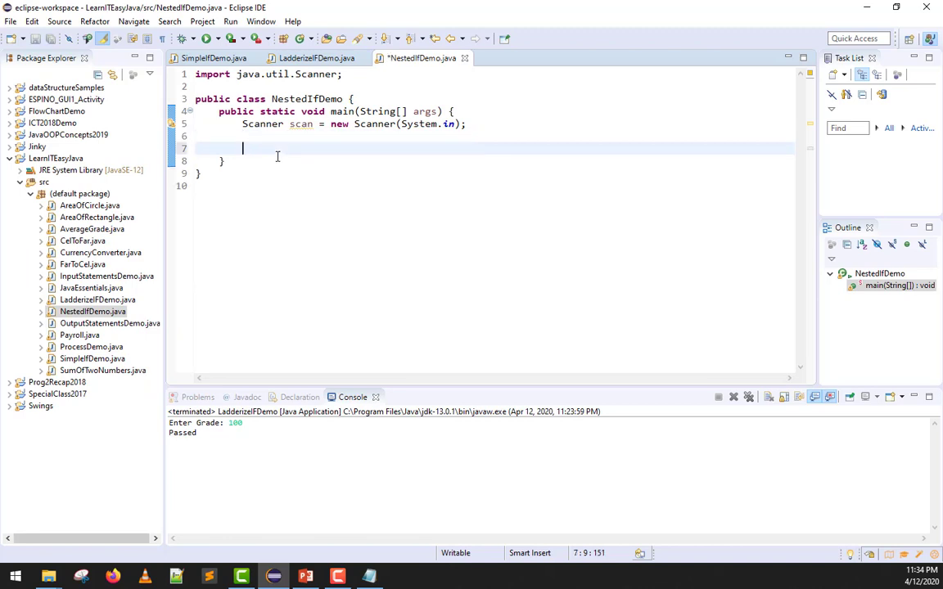
Add System.out.print("Enter Sex Code:"); to main
{"action": "type", "text": "System.o"}
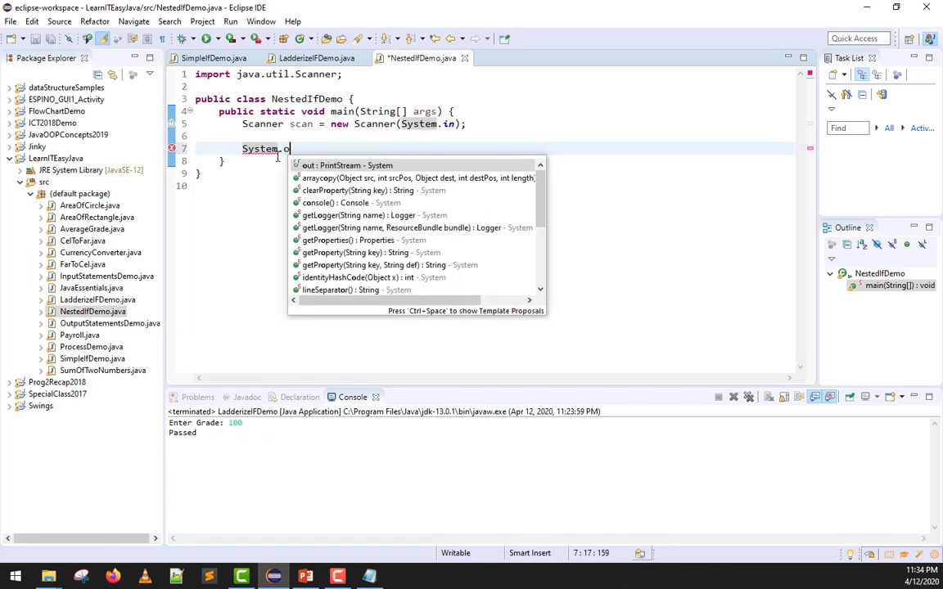
{"action": "type", "text": "ut.print(\"Enter Sex Code"}
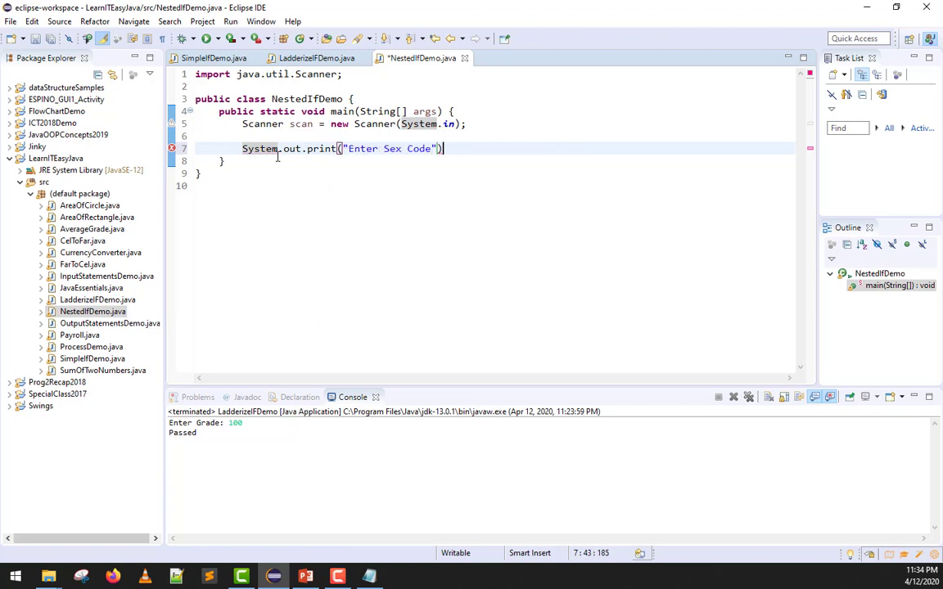
{"action": "type", "text": ":"}
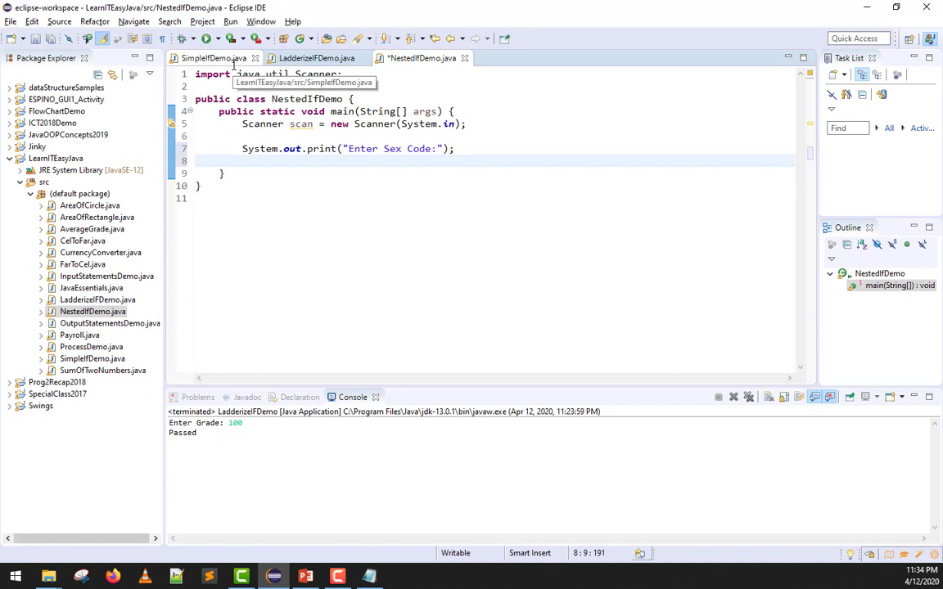
Declare char sexCode = scan.nextLine().charAt(0); using content assist
{"action": "type", "text": "c"}
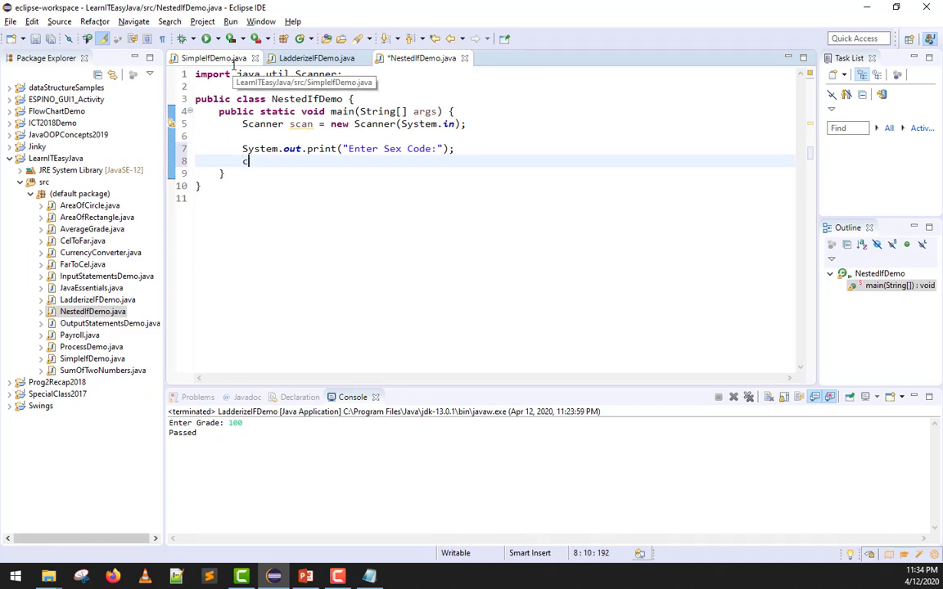
{"action": "type", "text": "har"}
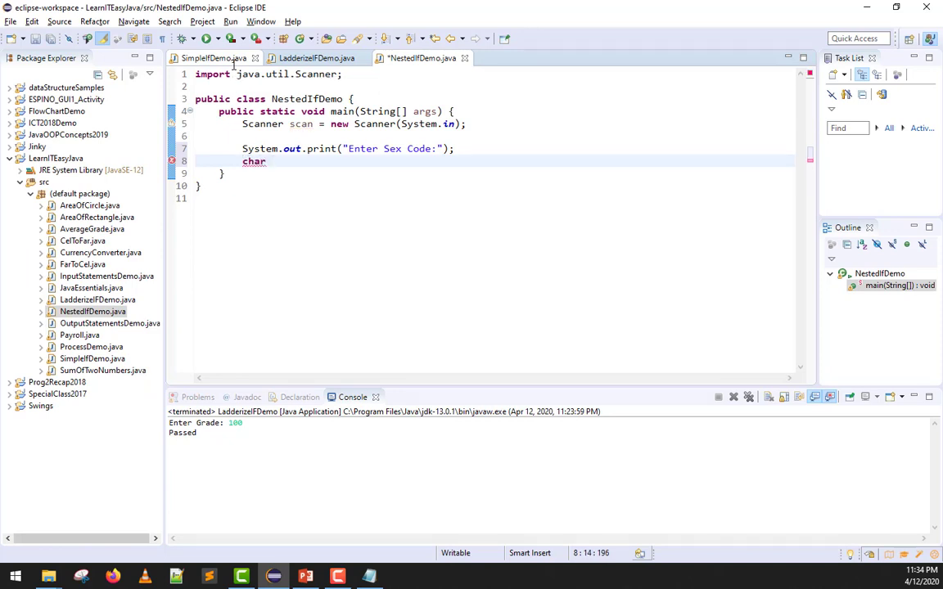
{"action": "type", "text": "sexCode = scan."}
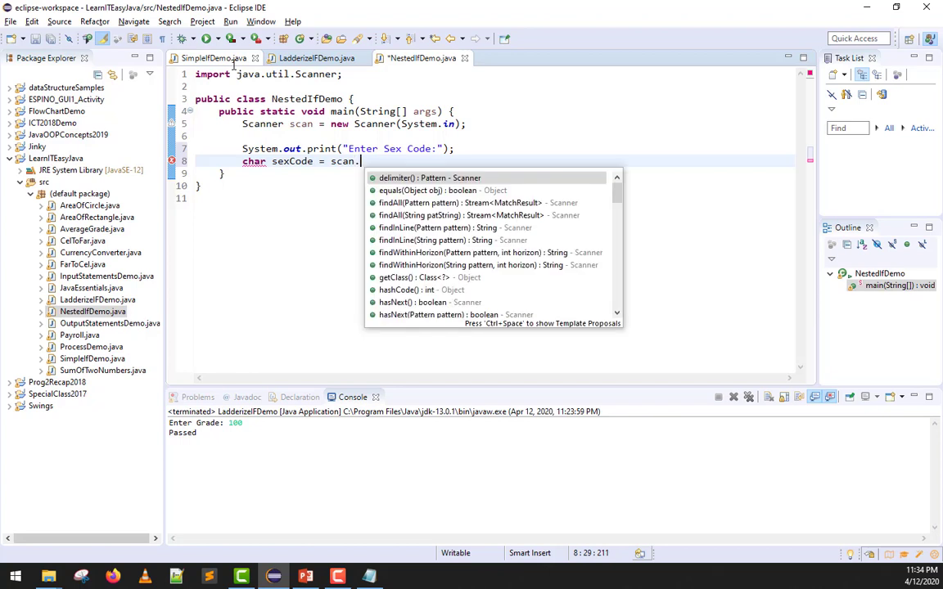
{"action": "type", "text": "nextLi"}
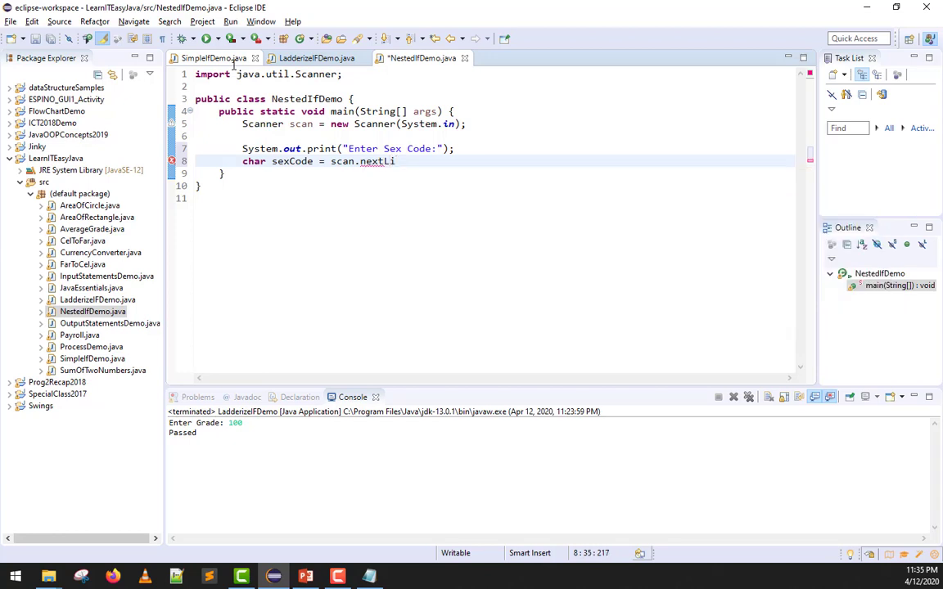
{"action": "type", "text": "hasNextLine().c"}
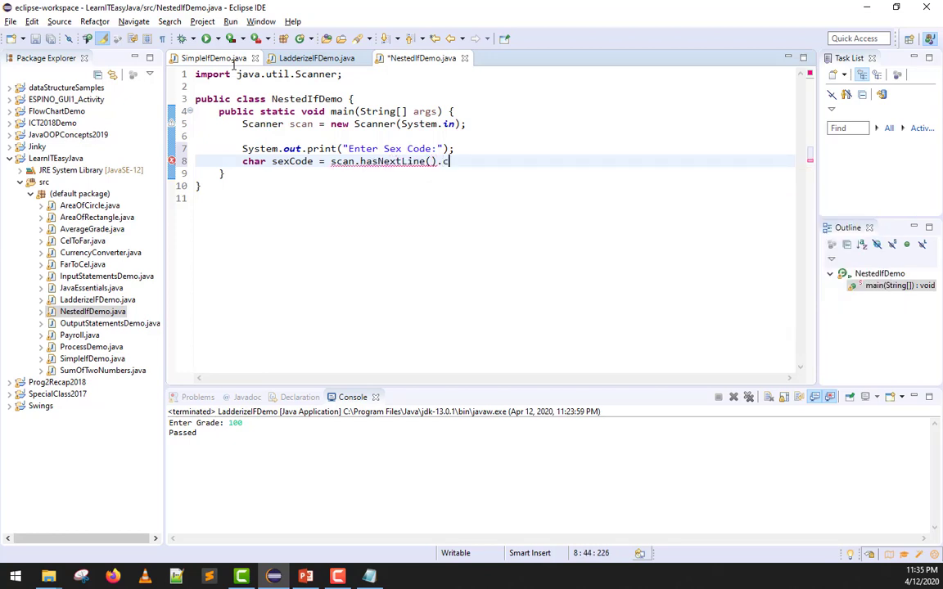
{"action": "type", "text": "ha"}
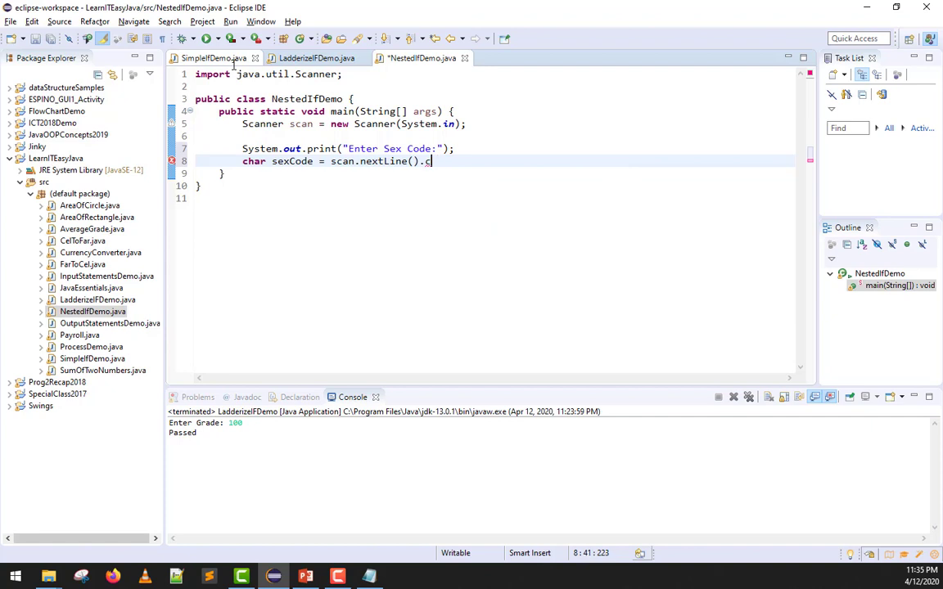
{"action": "type", "text": "harAt(index"}
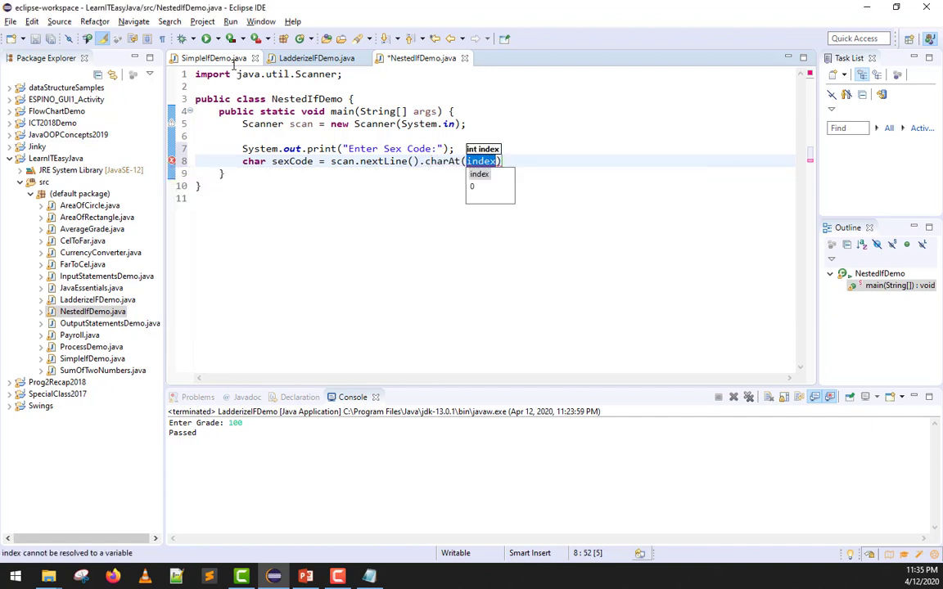
{"action": "type", "text": "0"}
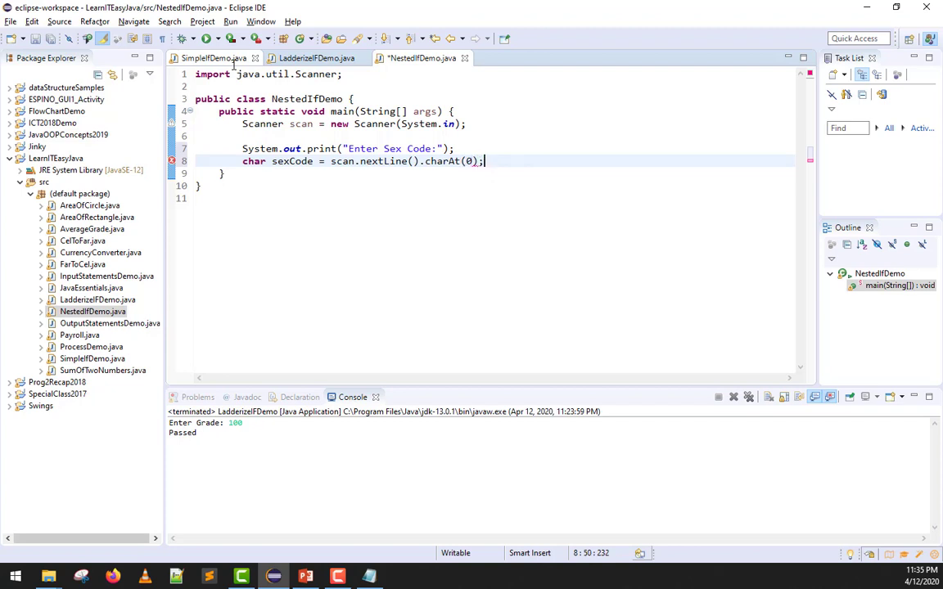
{"action": "key", "text": "Enter"}
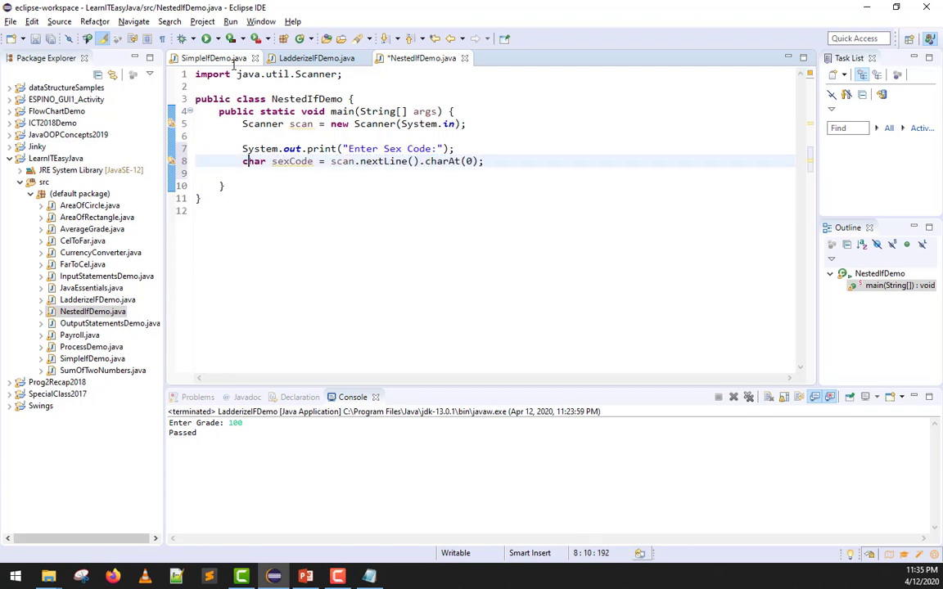
Comment the sexCode line with // Male and start an empty if() below it
{"action": "left_click_drag", "start_coordinate": [271, 161], "coordinate": [484, 161]}
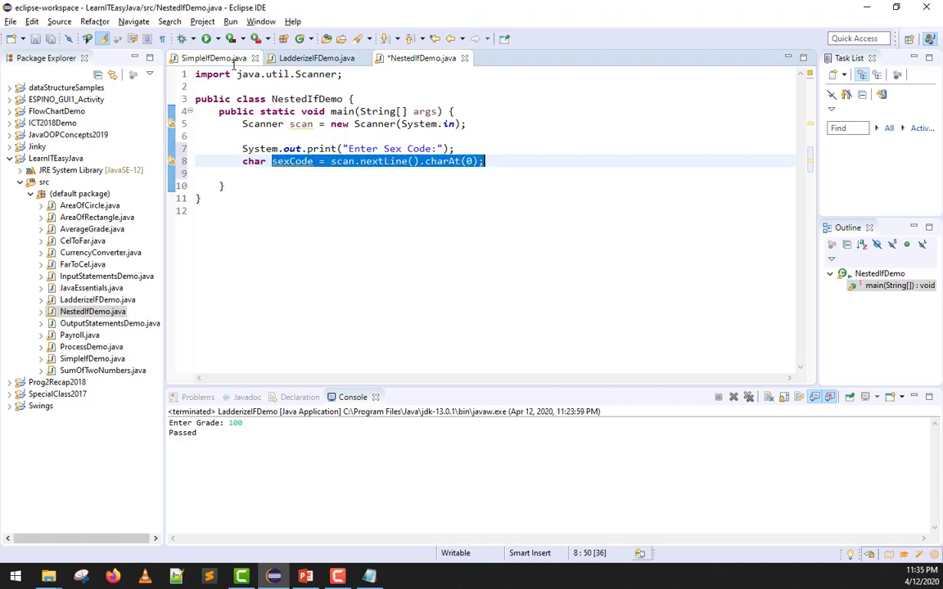
{"action": "type", "text": "//"}
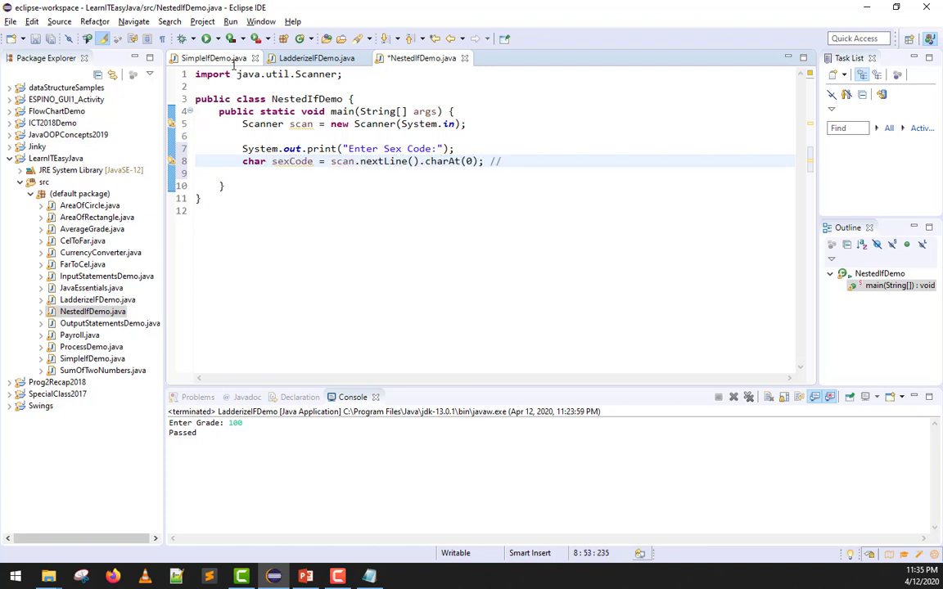
{"action": "type", "text": "Male"}
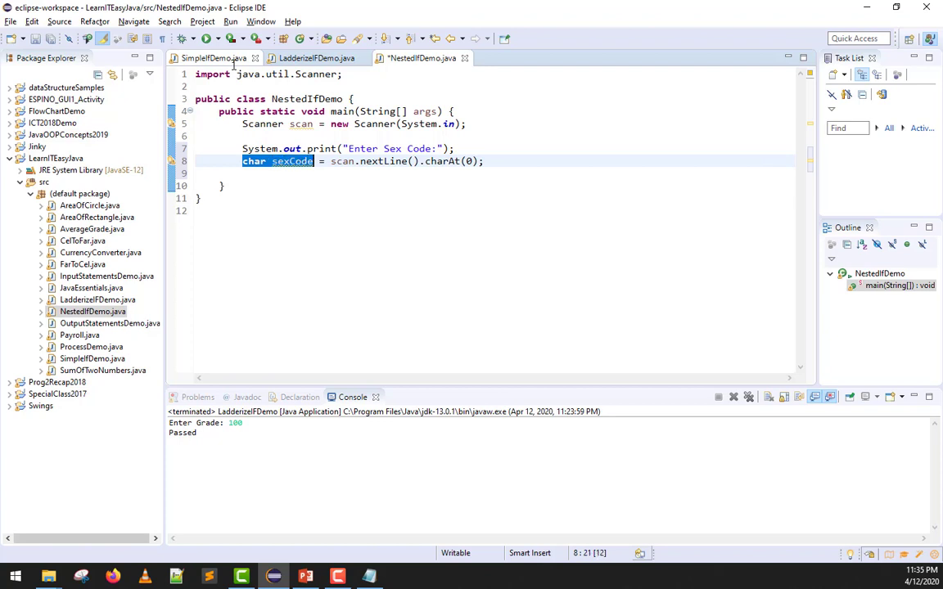
{"action": "type", "text": "if"}
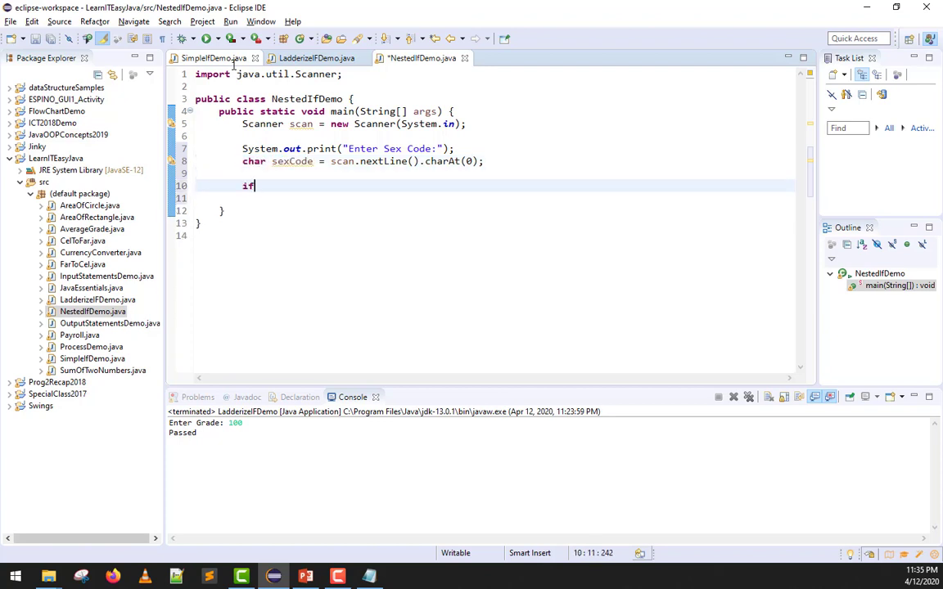
{"action": "type", "text": "("}
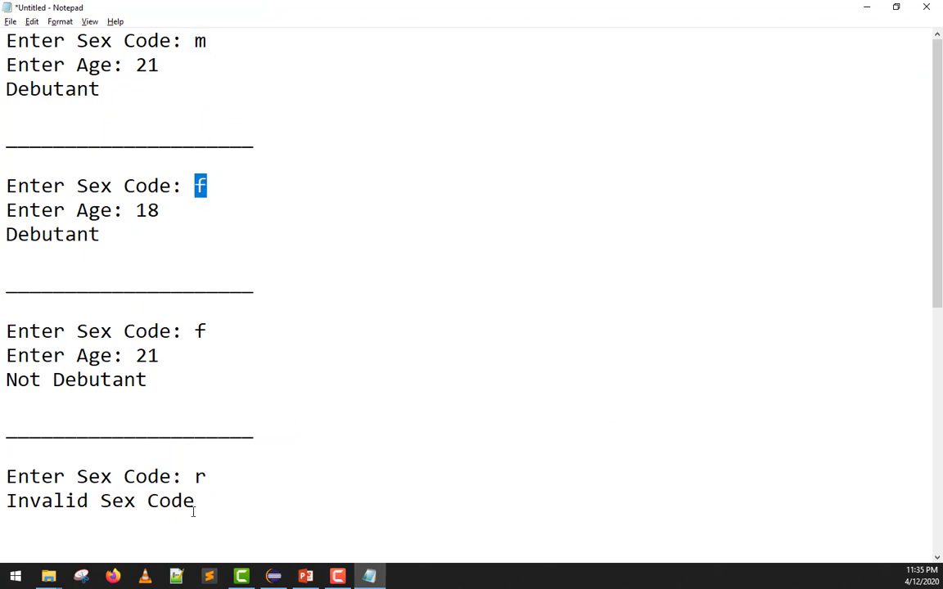
{"action": "left_click", "coordinate": [351, 575]}
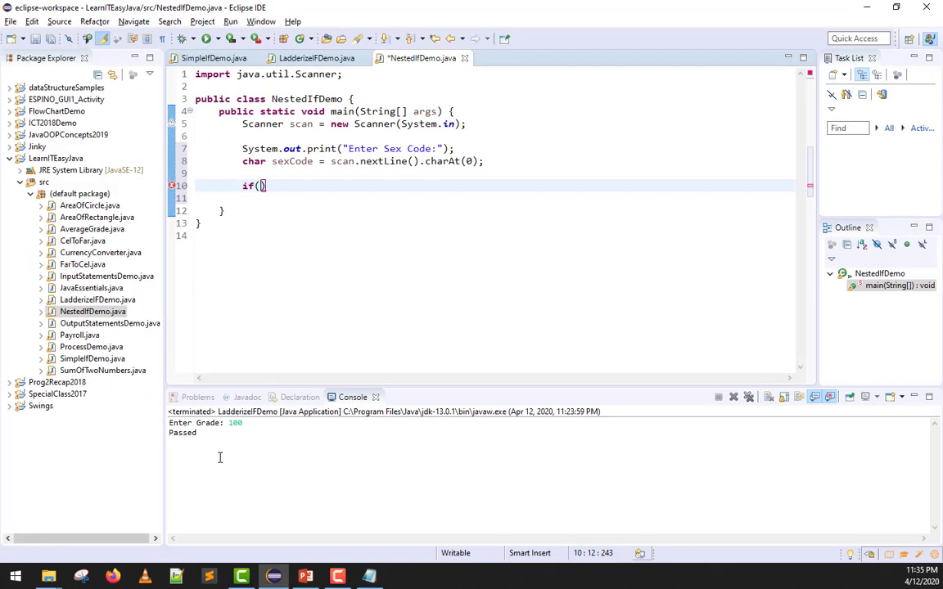
{"action": "mouse_move", "coordinate": [352, 194]}
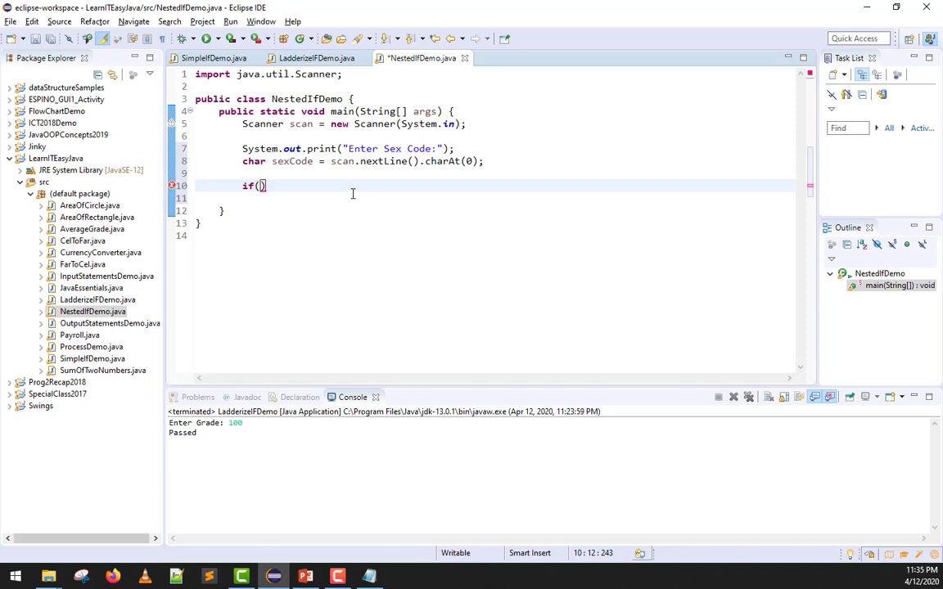
Write the condition sexCode == 'm' with its block
{"action": "type", "text": "sex"}
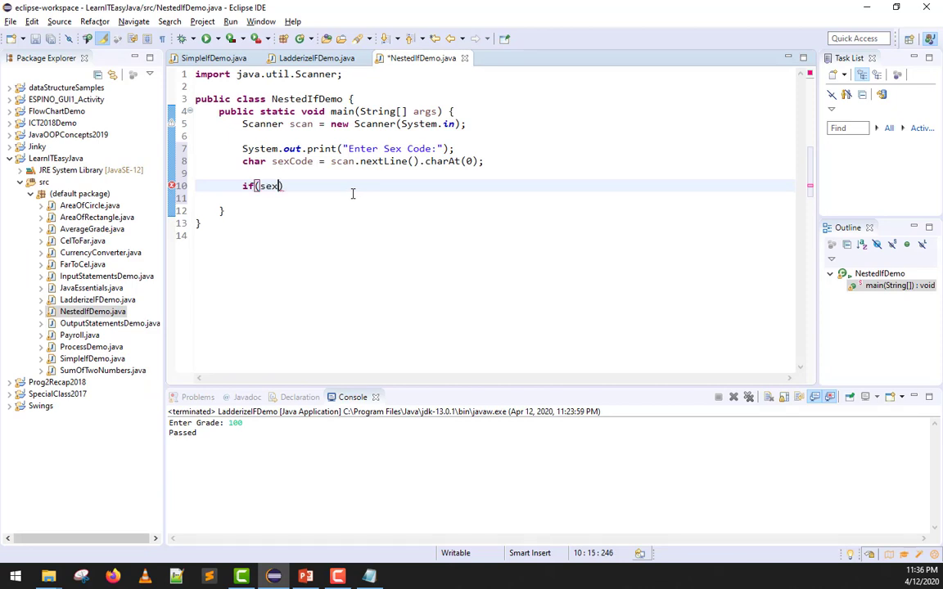
{"action": "type", "text": "Code =="}
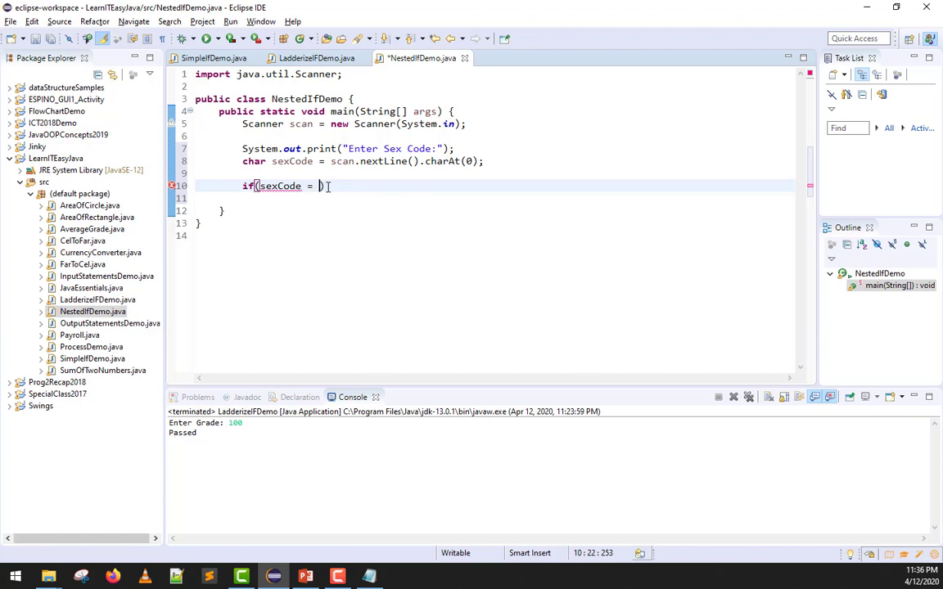
{"action": "type", "text": "="}
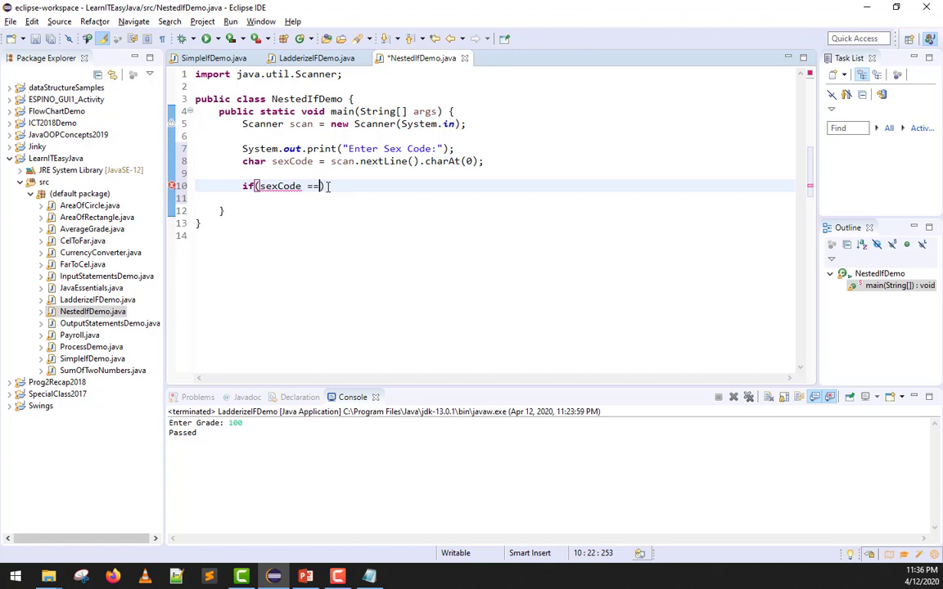
{"action": "key", "text": "BackSpace"}
{"action": "type", "text": " '"}
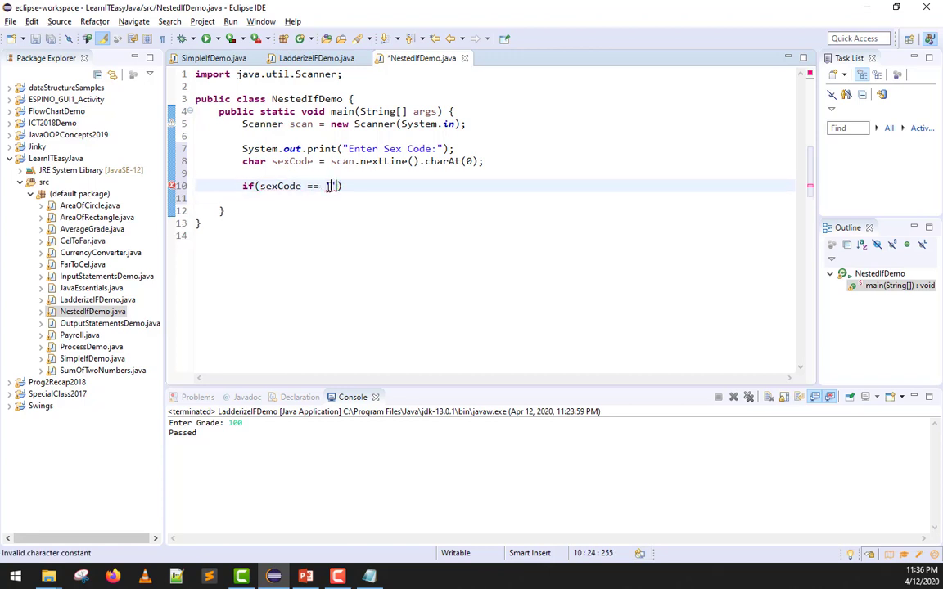
{"action": "type", "text": "m"}
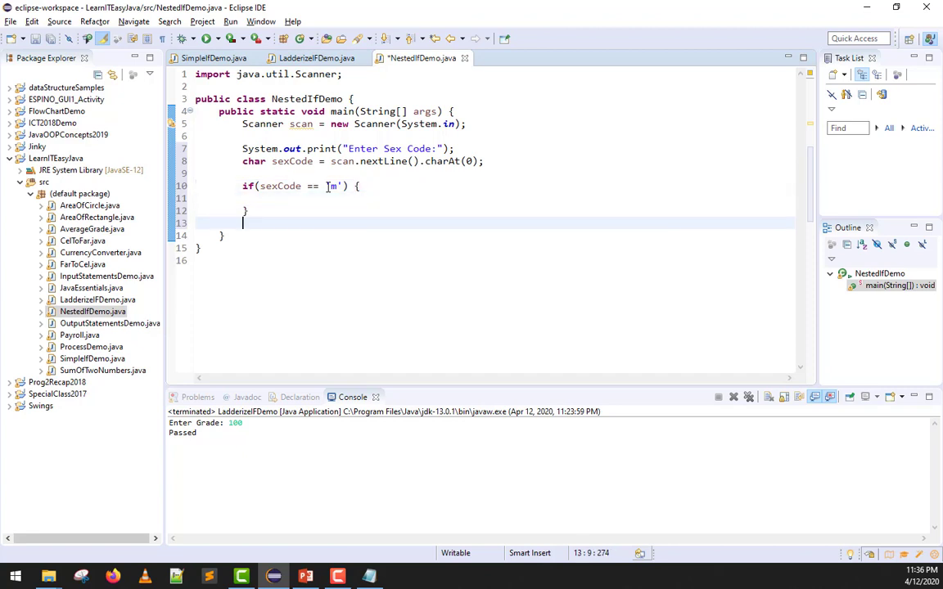
Begin an else if condition on sexCode
{"action": "type", "text": "else if"}
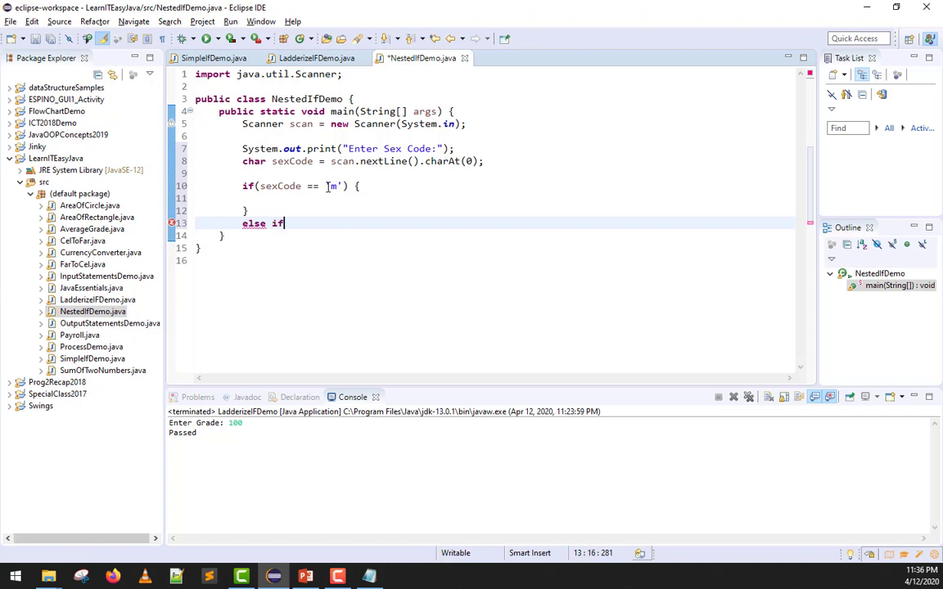
{"action": "type", "text": "(sex"}
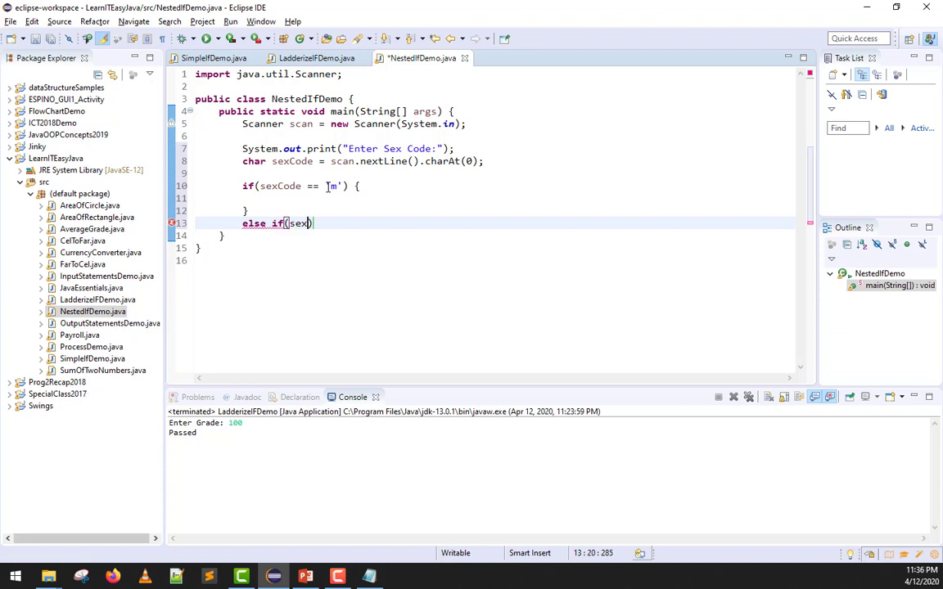
{"action": "type", "text": "Cdo"}
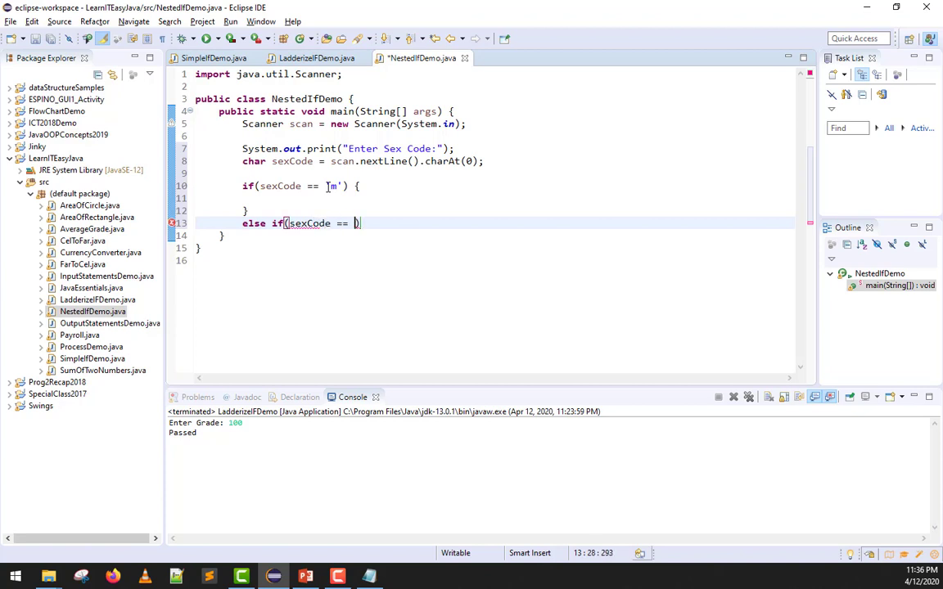
Complete else if(sexCode == 'f') { } and begin the else branch's System.out.print
{"action": "type", "text": "'f')"}
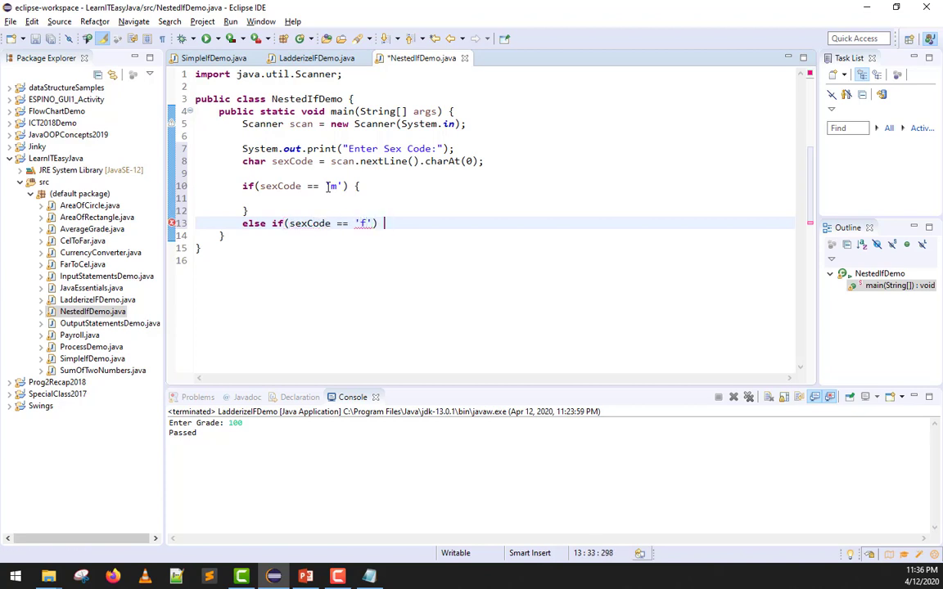
{"action": "type", "text": "{"}
{"action": "type", "text": "Sy"}
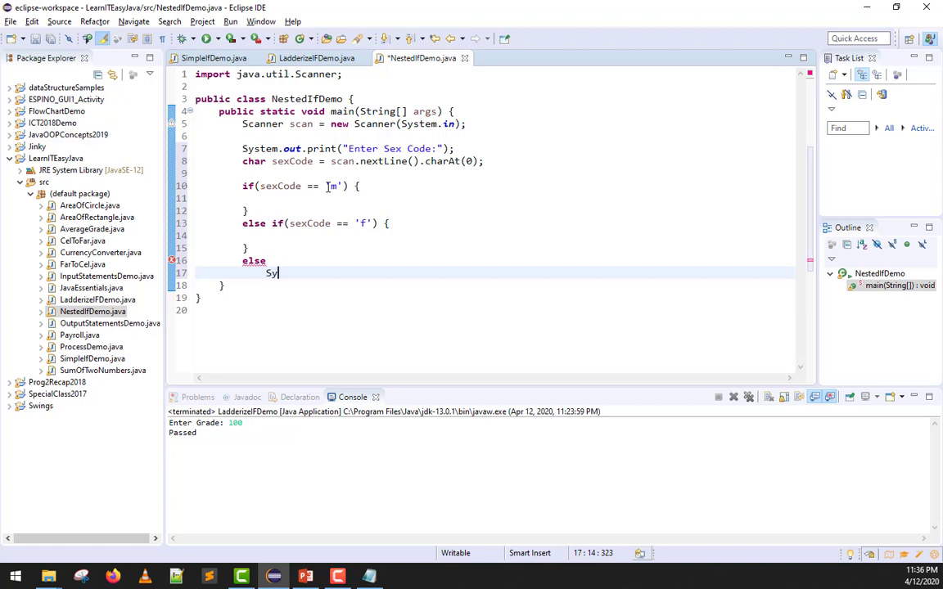
{"action": "type", "text": "stem"}
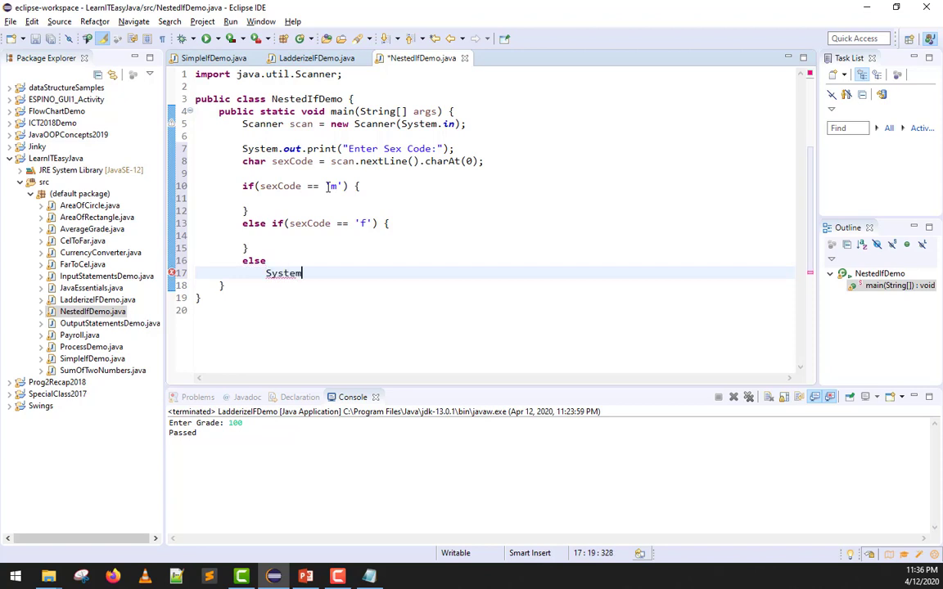
{"action": "type", "text": ".out.print(\"Invalid Sex Code!\");"}
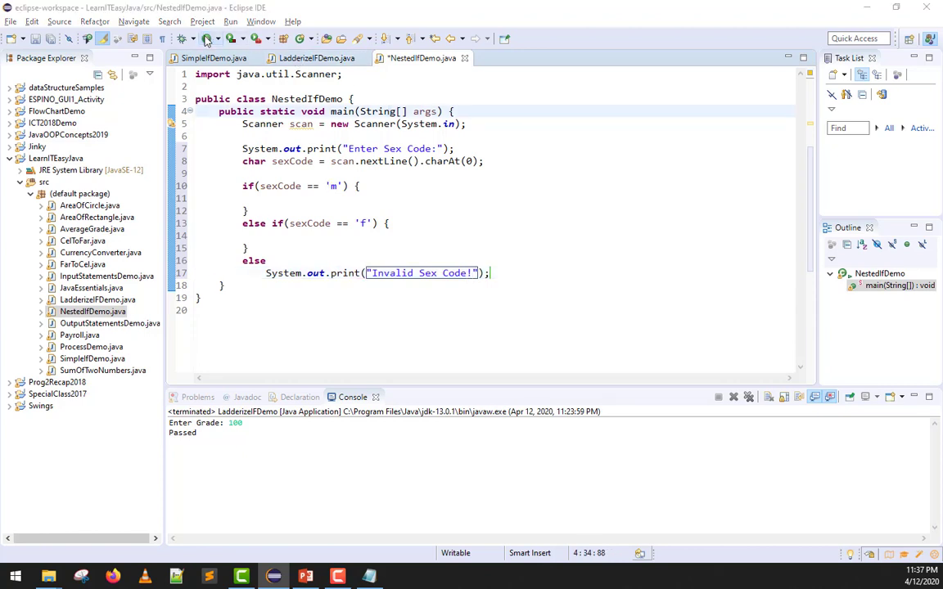
Run the program with the prompt ending in a space; entering m prints Invalid Sex Code!
{"action": "left_click", "coordinate": [207, 39]}
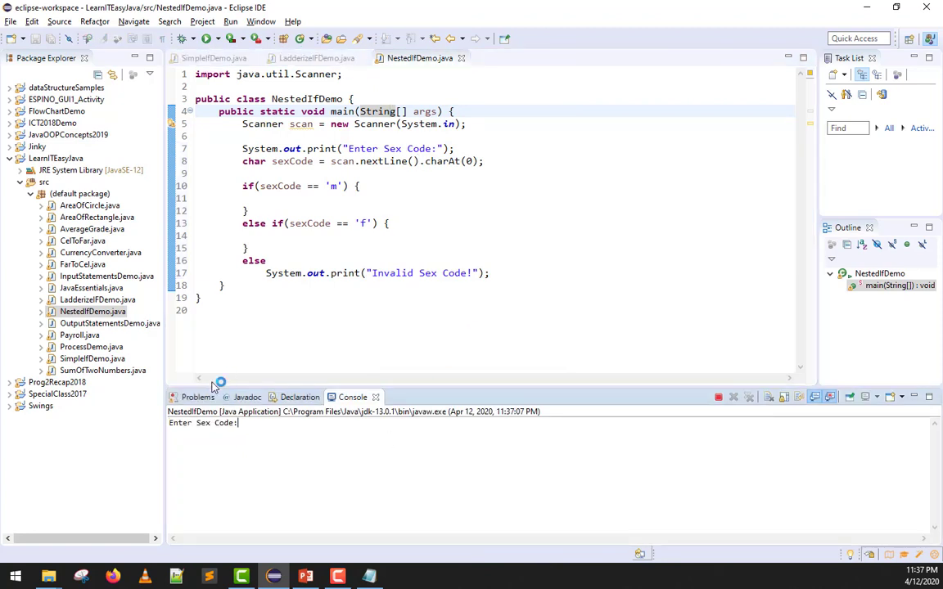
{"action": "type", "text": "m"}
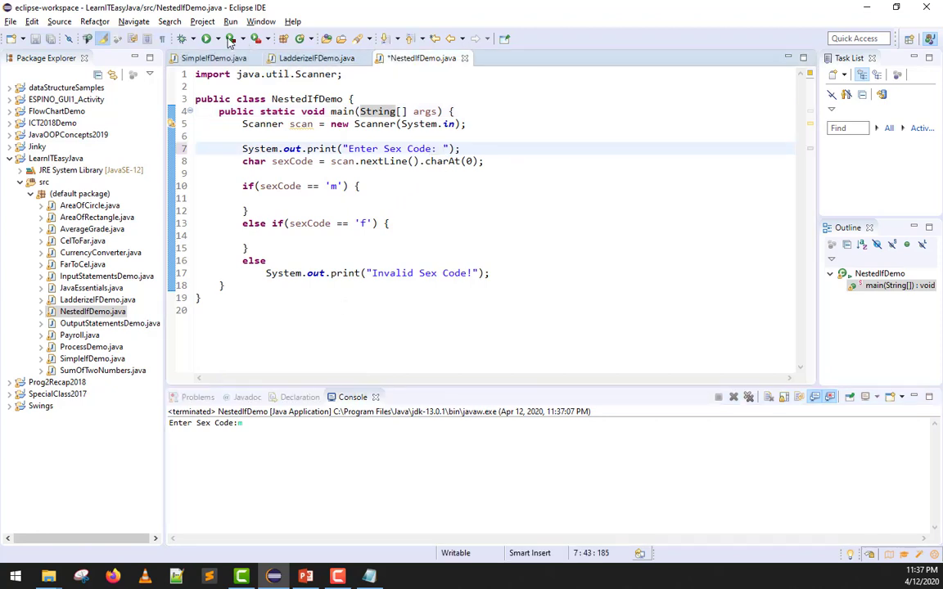
{"action": "left_click", "coordinate": [211, 38]}
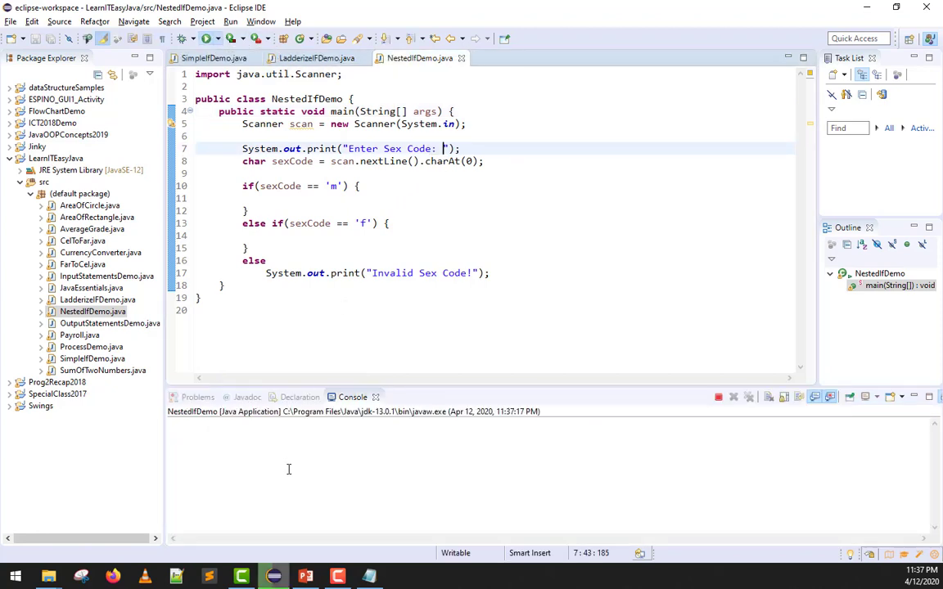
{"action": "left_click", "coordinate": [218, 39]}
{"action": "type", "text": "a"}
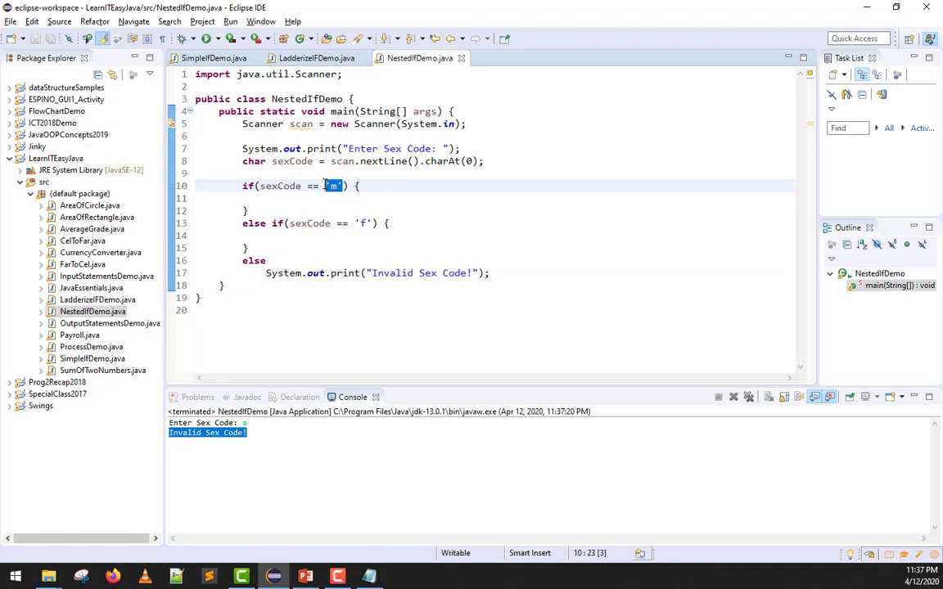
{"action": "left_click", "coordinate": [362, 576]}
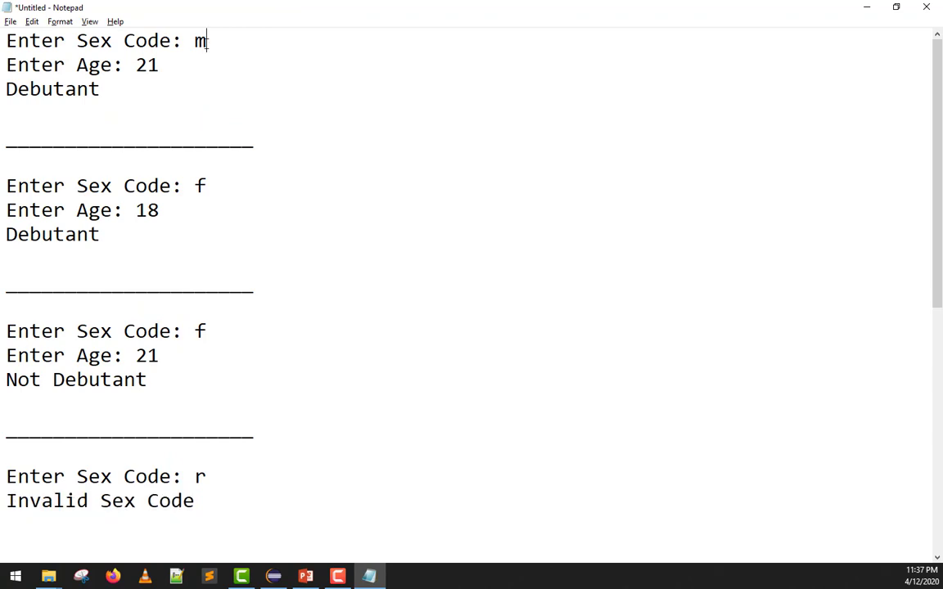
Mark the sample sex code m in Notepad to check its expected Debutant output
{"action": "double_click", "coordinate": [145, 66]}
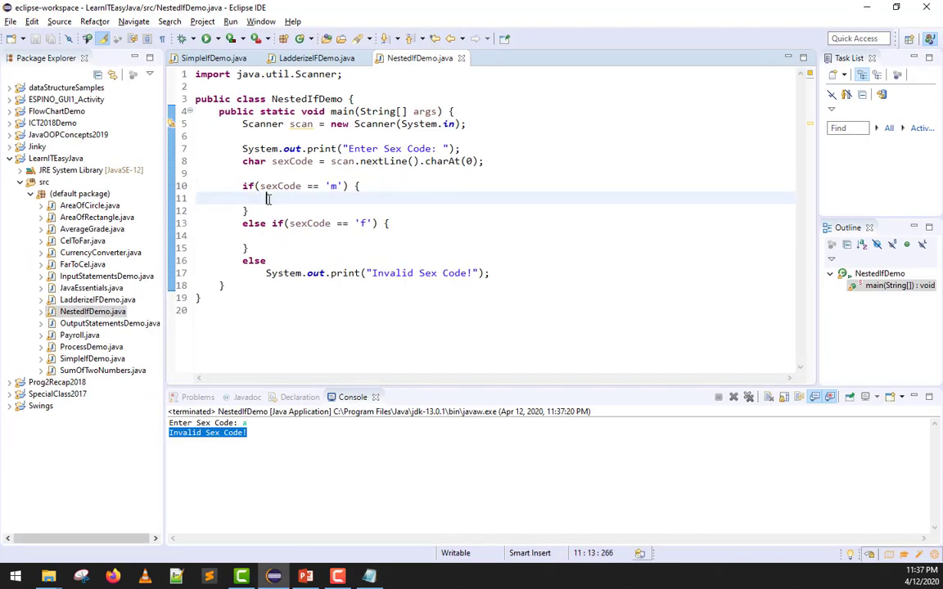
In the m branch, prompt "Enter Age: " and read int age with scan.nextInt()
{"action": "type", "text": "System.out.print(b);"}
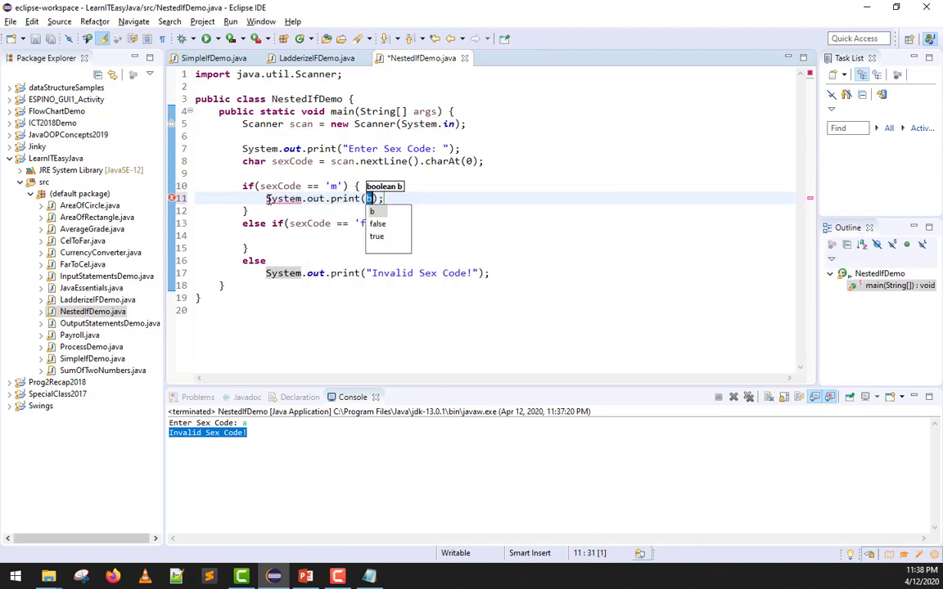
{"action": "type", "text": "M"}
{"action": "type", "text": "\"Enter Age: "}
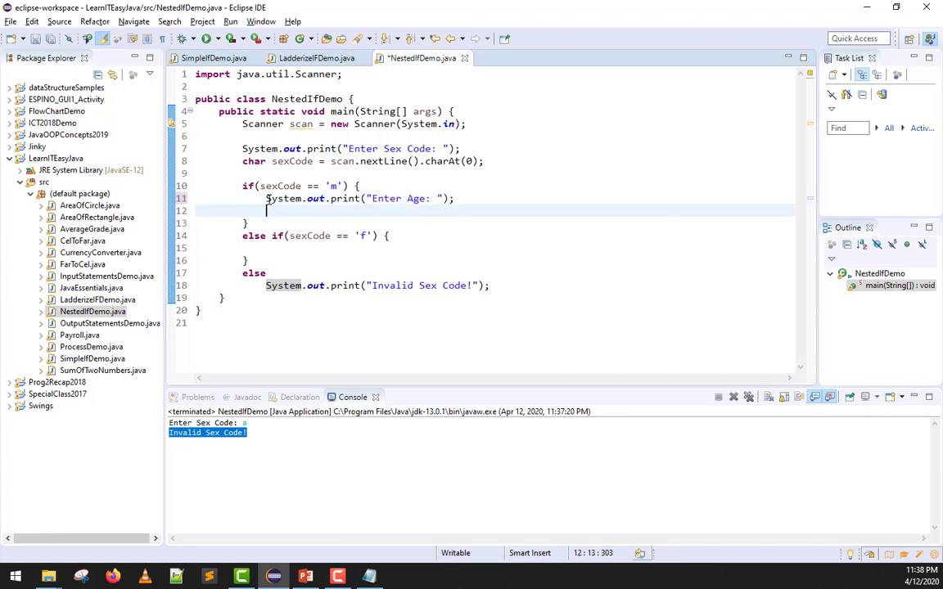
{"action": "type", "text": "int age"}
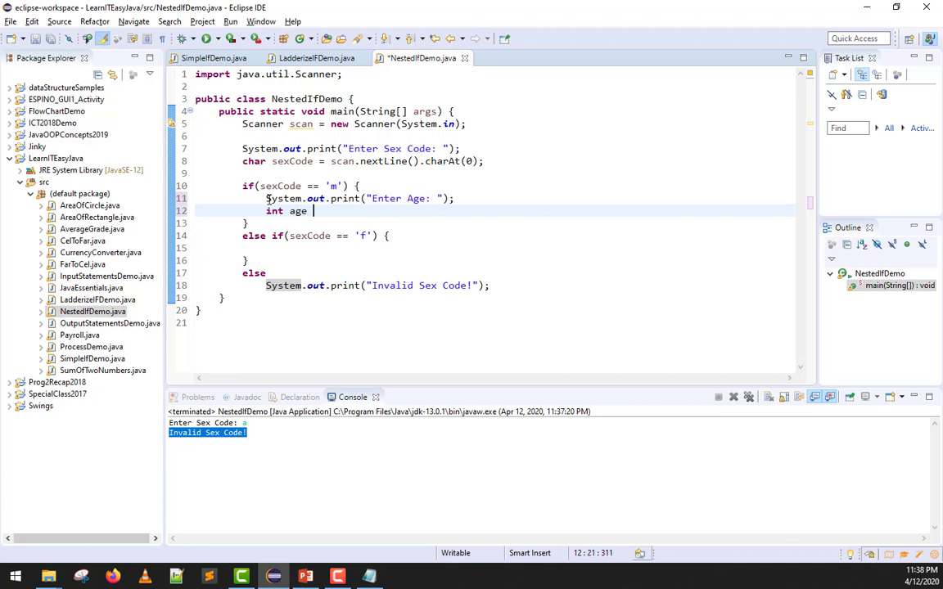
{"action": "type", "text": "= scan"}
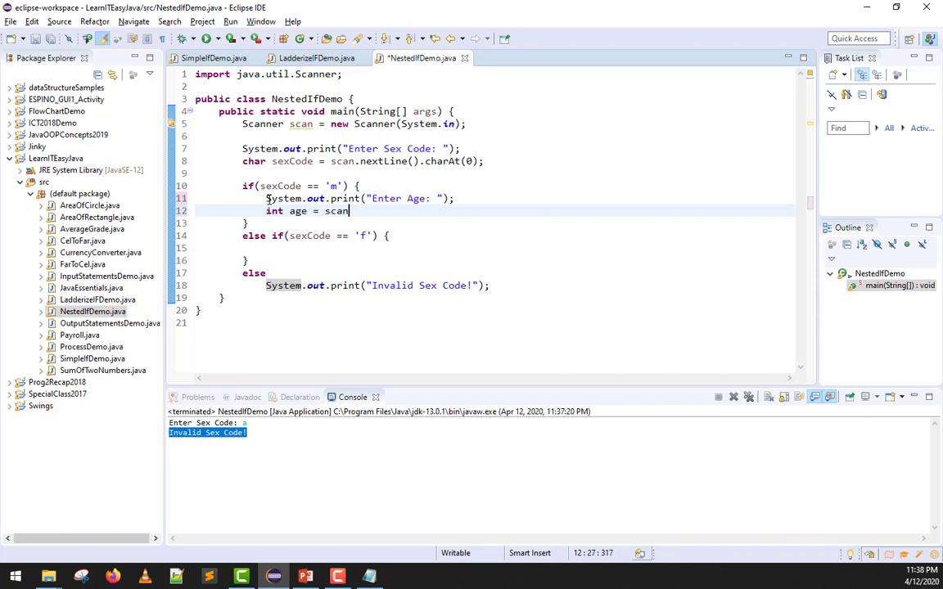
{"action": "type", "text": "nextInt();"}
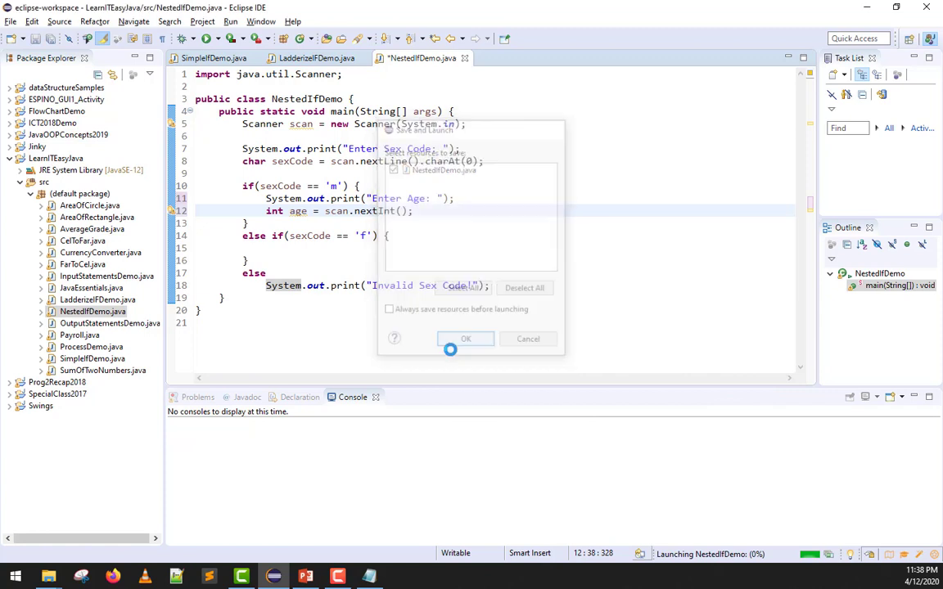
Save and launch NestedIfDemo, entering sex code m and age 21 in the Console
{"action": "left_click", "coordinate": [465, 339]}
{"action": "type", "text": "m"}
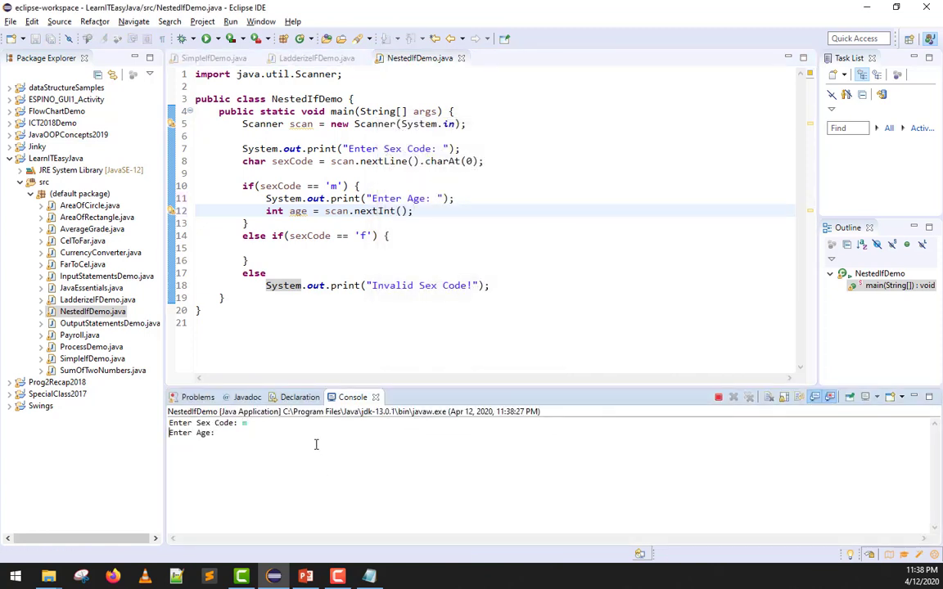
{"action": "type", "text": "21"}
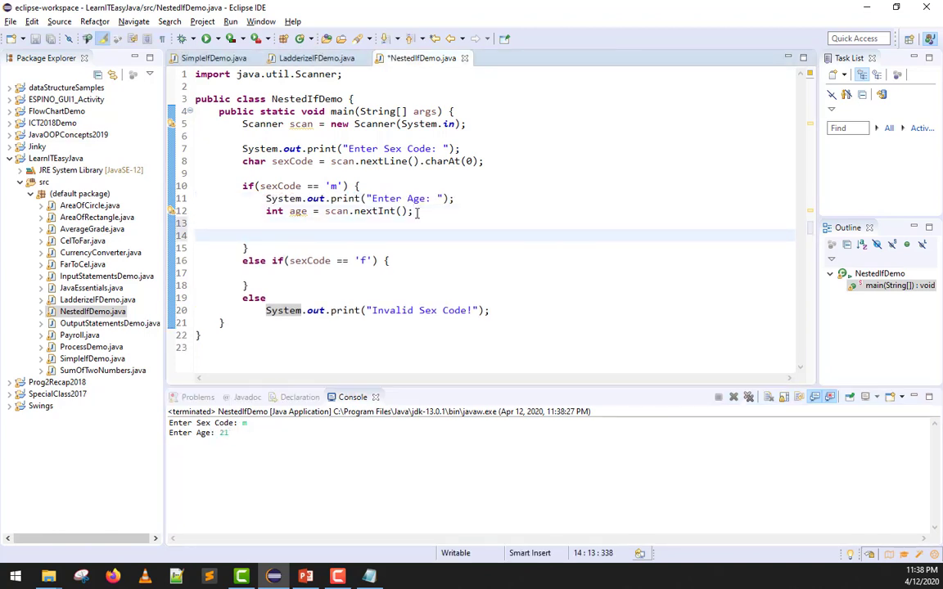
Add if (age == 21) printing "Debutant!" else printing "Not Debutant!" in the m branch
{"action": "type", "text": "if()"}
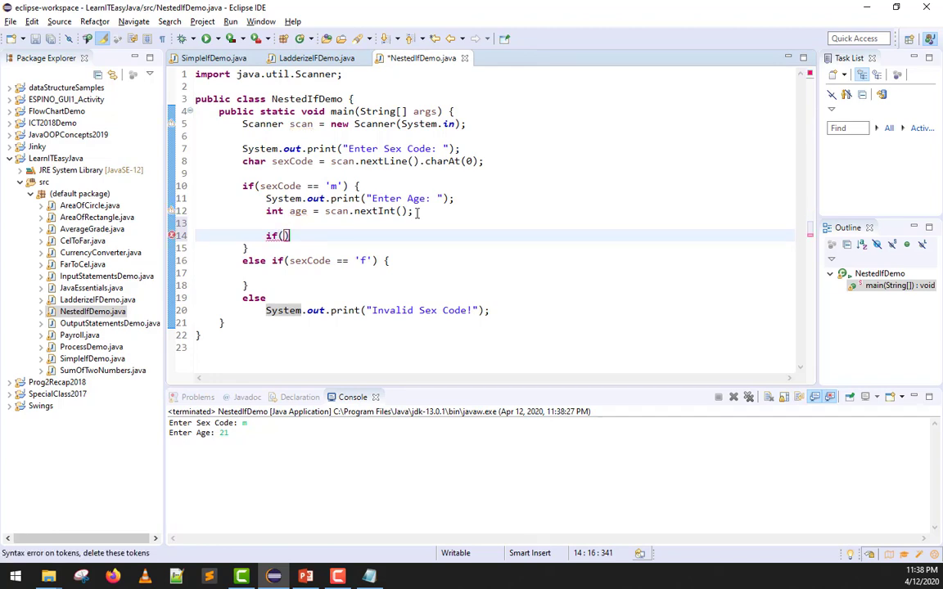
{"action": "type", "text": "age"}
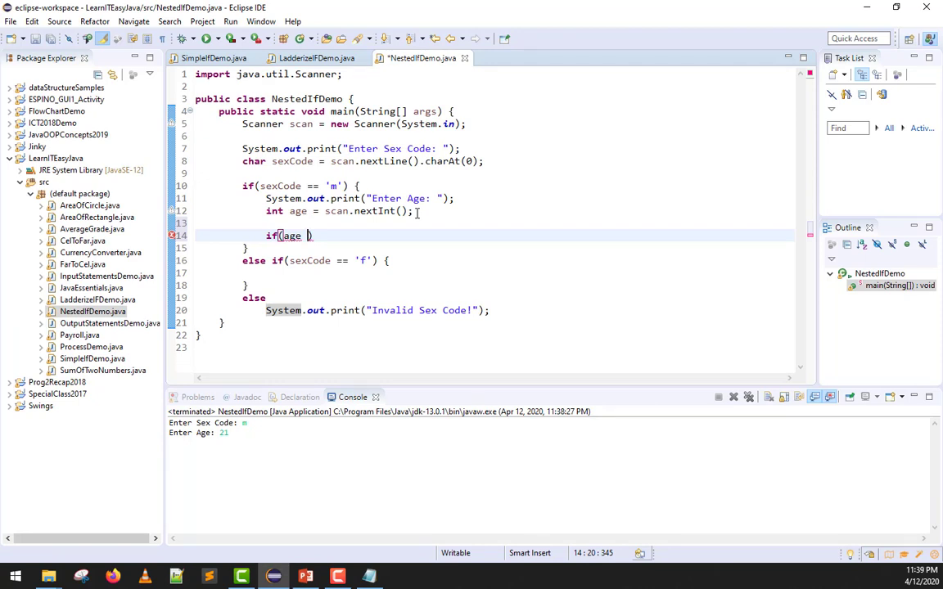
{"action": "type", "text": ">"}
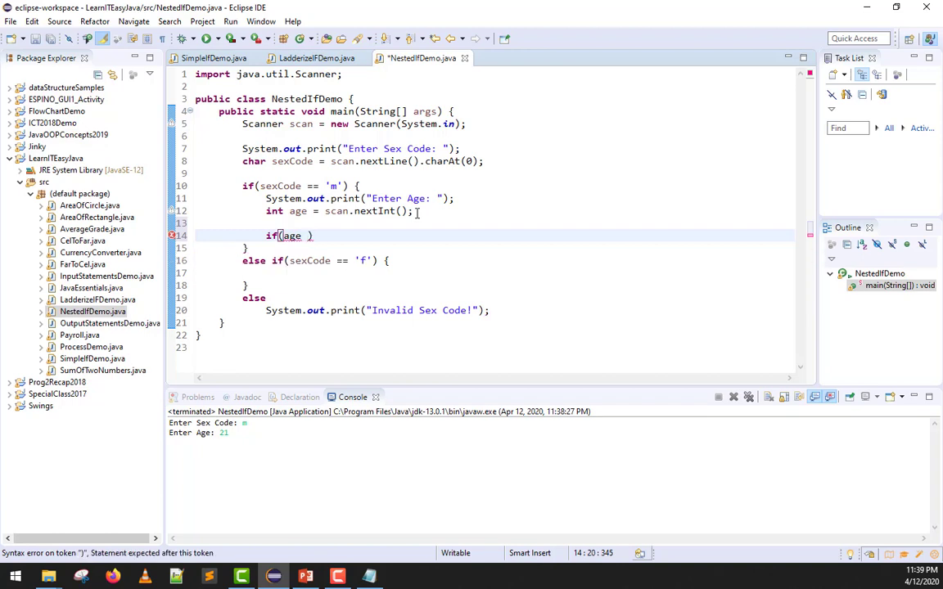
{"action": "type", "text": "== 21"}
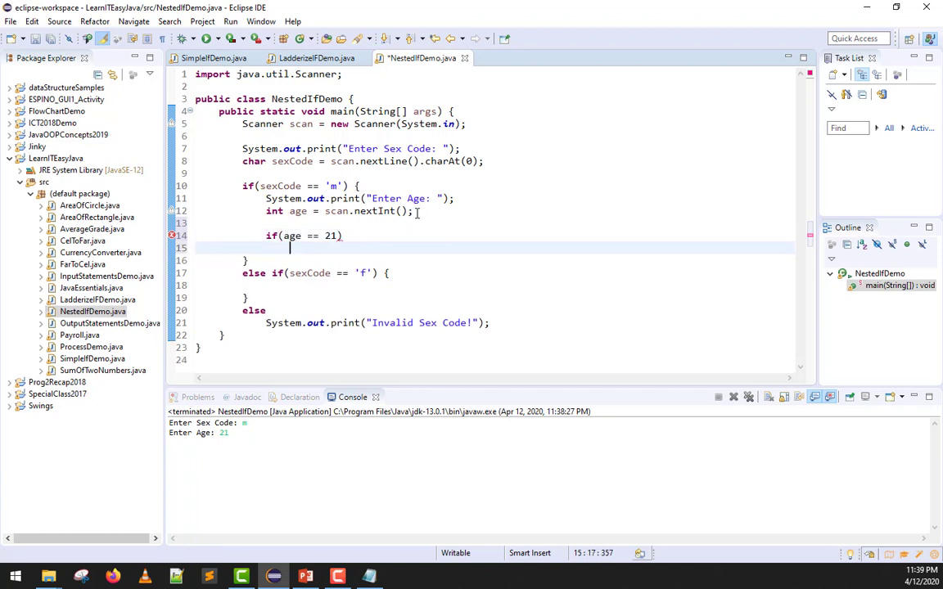
{"action": "left_click", "coordinate": [292, 236]}
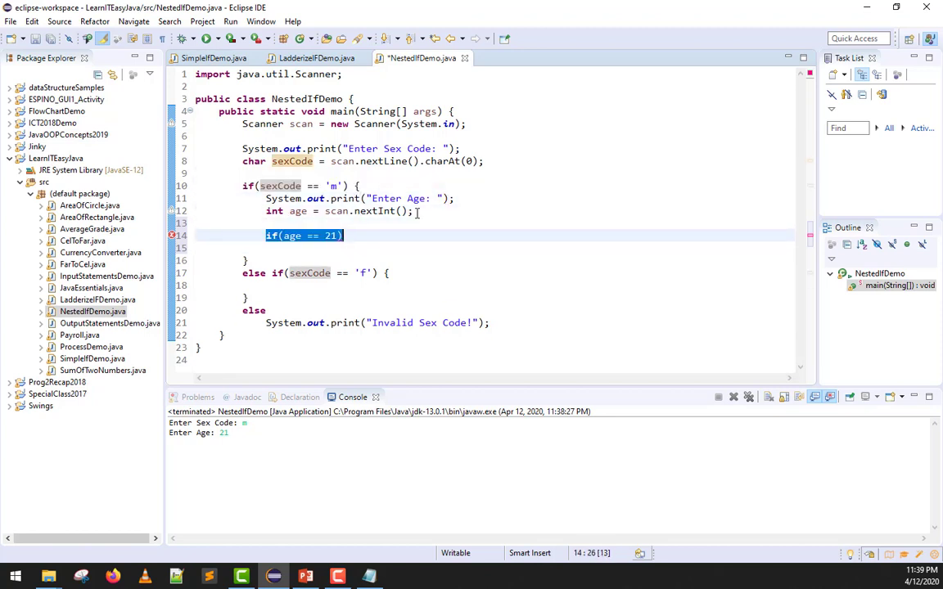
{"action": "type", "text": "System.ou"}
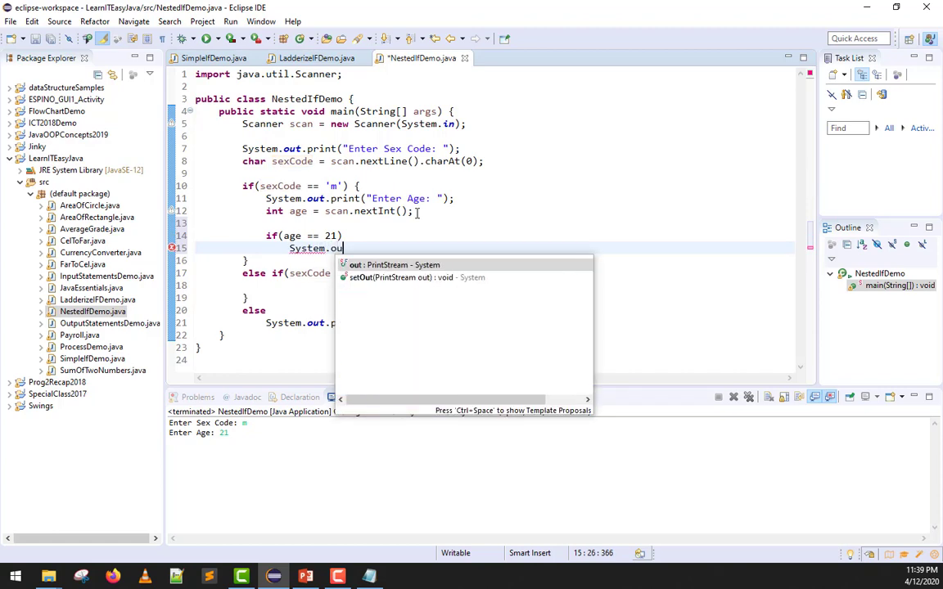
{"action": "type", "text": ".print(\"Debutant!\");"}
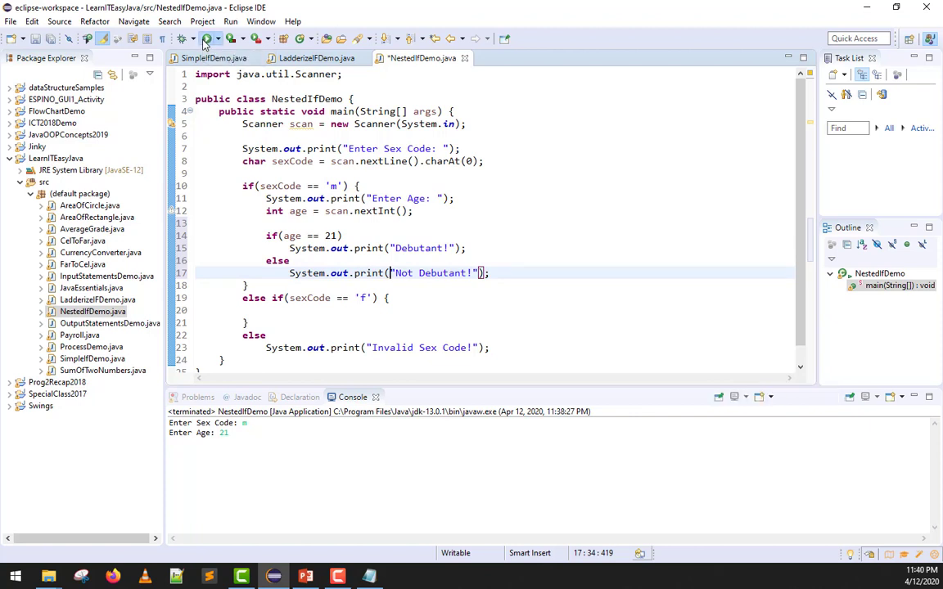
Run with m and 21 to get Debutant!, then run again with m and 18 for Not Debutant!
{"action": "left_click", "coordinate": [206, 38]}
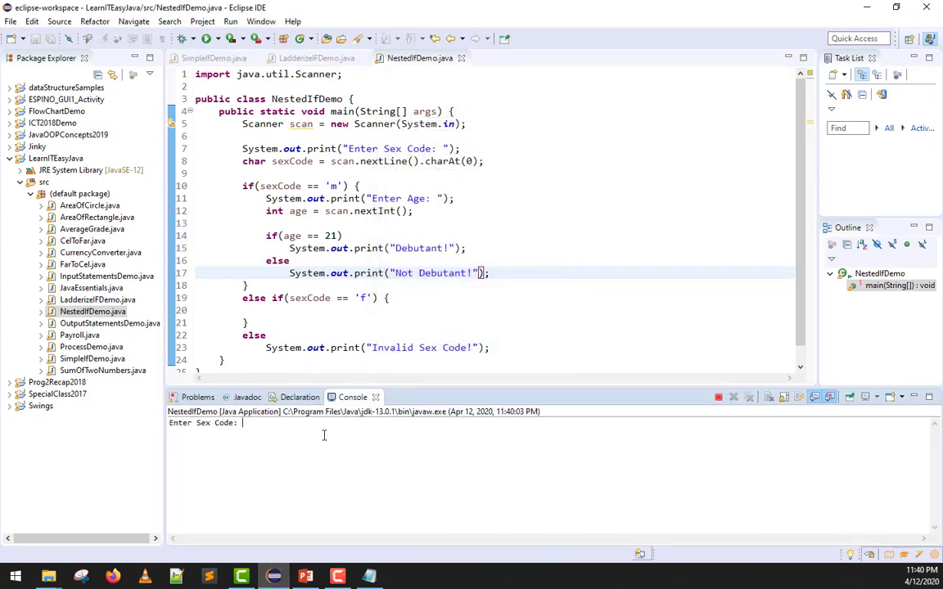
{"action": "type", "text": "m"}
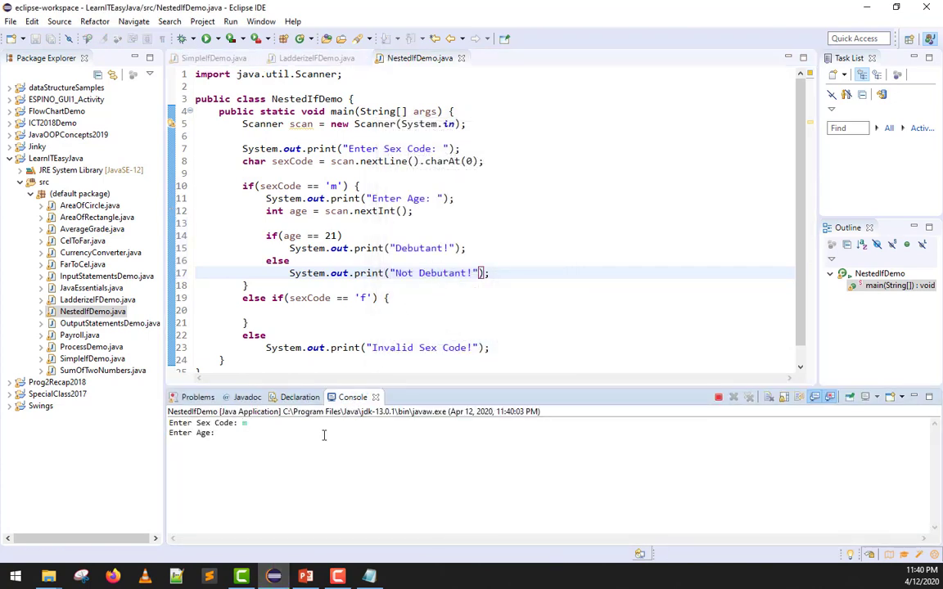
{"action": "type", "text": "21"}
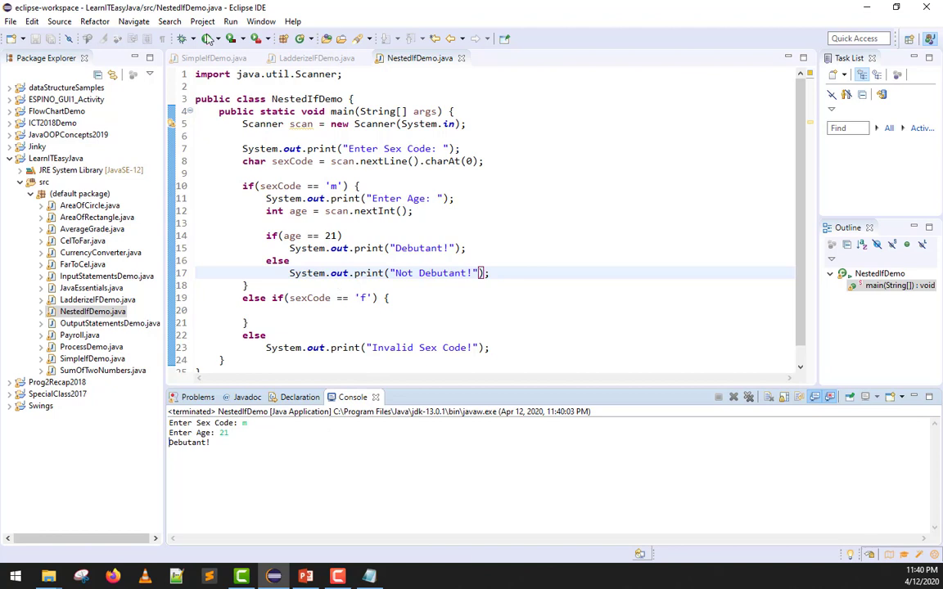
{"action": "left_click", "coordinate": [202, 38]}
{"action": "type", "text": "18"}
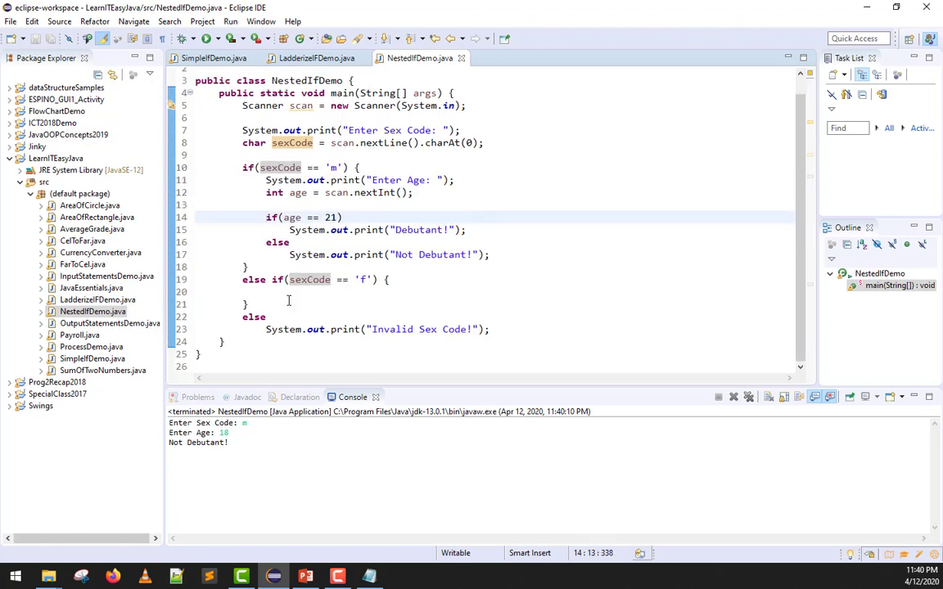
Copy the m branch's age prompt and check into the f branch and change its debut age to 18
{"action": "left_click_drag", "start_coordinate": [266, 181], "coordinate": [483, 255]}
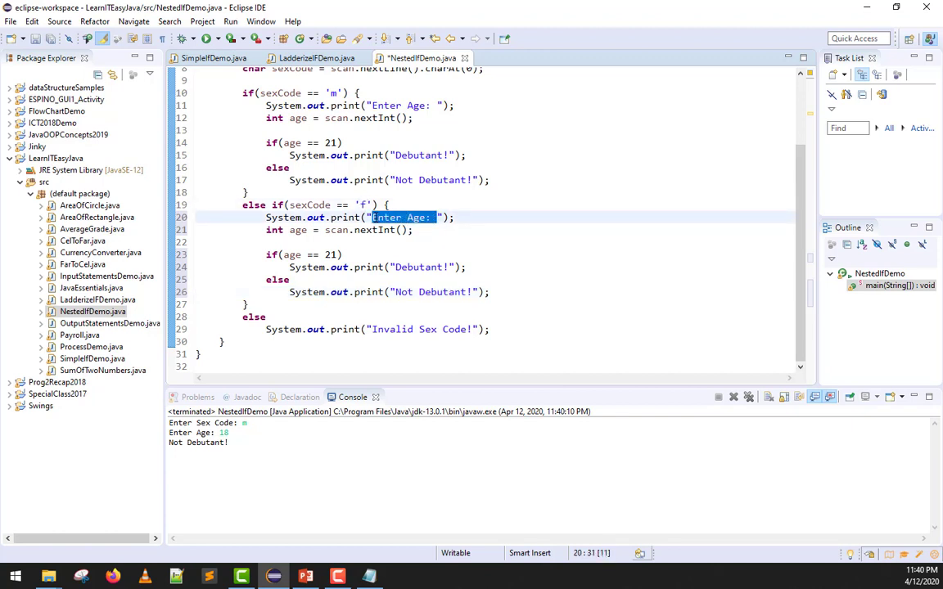
{"action": "left_click", "coordinate": [327, 255]}
{"action": "type", "text": "8"}
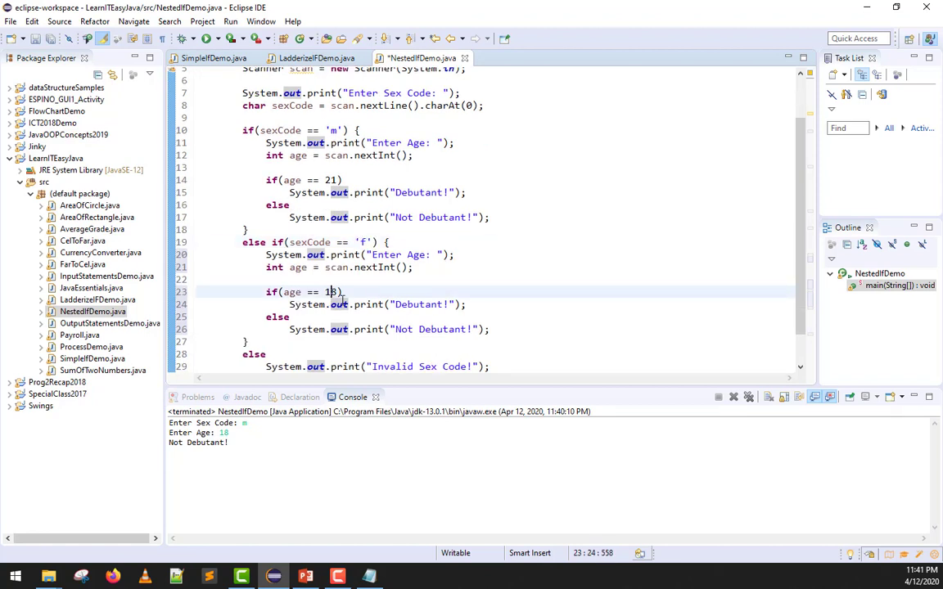
{"action": "double_click", "coordinate": [414, 304]}
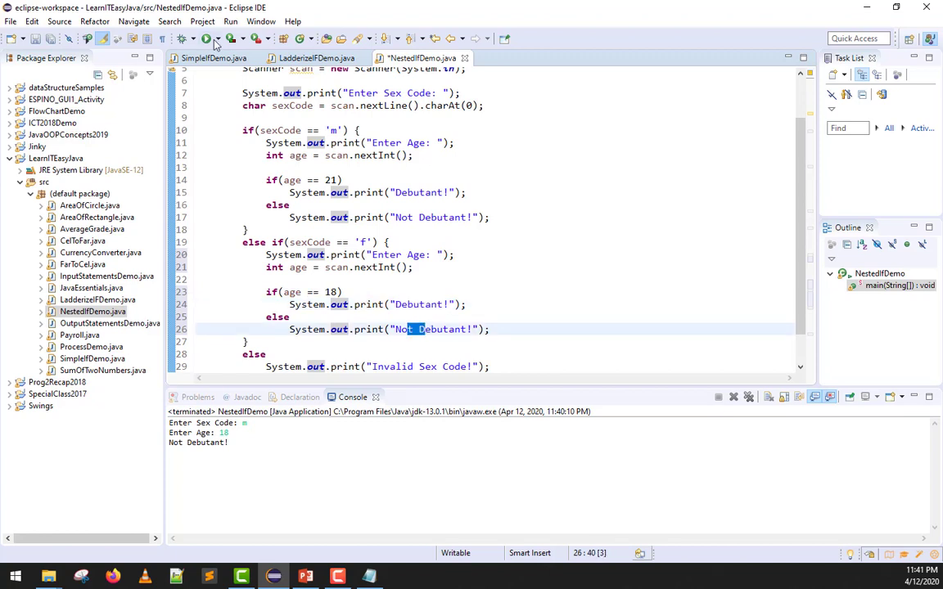
Save and launch, testing the f branch with ages 18 and 21 (21 prints Not Debutant!)
{"action": "left_click", "coordinate": [206, 38]}
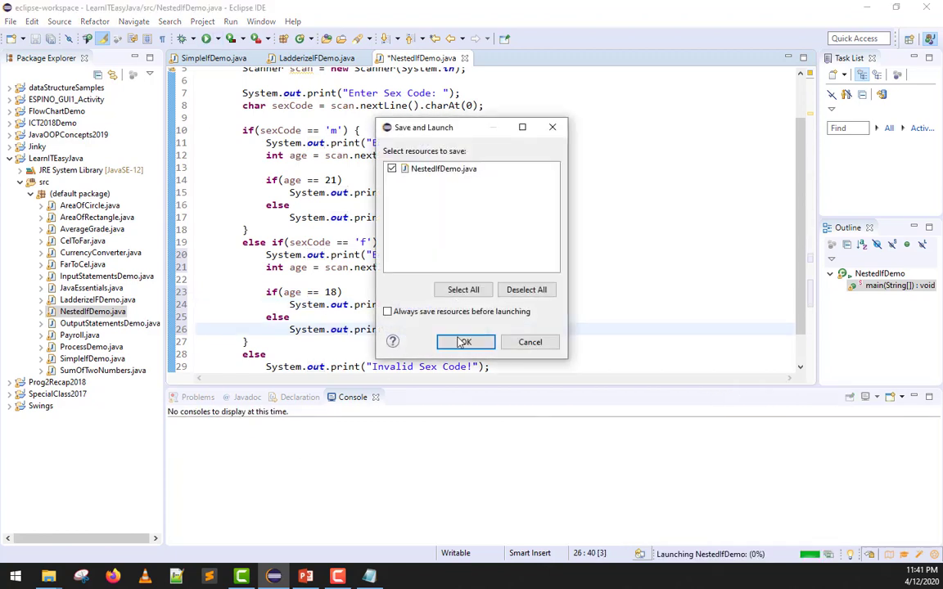
{"action": "left_click", "coordinate": [464, 343]}
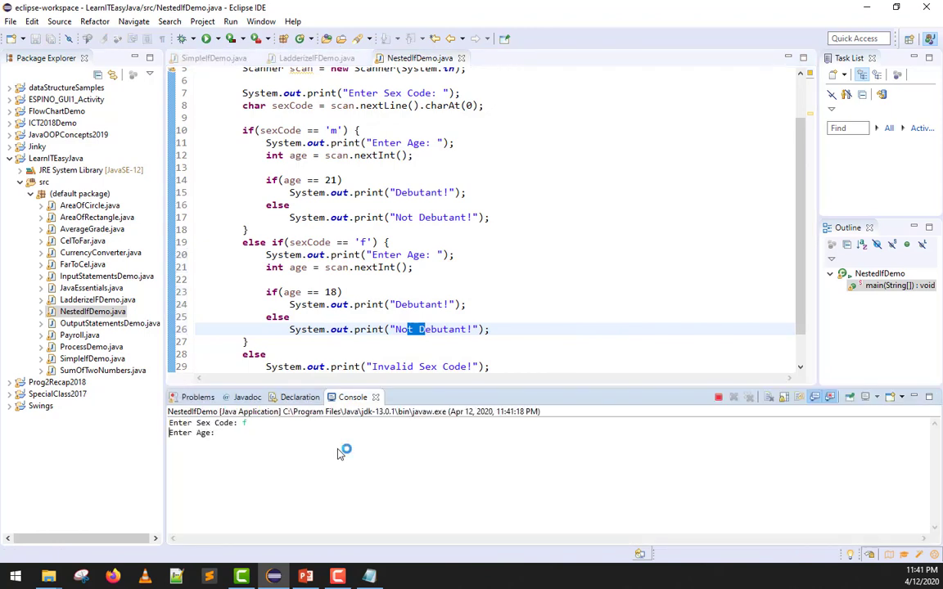
{"action": "type", "text": "18"}
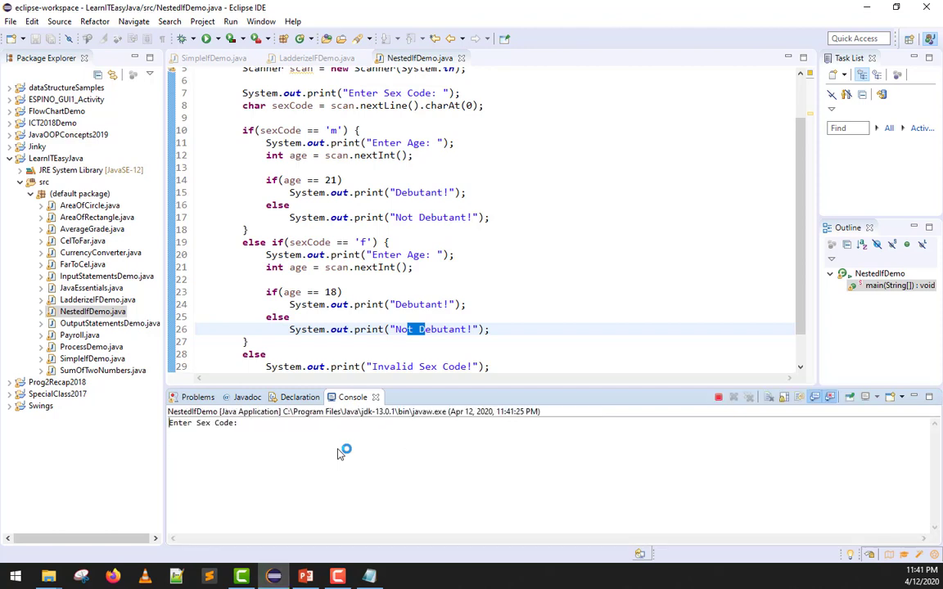
{"action": "type", "text": "f"}
{"action": "type", "text": "21"}
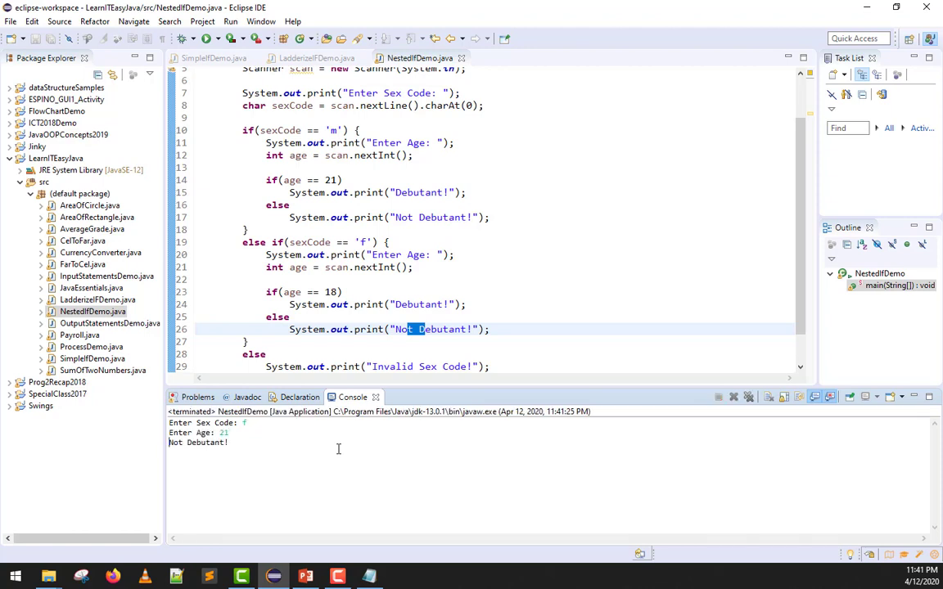
{"action": "scroll", "scroll_direction": "down", "scroll_amount": 3}
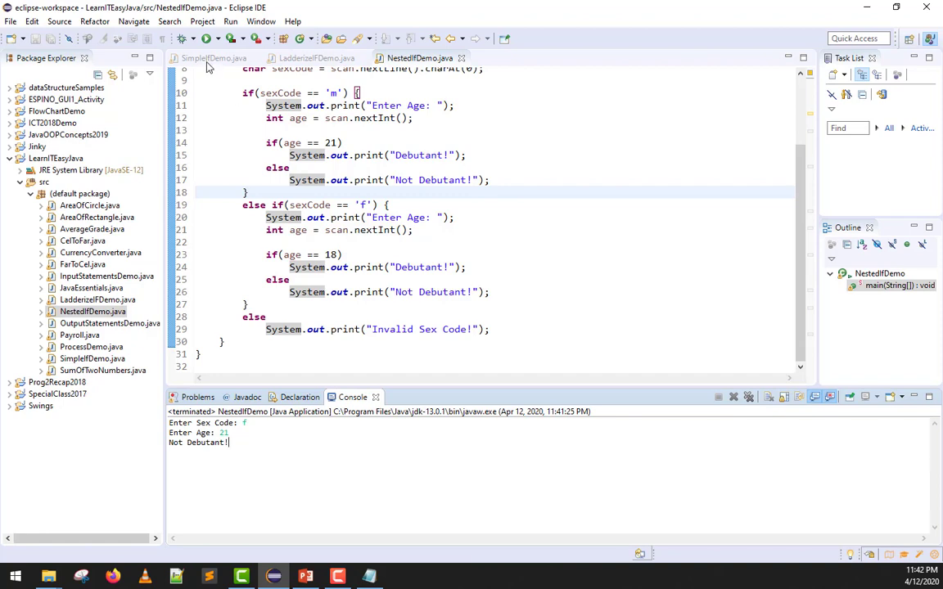
Run again with uppercase M as the sex code and confirm it prints Invalid Sex Code!
{"action": "left_click", "coordinate": [220, 59]}
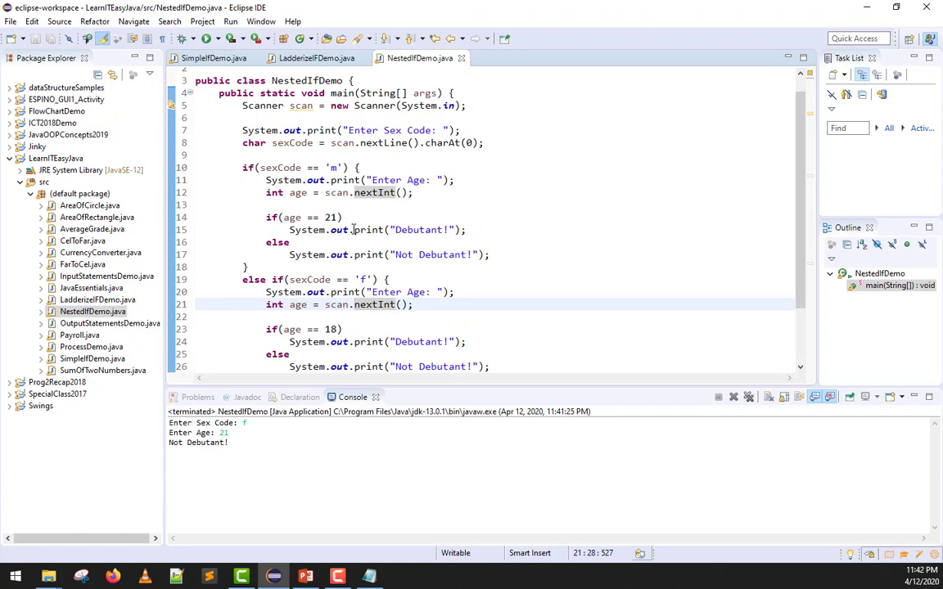
{"action": "scroll", "scroll_direction": "down", "scroll_amount": 3}
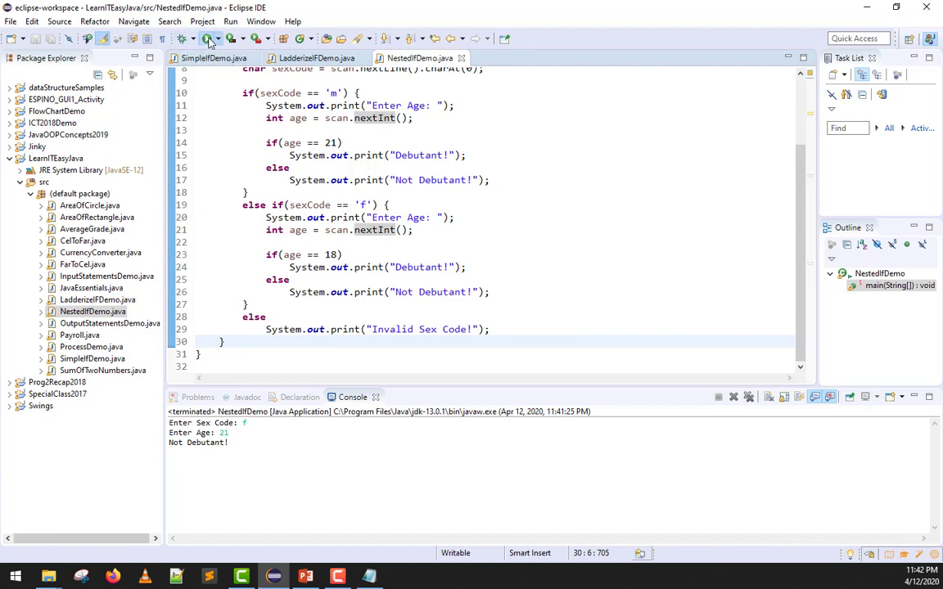
{"action": "left_click", "coordinate": [209, 41]}
{"action": "type", "text": "M"}
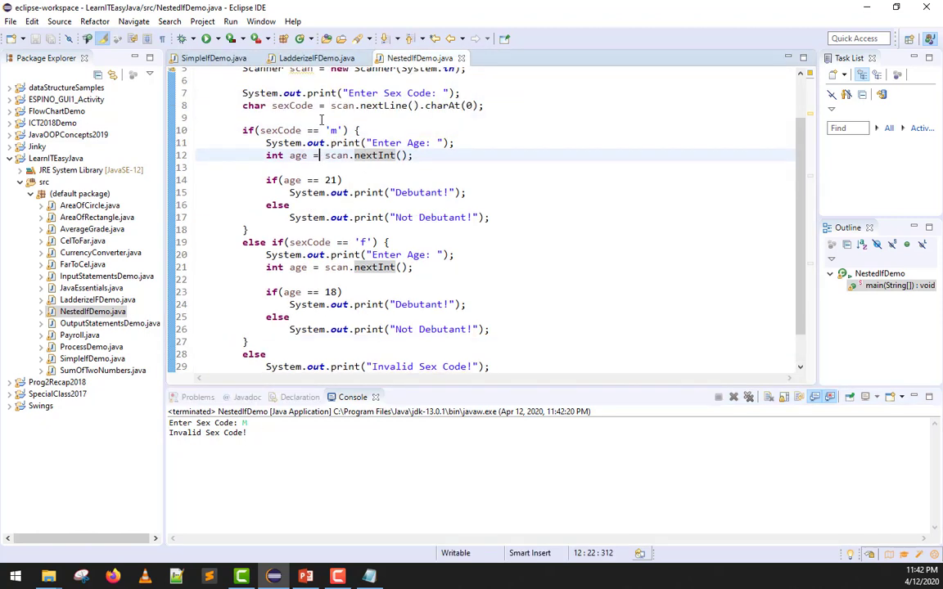
{"action": "scroll", "scroll_direction": "down", "scroll_amount": 3}
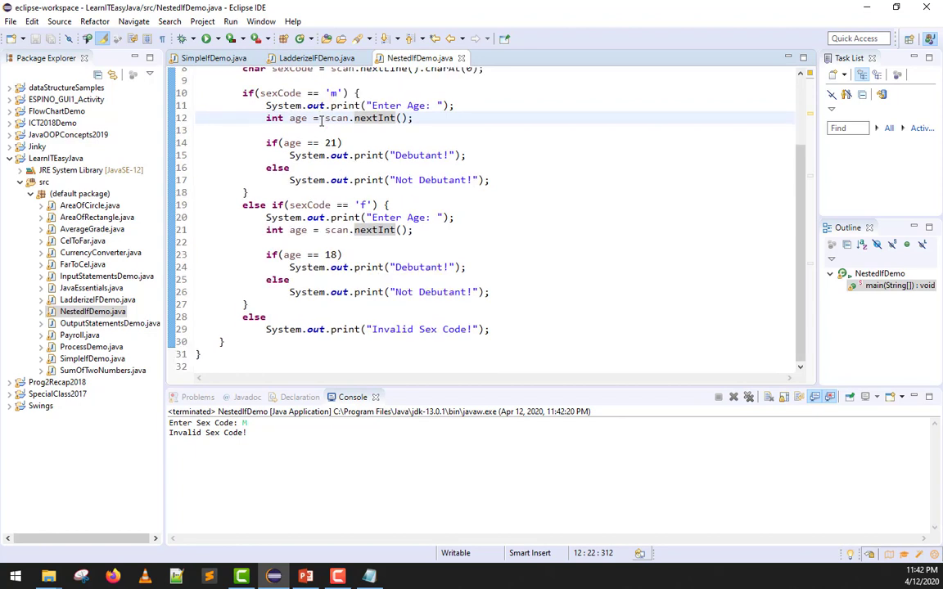